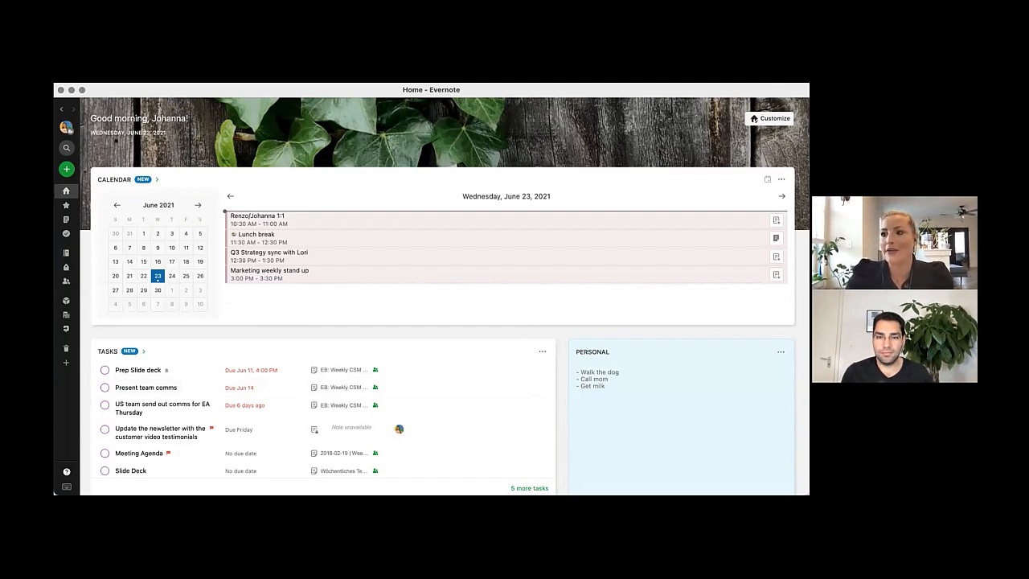
Step: Customize Home to add a yellow Scratch Pad widget beneath the Work notes and save the layout
scroll(down, 3)
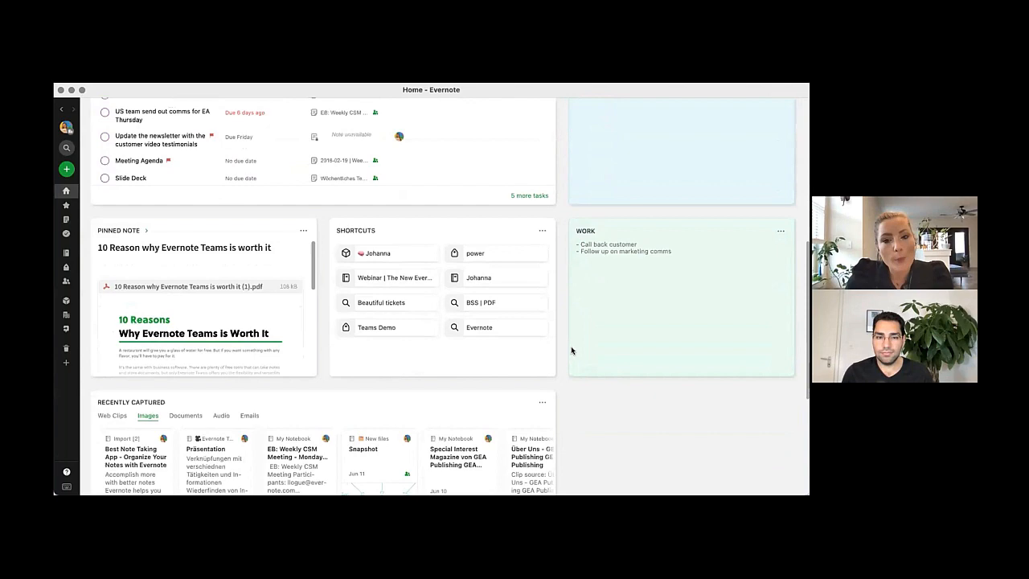
scroll(down, 3)
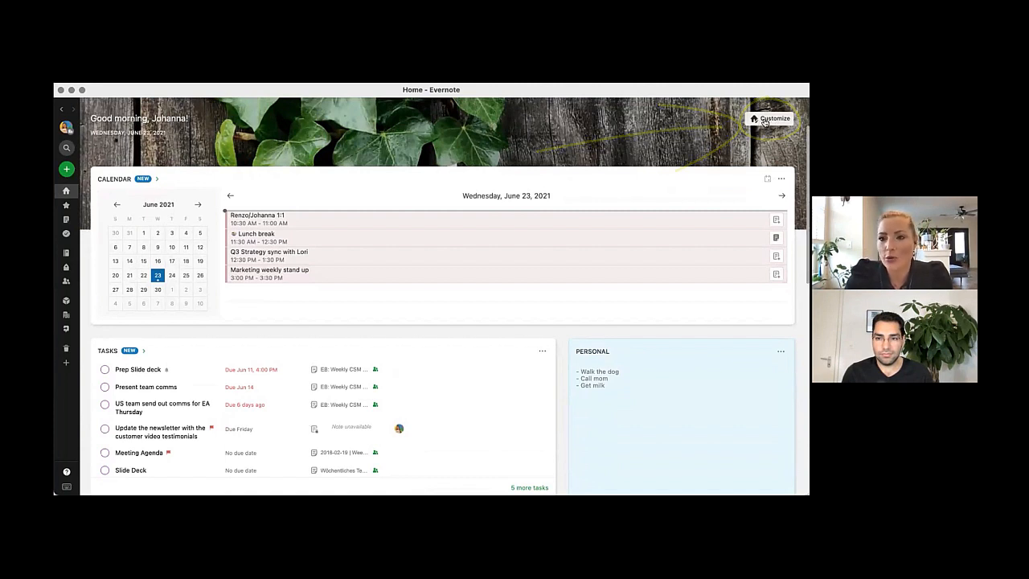
click(769, 119)
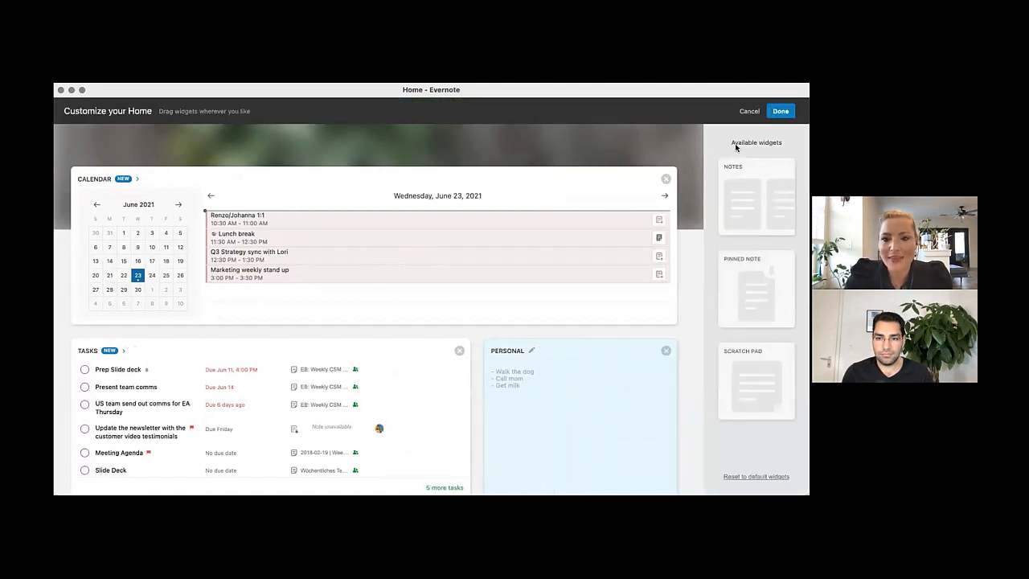
scroll(down, 3)
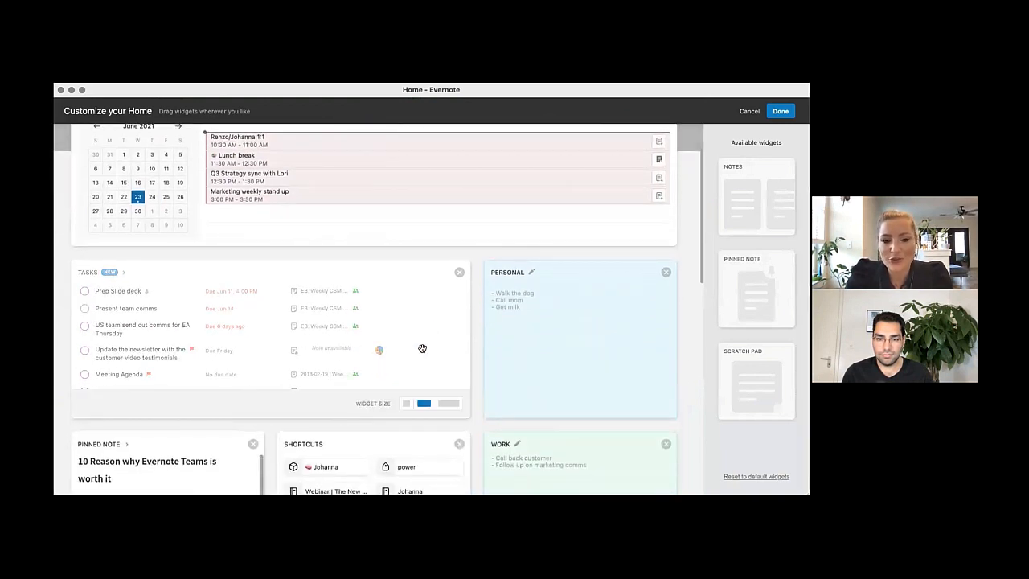
mouse_move(405, 402)
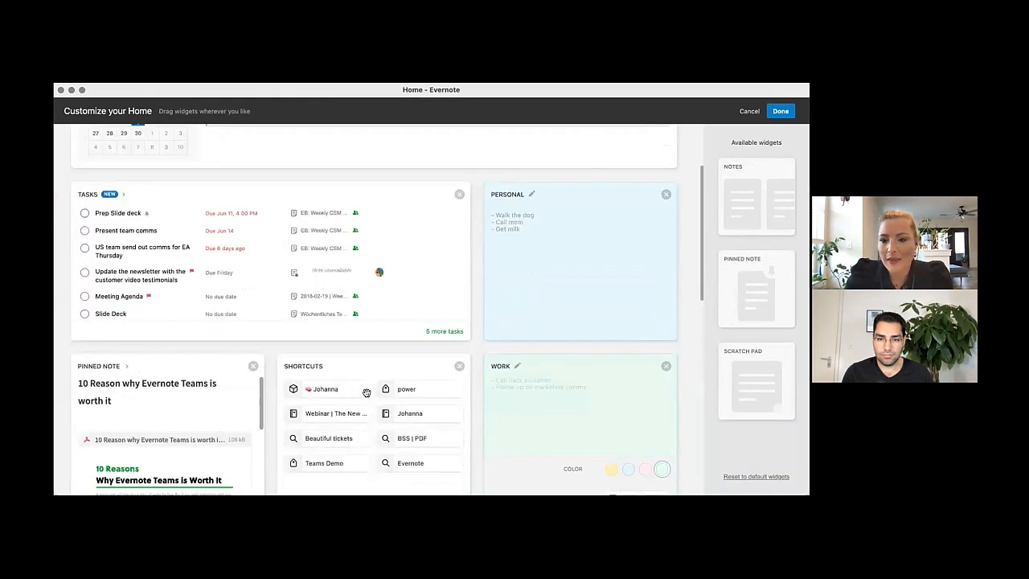
scroll(down, 3)
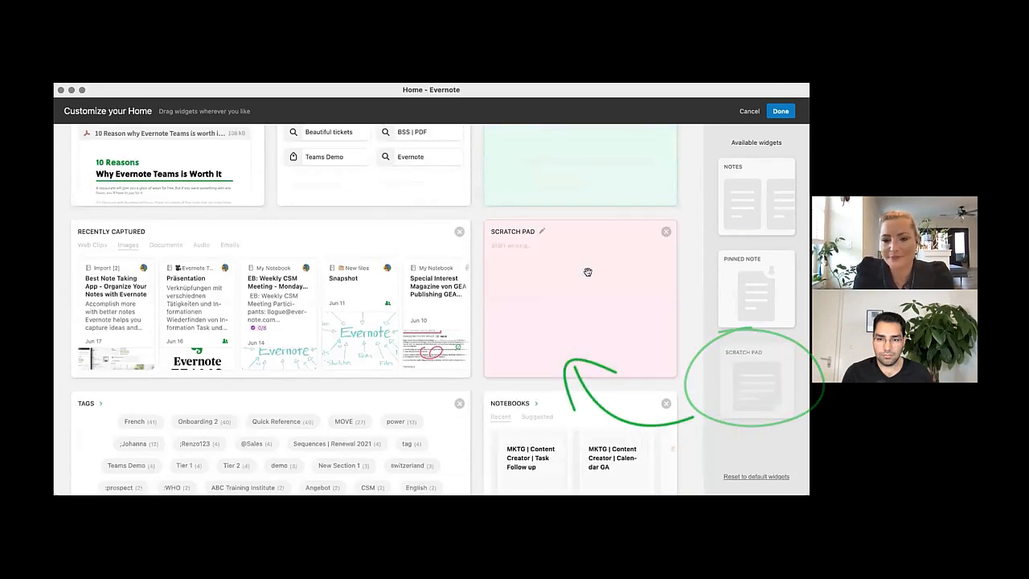
scroll(up, 3)
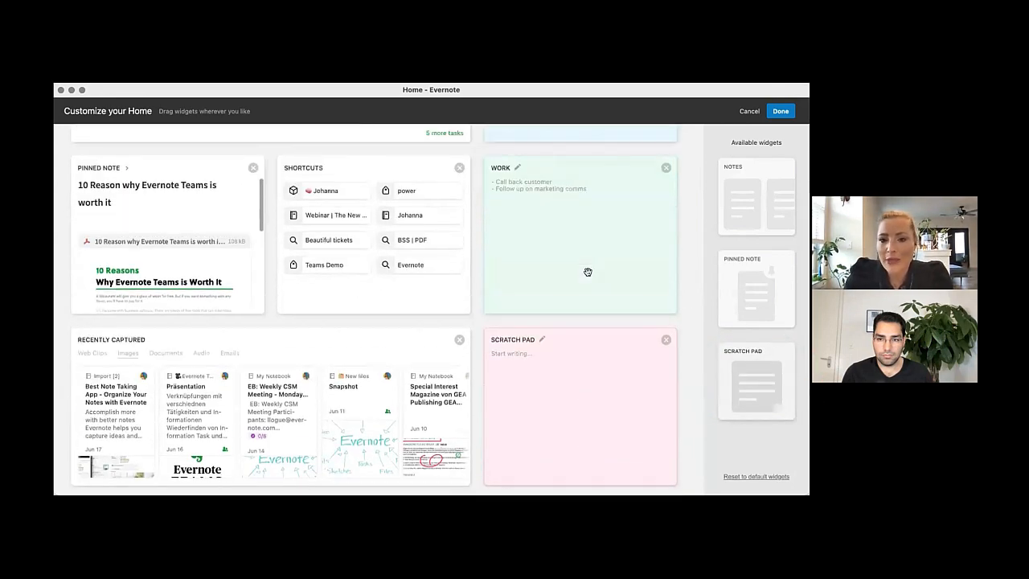
scroll(up, 3)
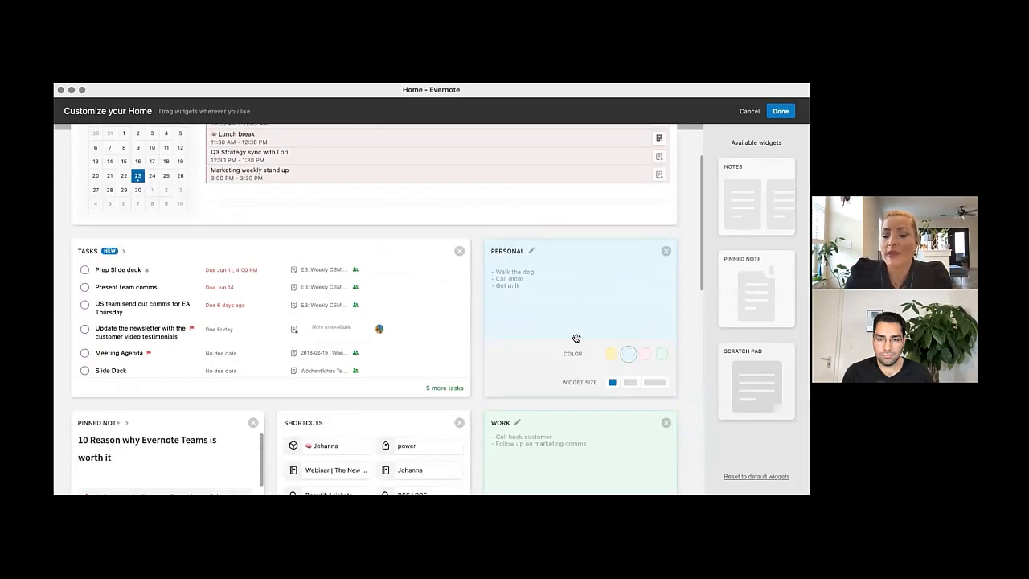
scroll(down, 3)
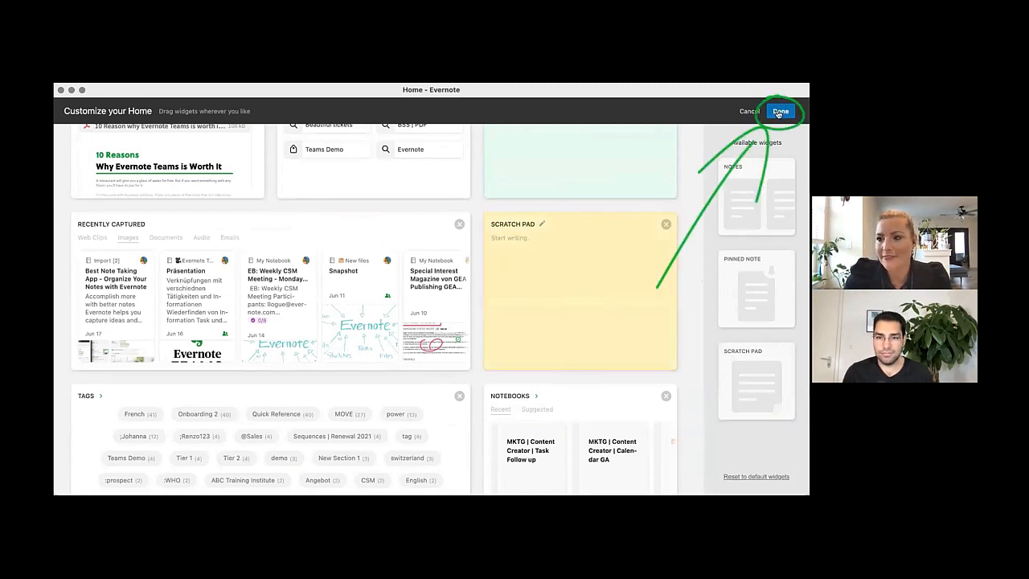
click(780, 111)
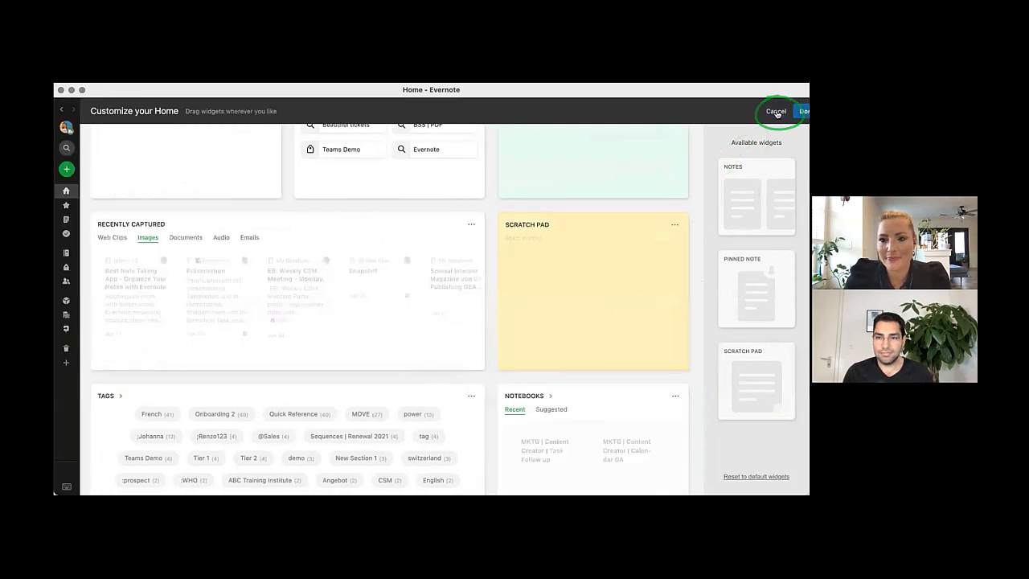
click(775, 111)
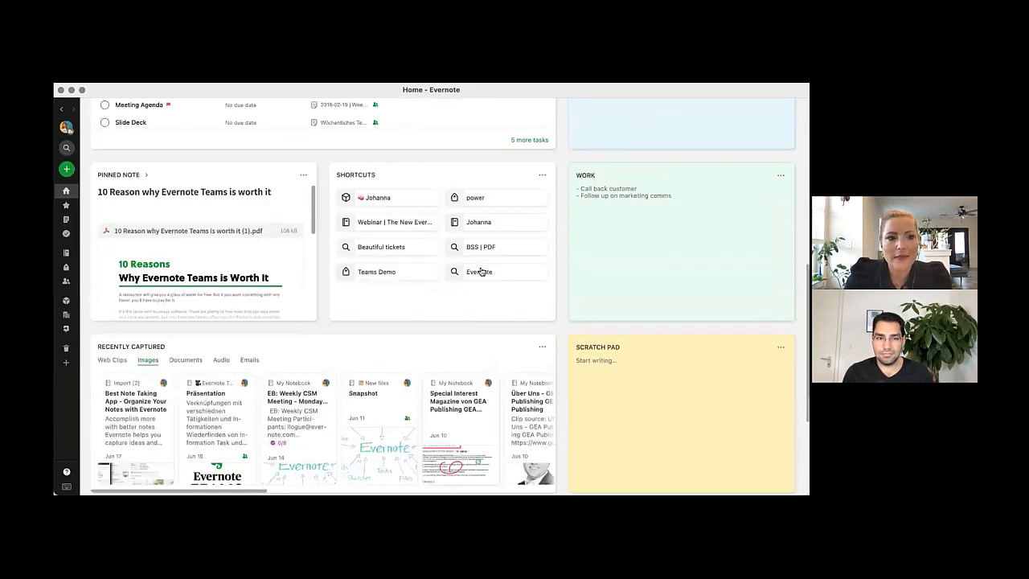
scroll(up, 3)
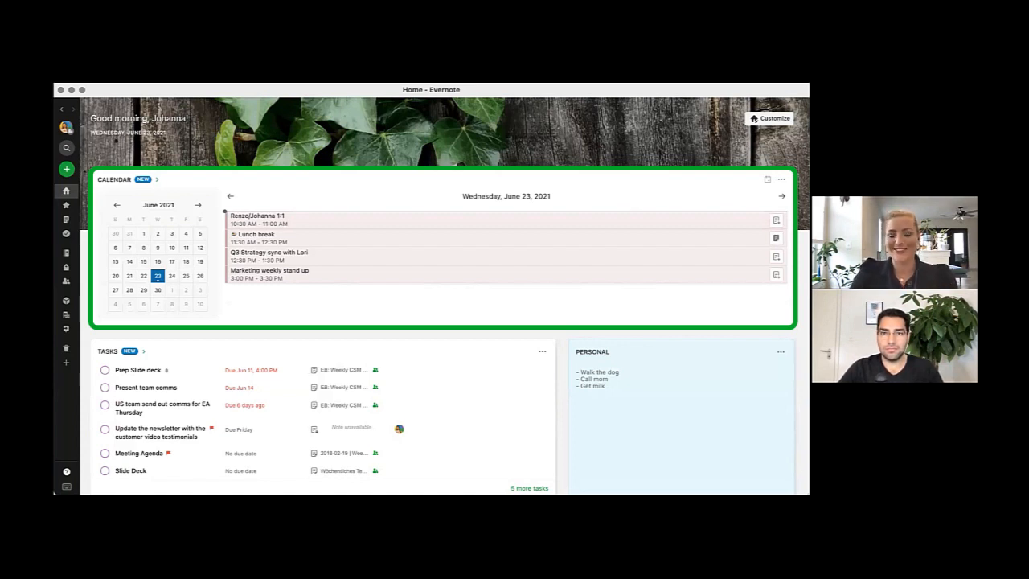
mouse_move(644, 280)
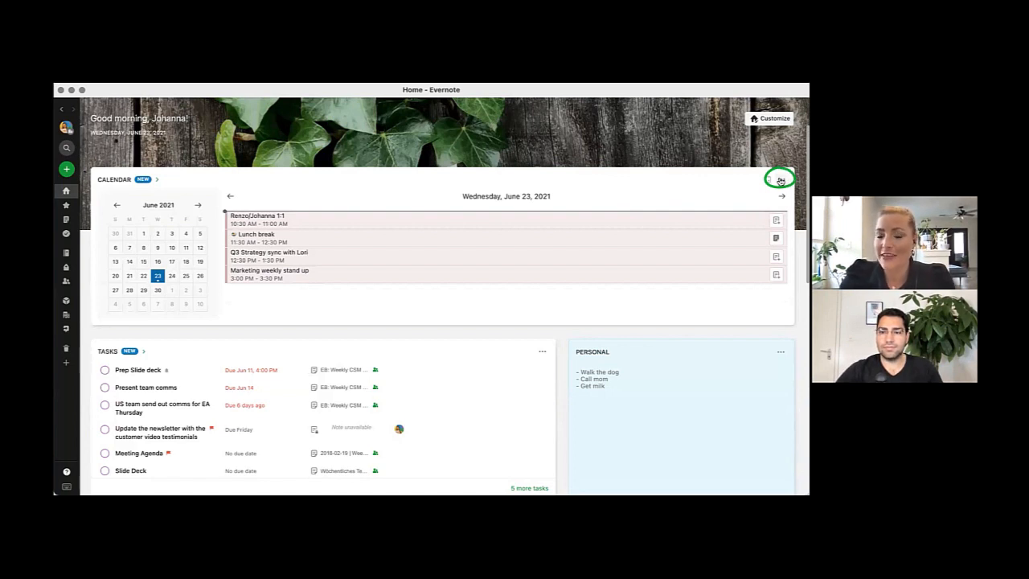
Step: Switch the Home calendar widget to show the day's events as a Timeline
click(779, 180)
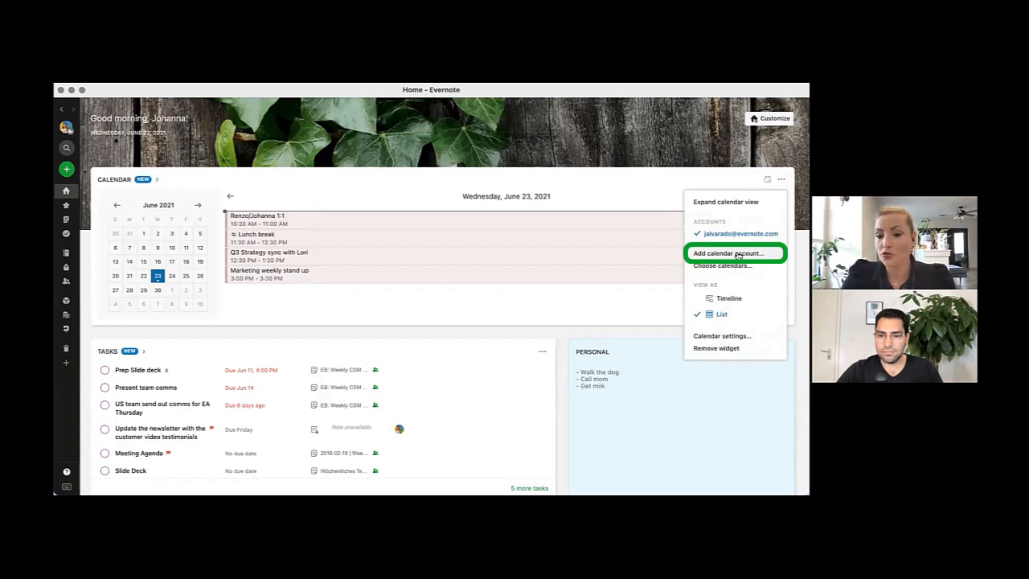
mouse_move(701, 267)
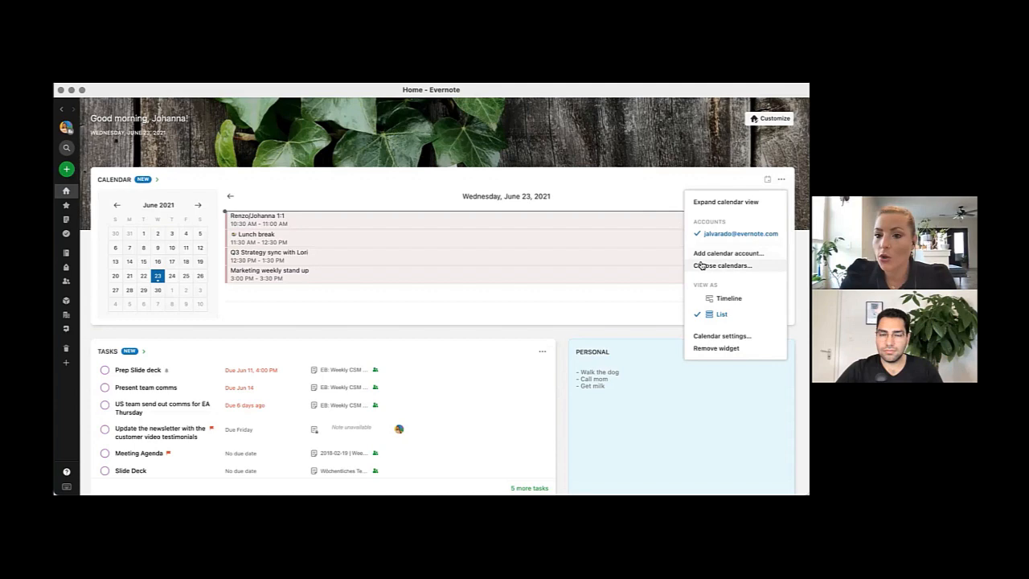
click(723, 265)
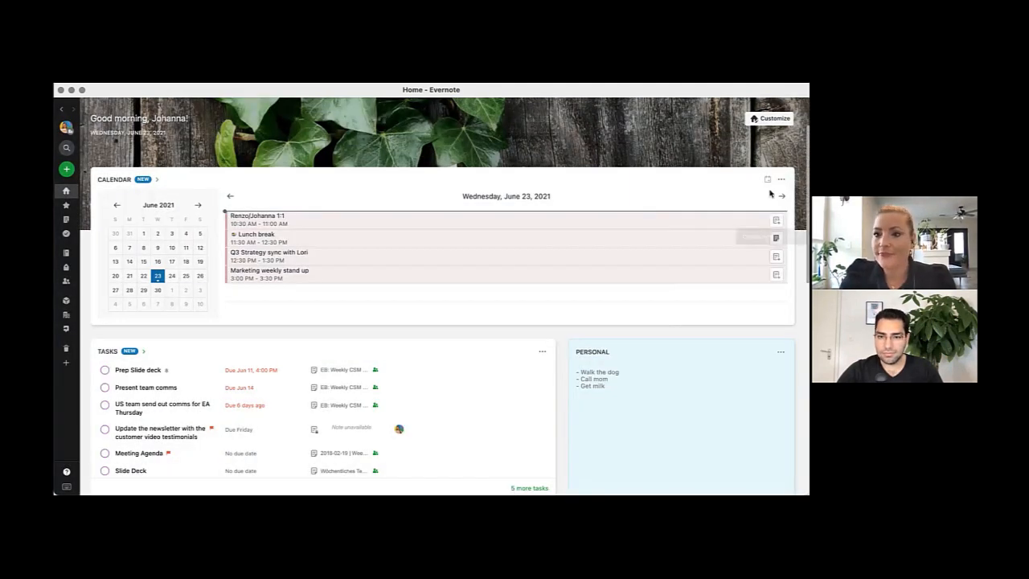
click(780, 179)
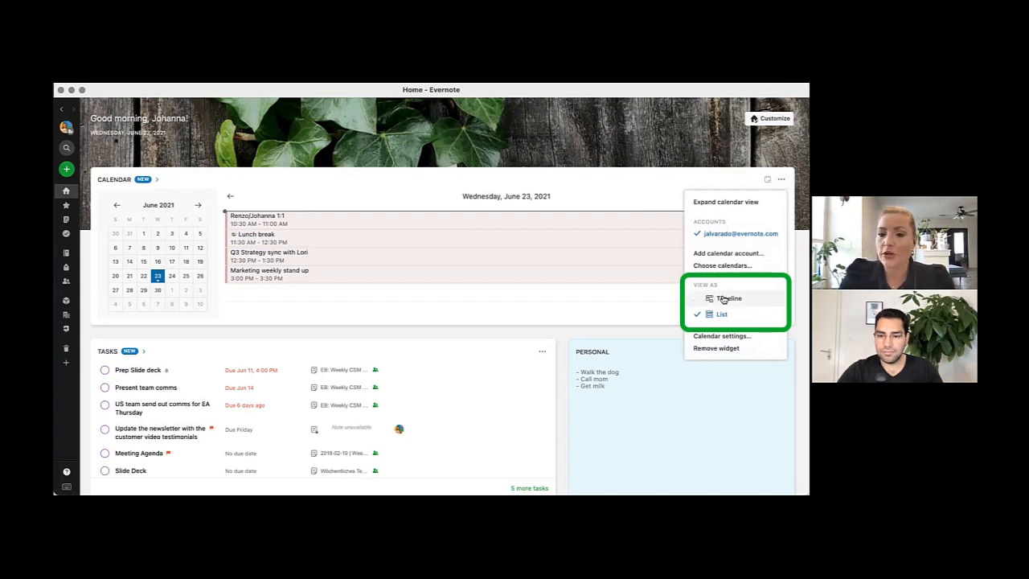
click(726, 298)
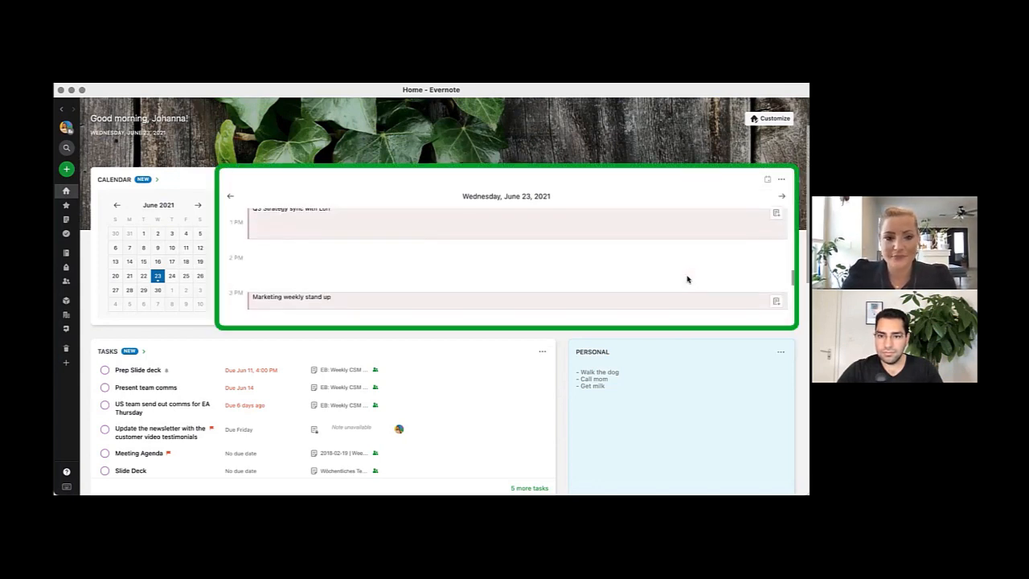
Step: Switch the calendar widget back to List view and leave its options menu showing
click(781, 178)
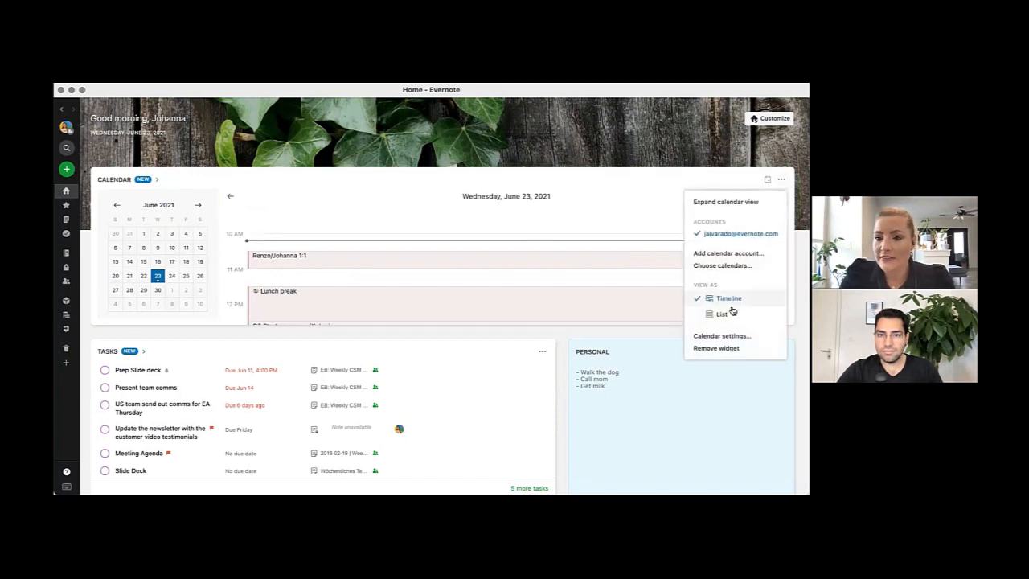
click(722, 312)
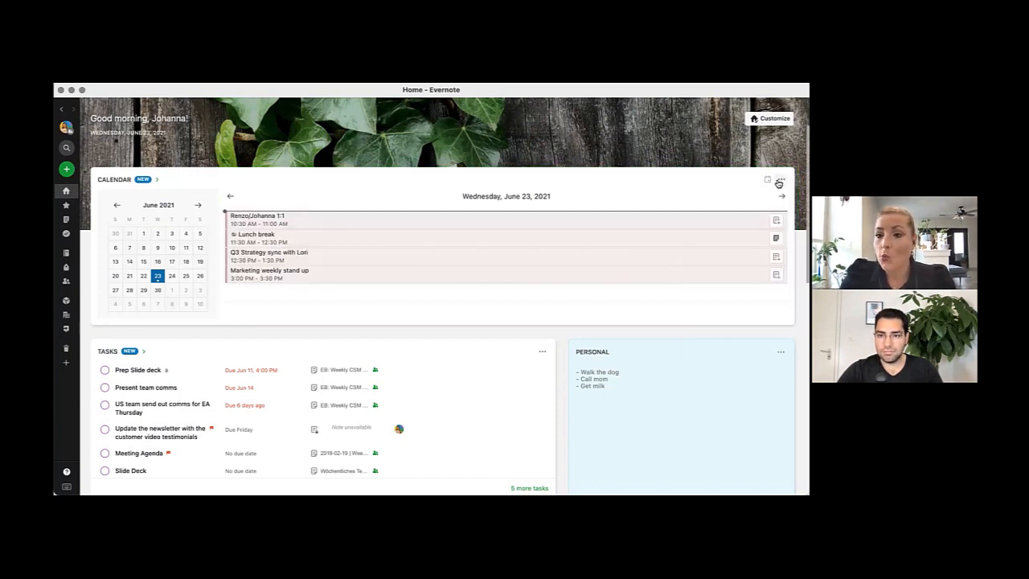
click(780, 179)
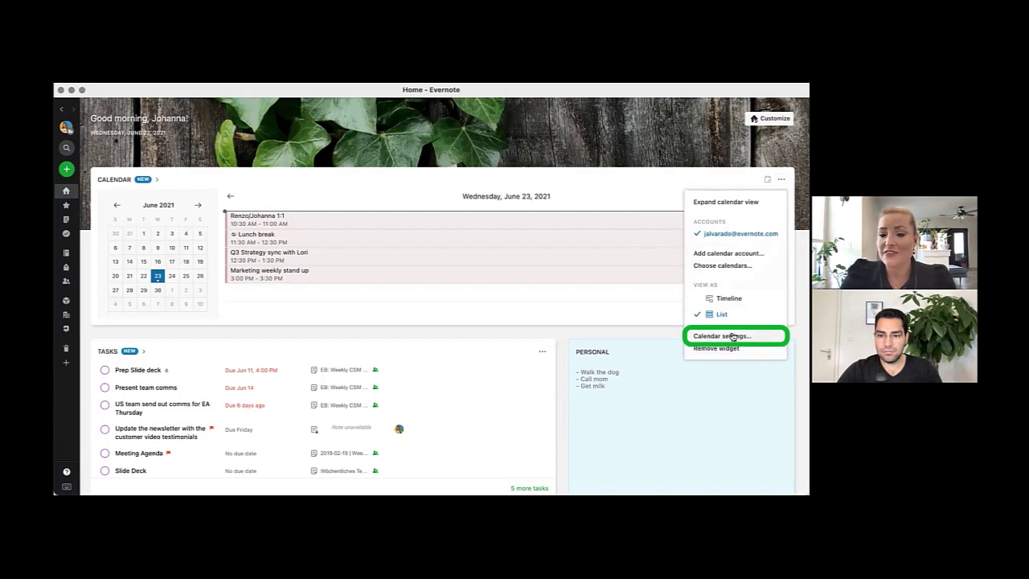
Step: Review the calendar's note reminder settings and close them with Done
click(720, 336)
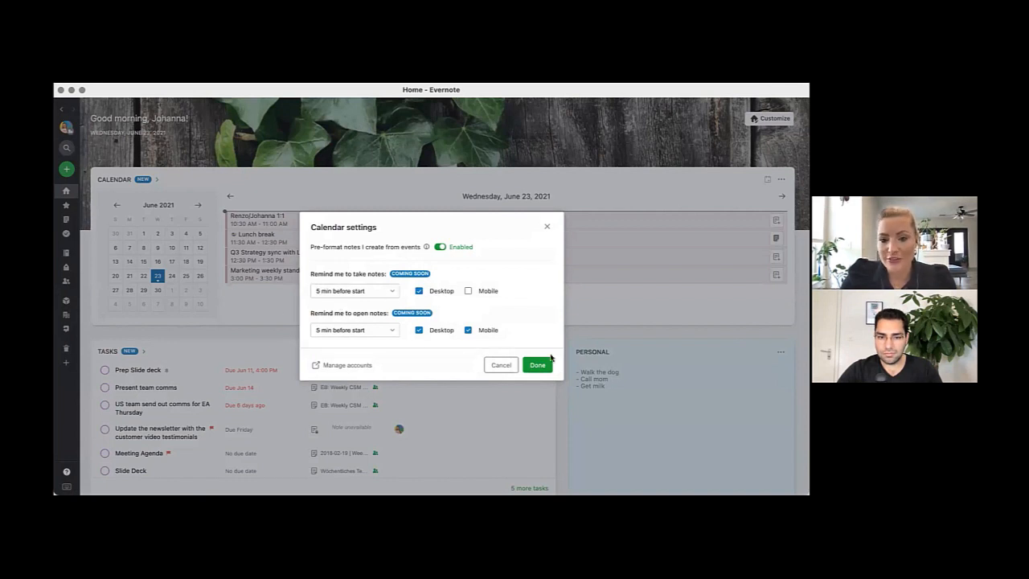
click(537, 364)
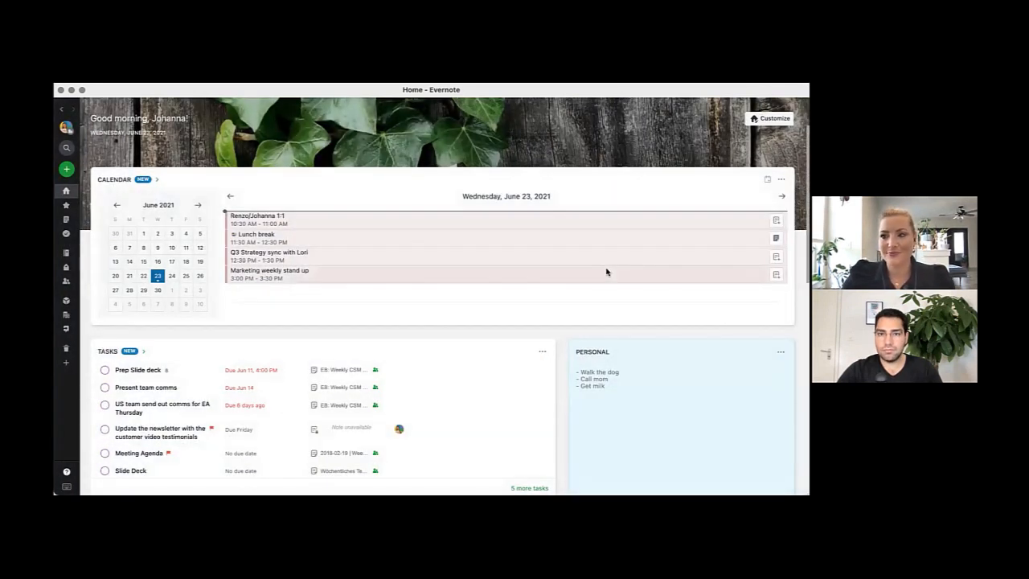
mouse_move(559, 312)
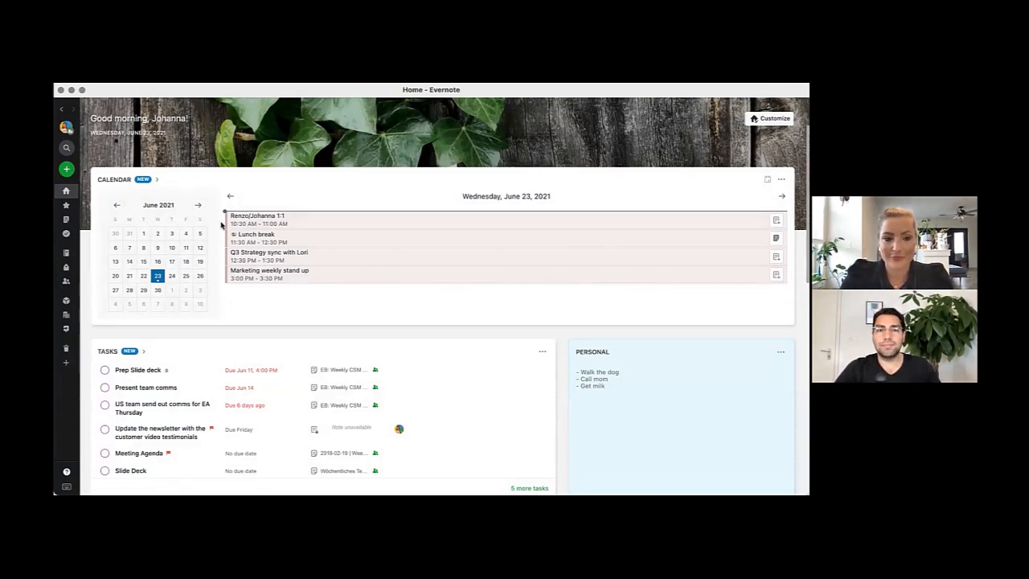
Step: Find notes related to the Renzo/Johanna 1:1 calendar event, showing its Wednesday 06/23 agenda
click(506, 219)
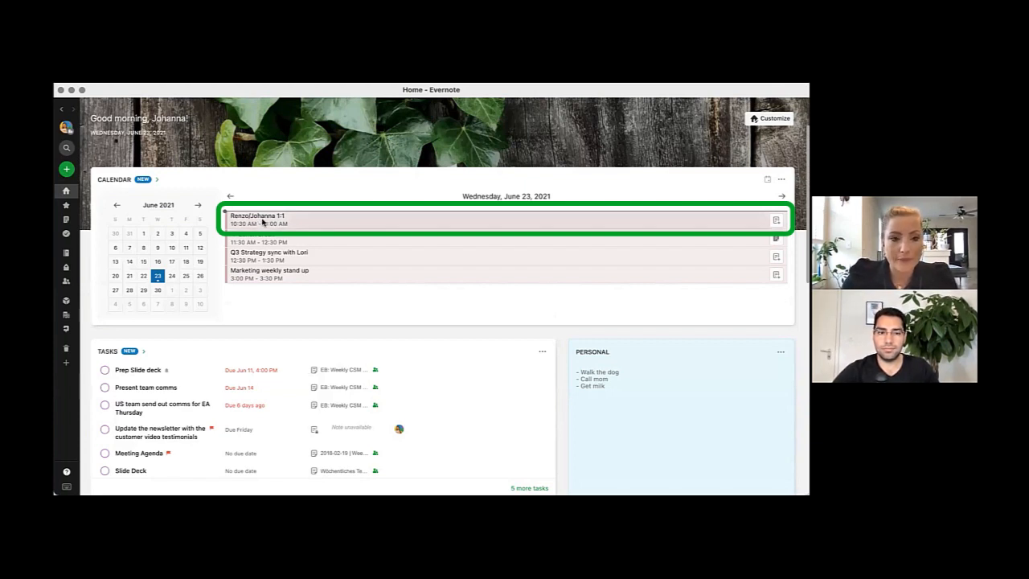
click(257, 218)
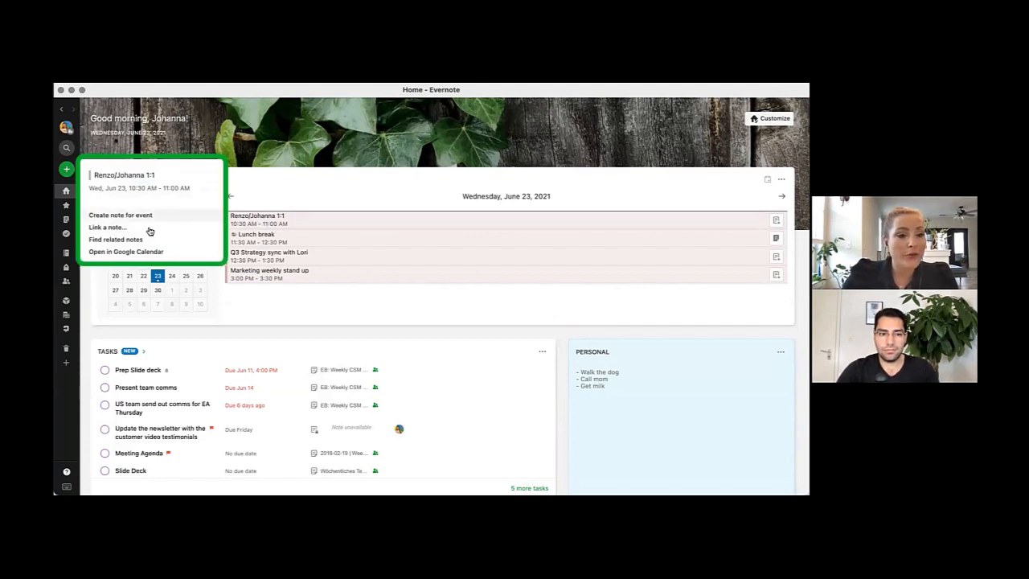
mouse_move(120, 215)
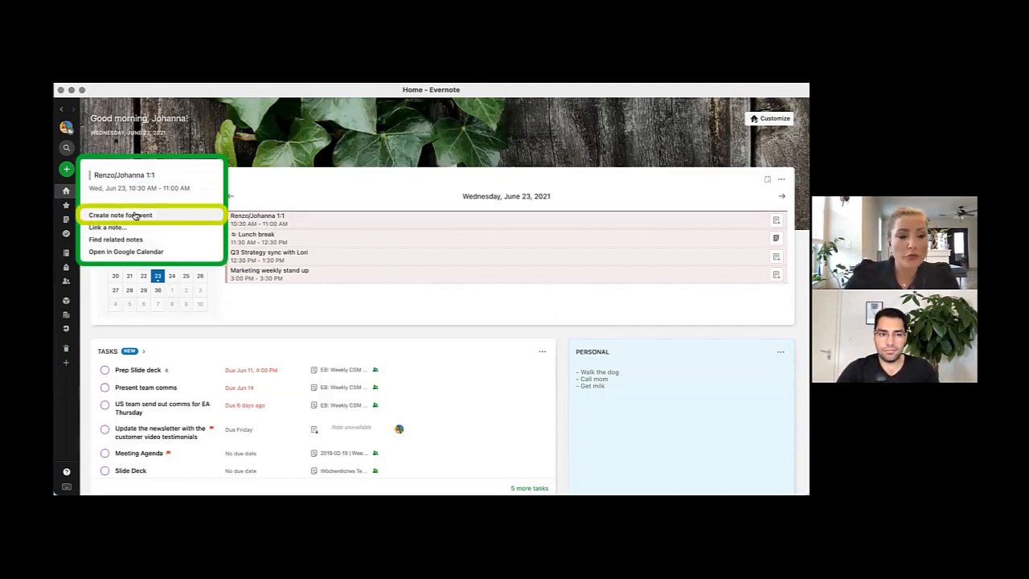
mouse_move(106, 229)
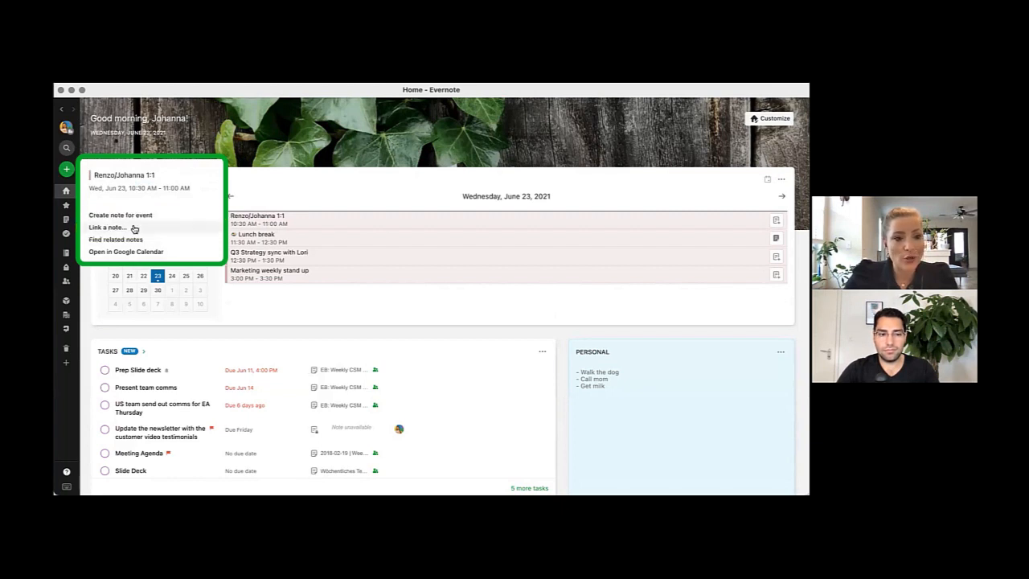
mouse_move(106, 238)
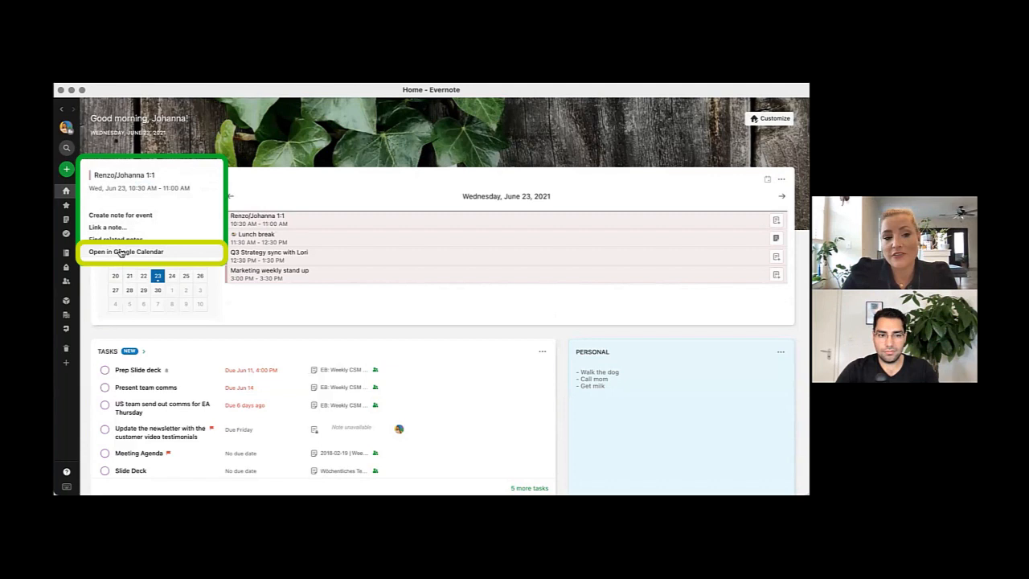
mouse_move(115, 238)
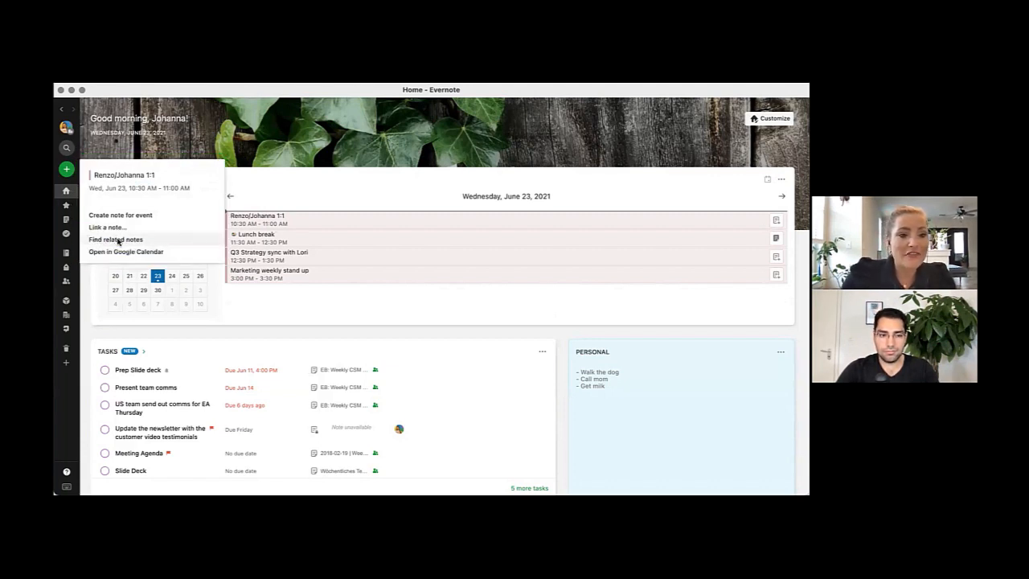
click(115, 238)
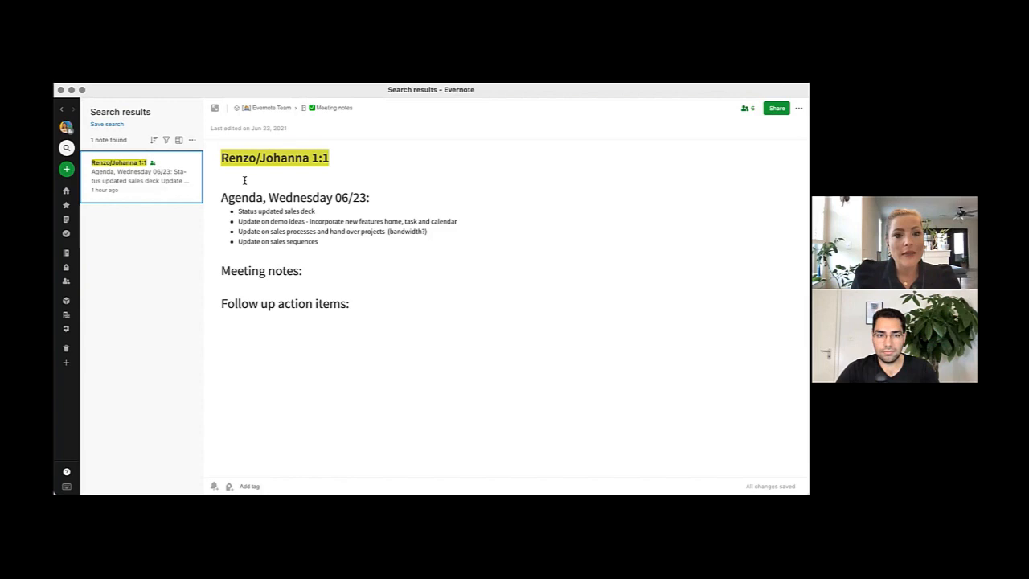
Step: Insert the Renzo/Johanna 1:1 event block (Wed, Jun 23, 2021, 10:30-11:00 AM) into the agenda note
click(234, 180)
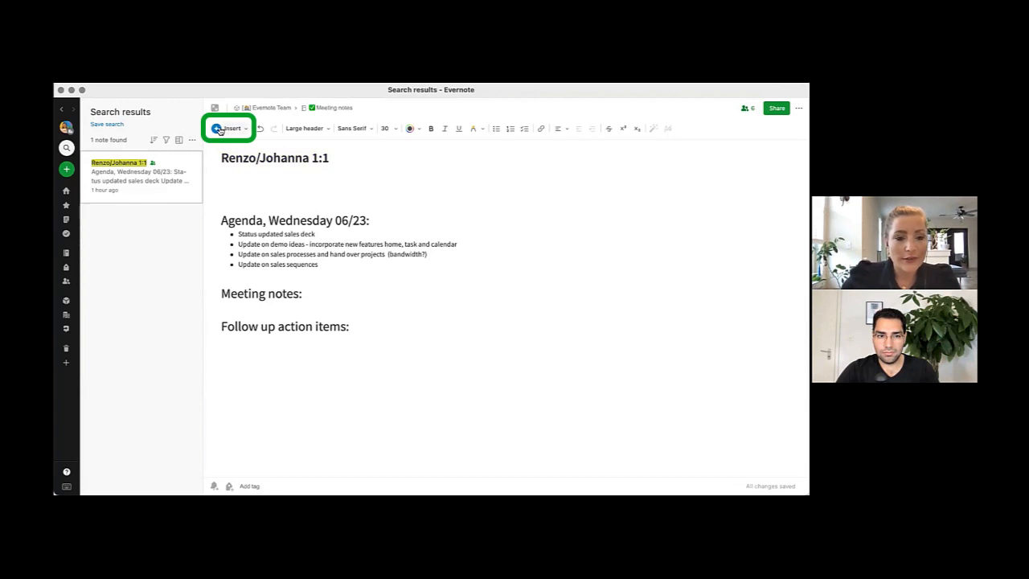
click(228, 129)
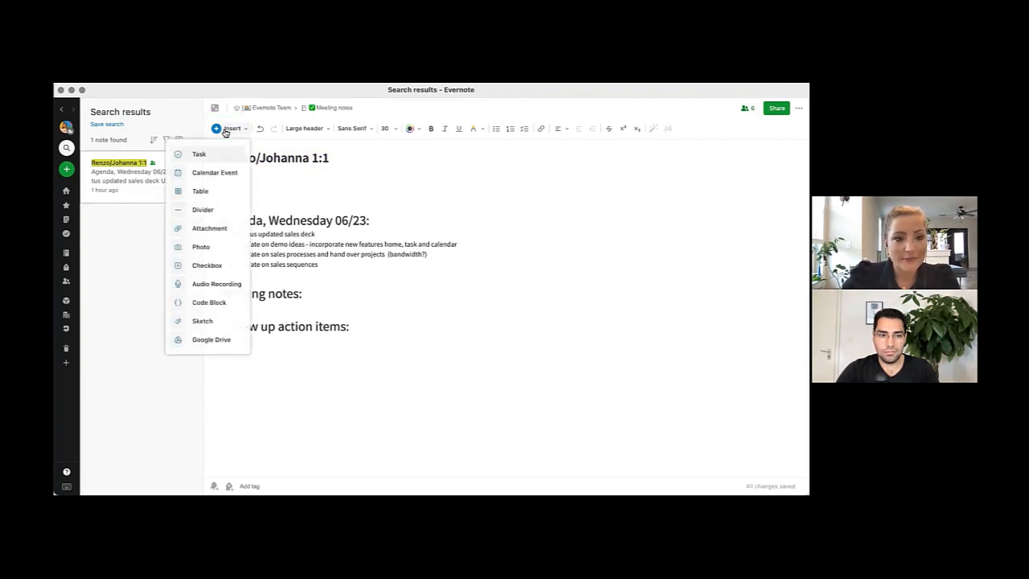
mouse_move(216, 172)
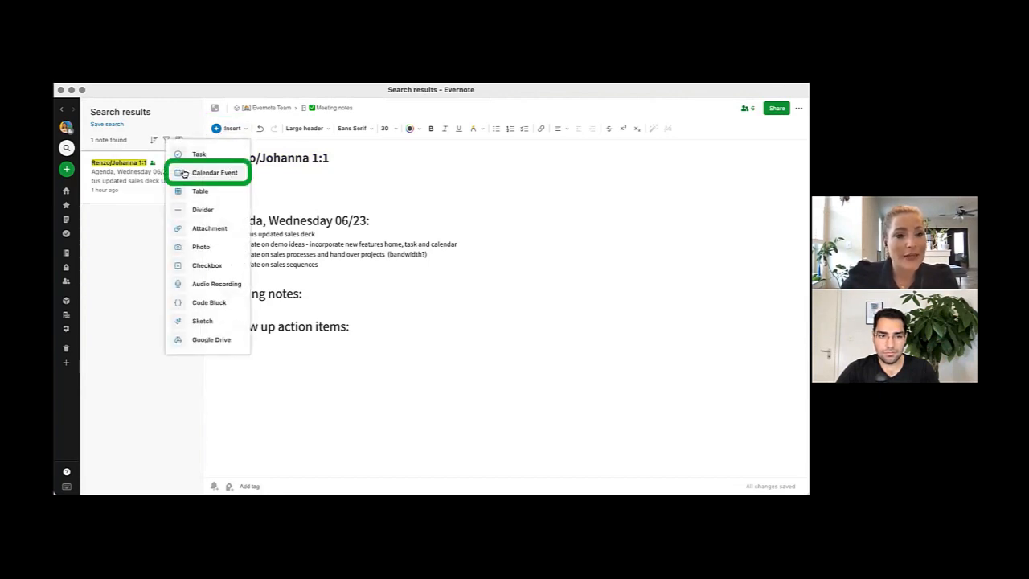
click(214, 172)
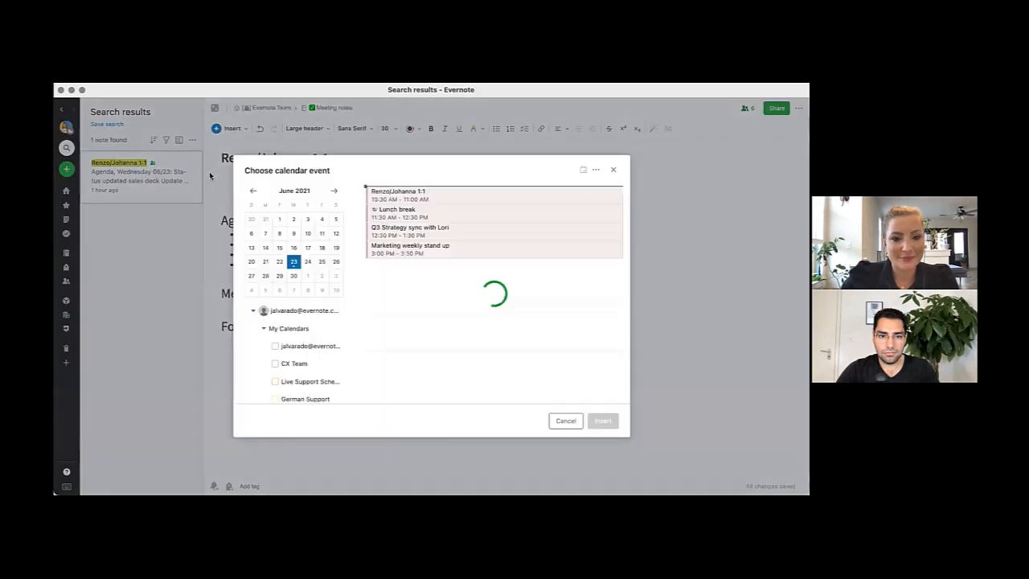
click(492, 194)
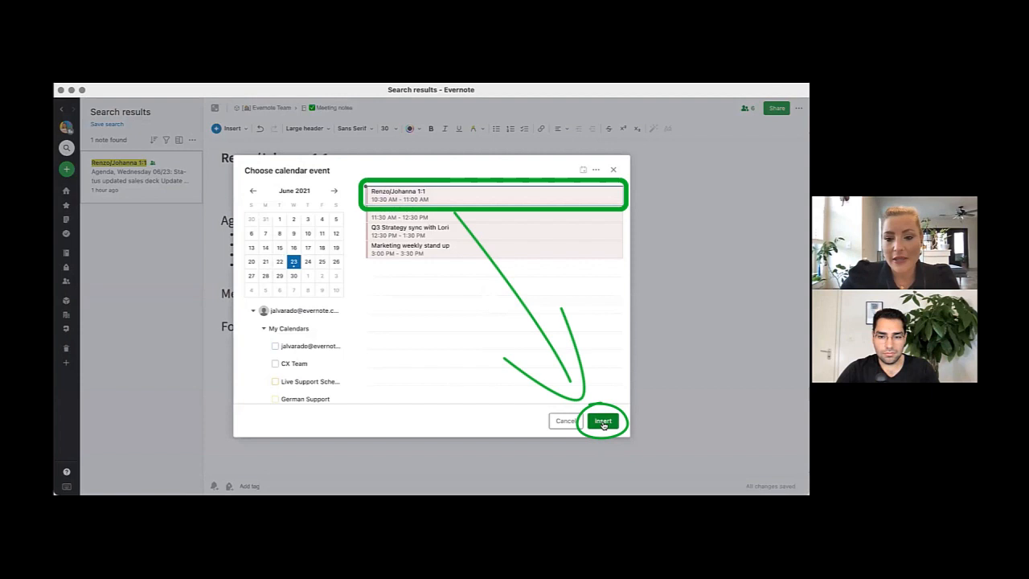
click(602, 421)
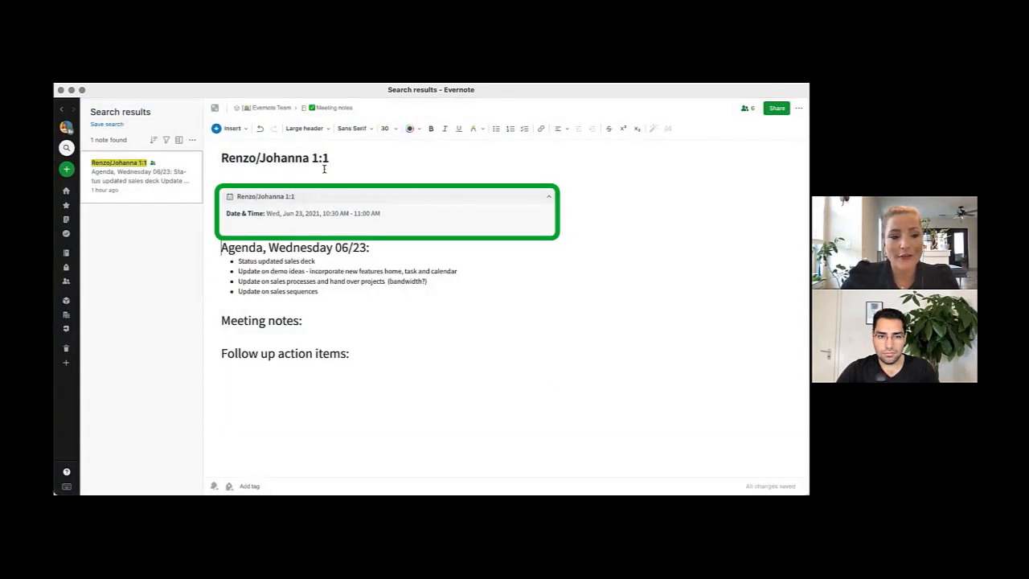
mouse_move(66, 191)
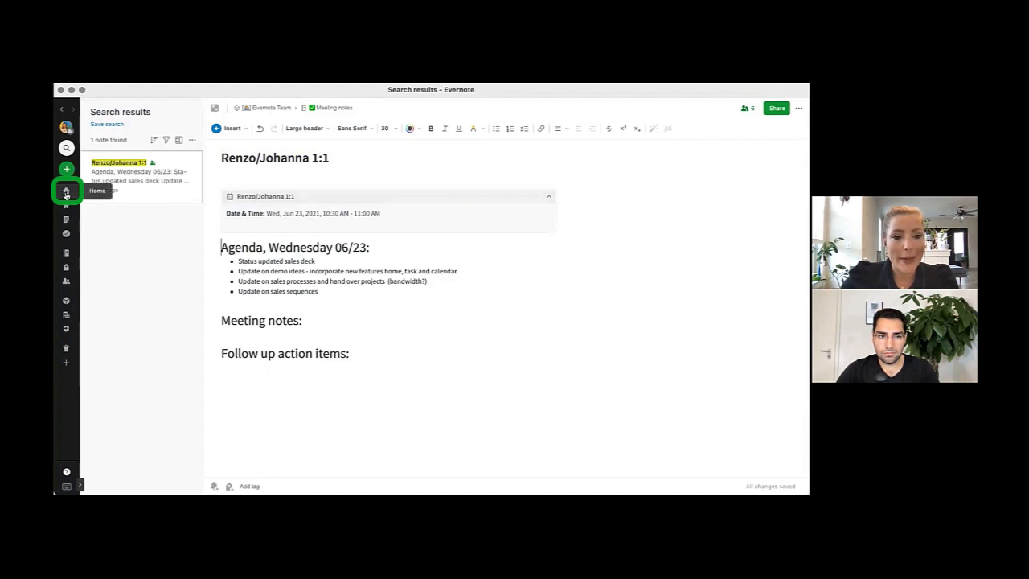
Step: Return to the Home dashboard and hover the Open note icon for the first June 23 event
click(66, 193)
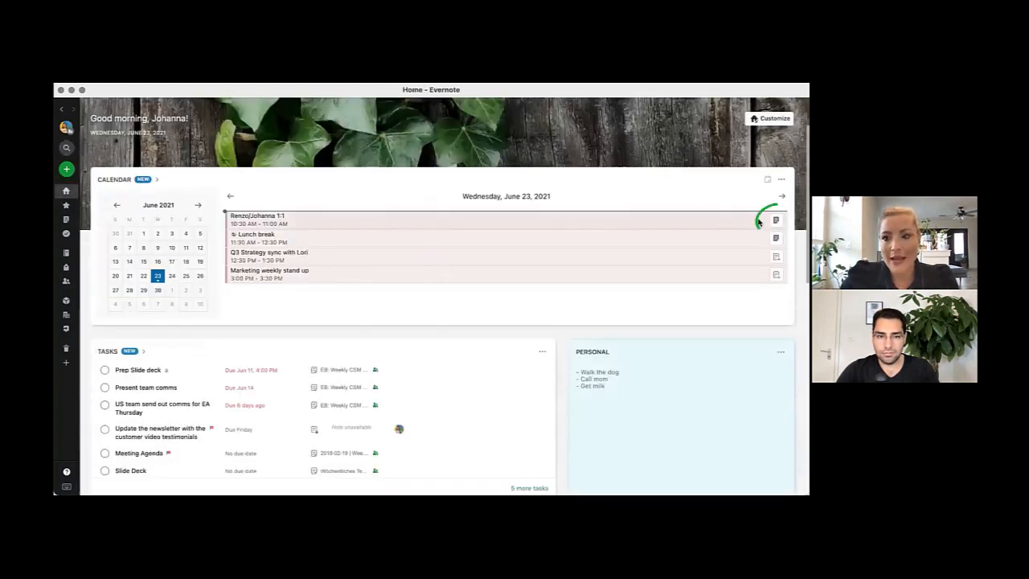
mouse_move(775, 220)
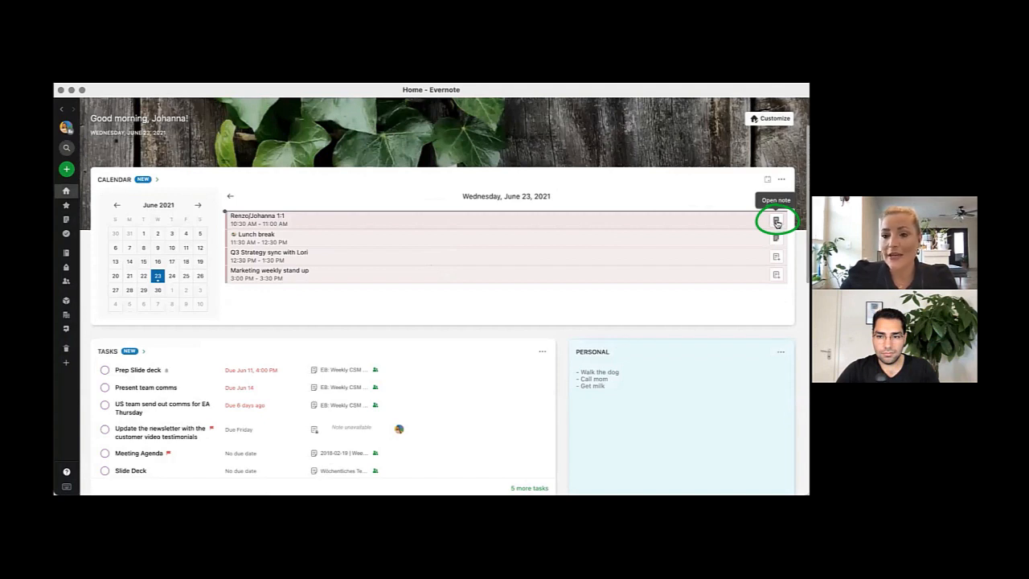
mouse_move(775, 222)
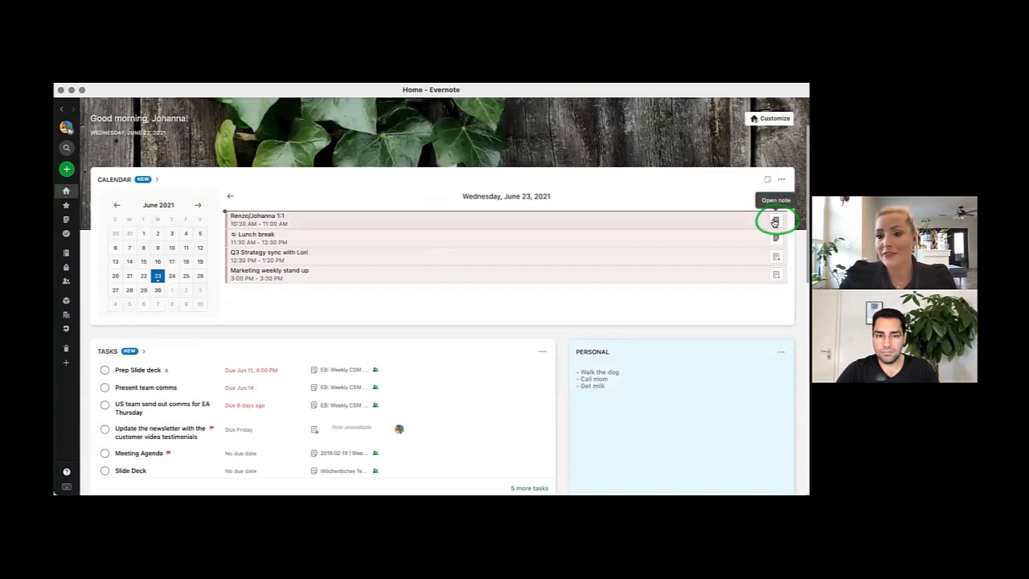
click(775, 222)
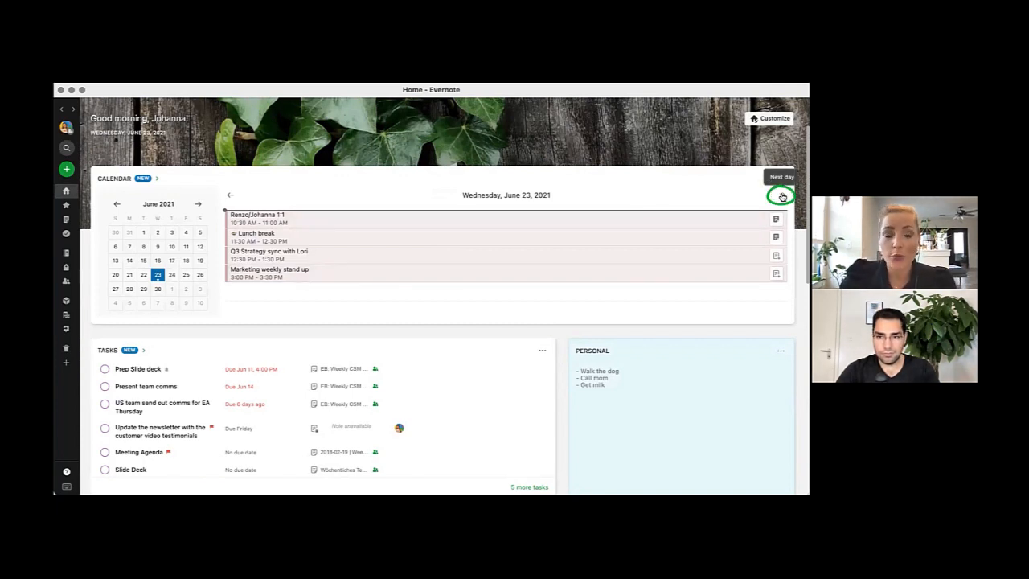
Step: Advance the calendar to Thursday, June 24 and create a note for the Weekly team meeting
click(782, 196)
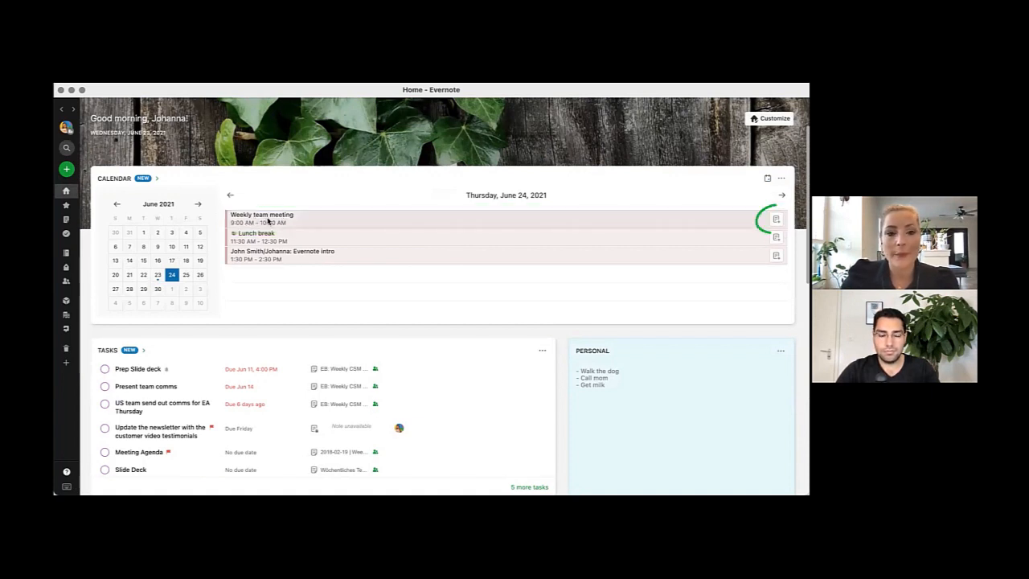
mouse_move(775, 221)
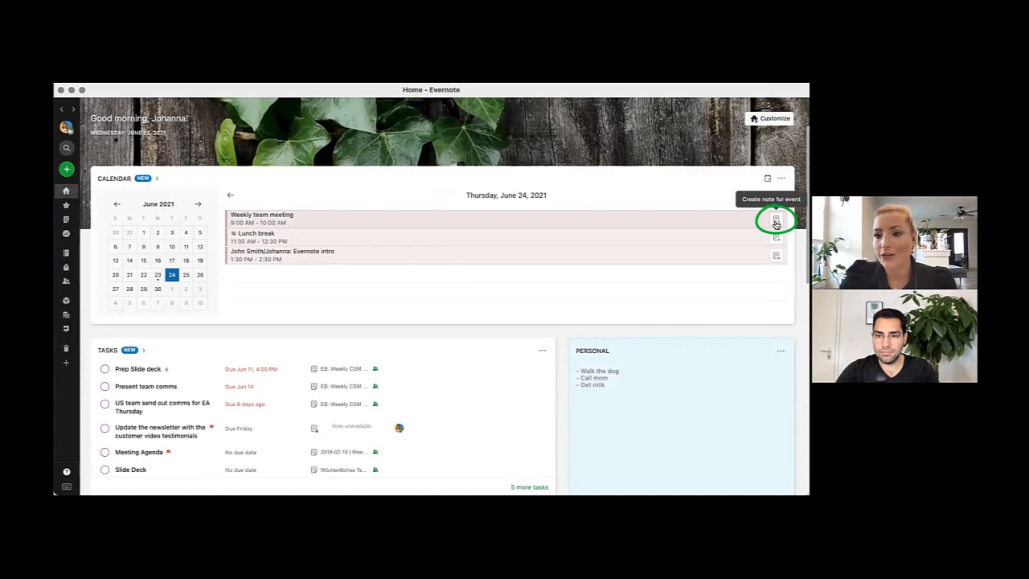
click(775, 222)
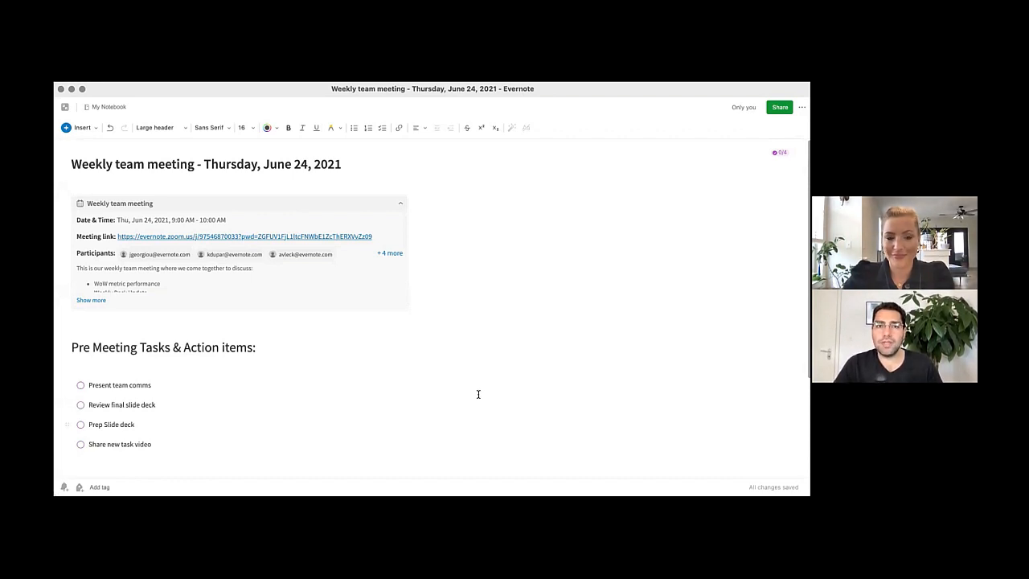
mouse_move(308, 306)
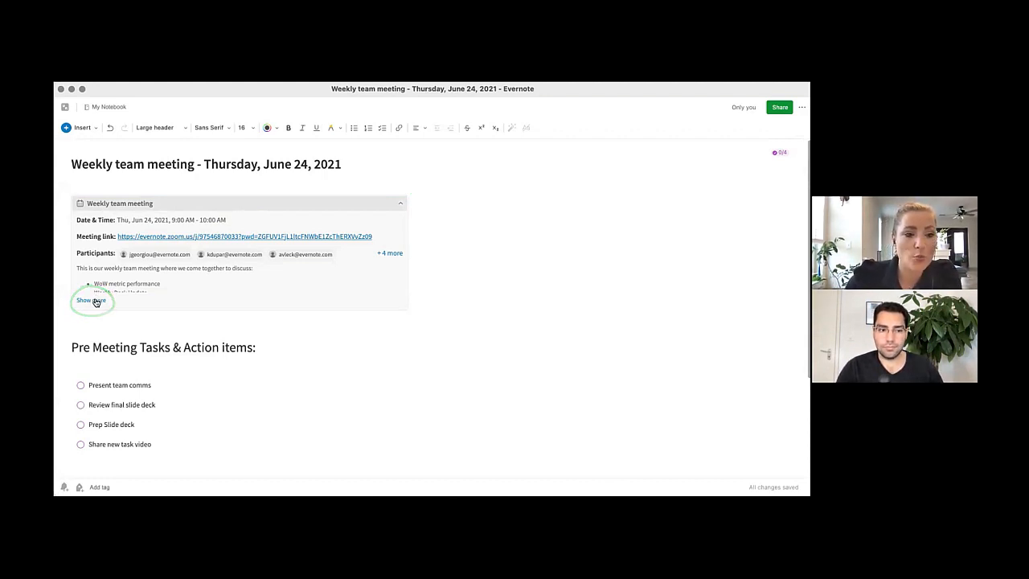
Step: Expand the Weekly team meeting event's full description and review its +4 more participants
click(90, 300)
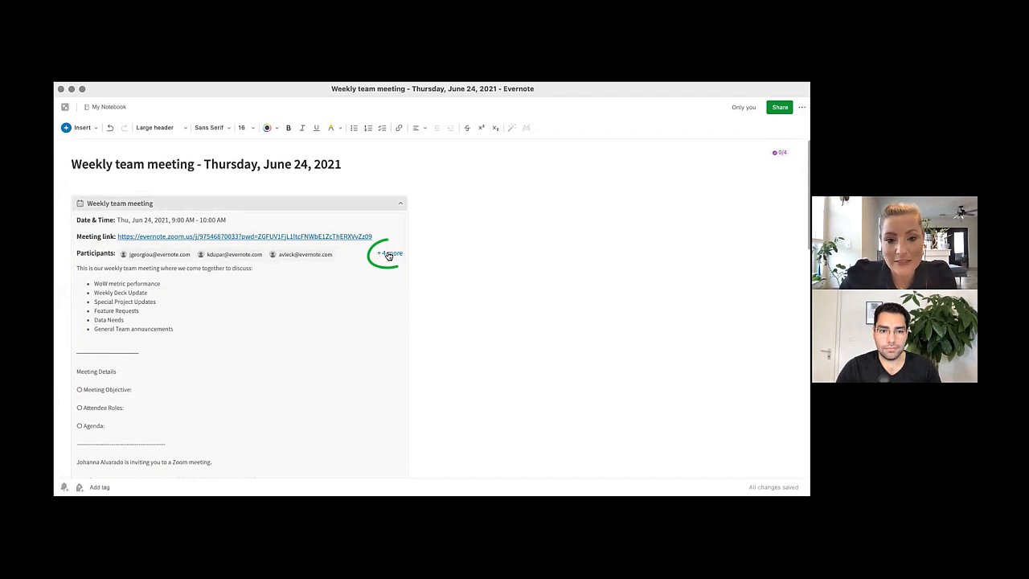
click(388, 254)
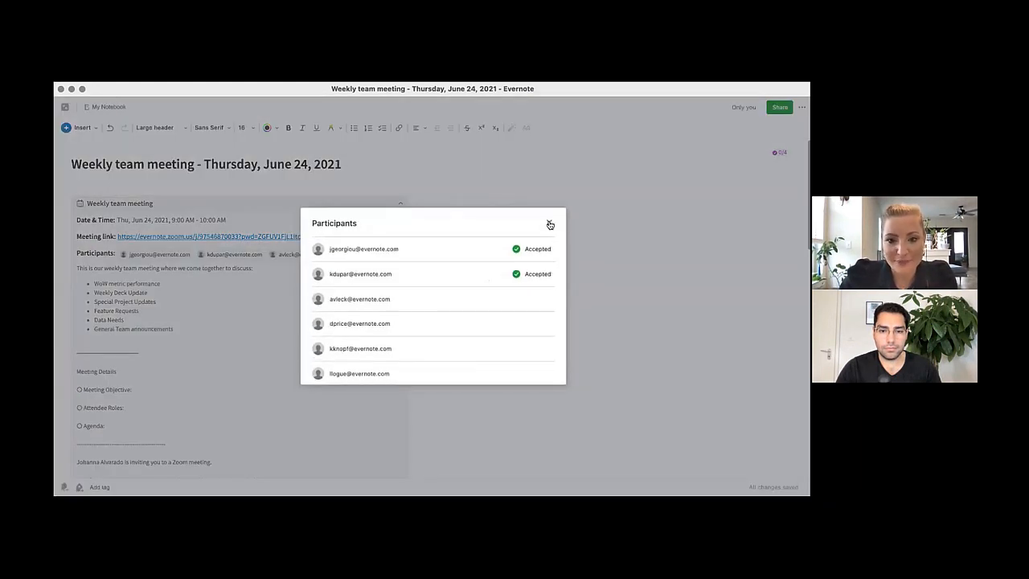
click(549, 225)
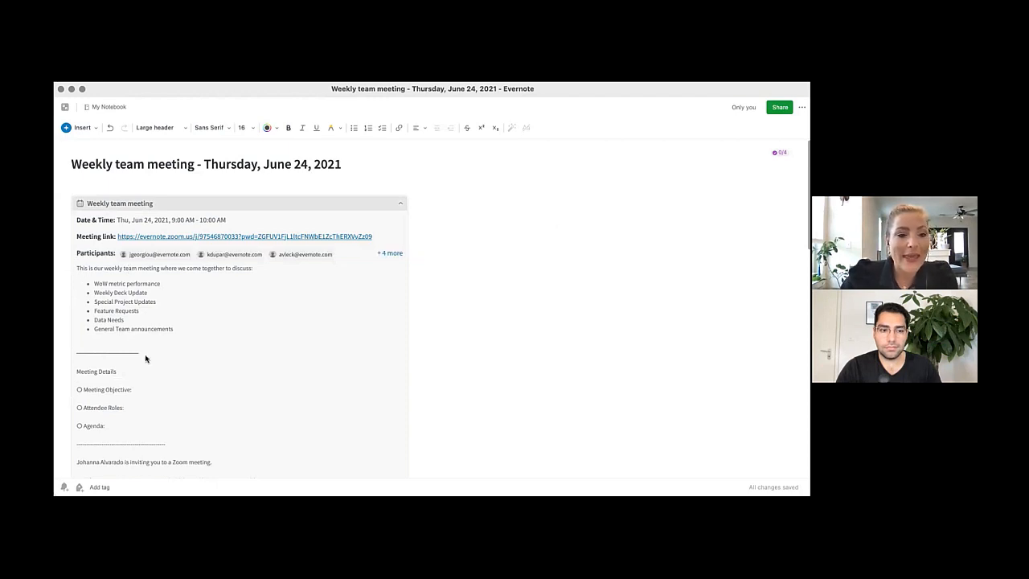
scroll(down, 3)
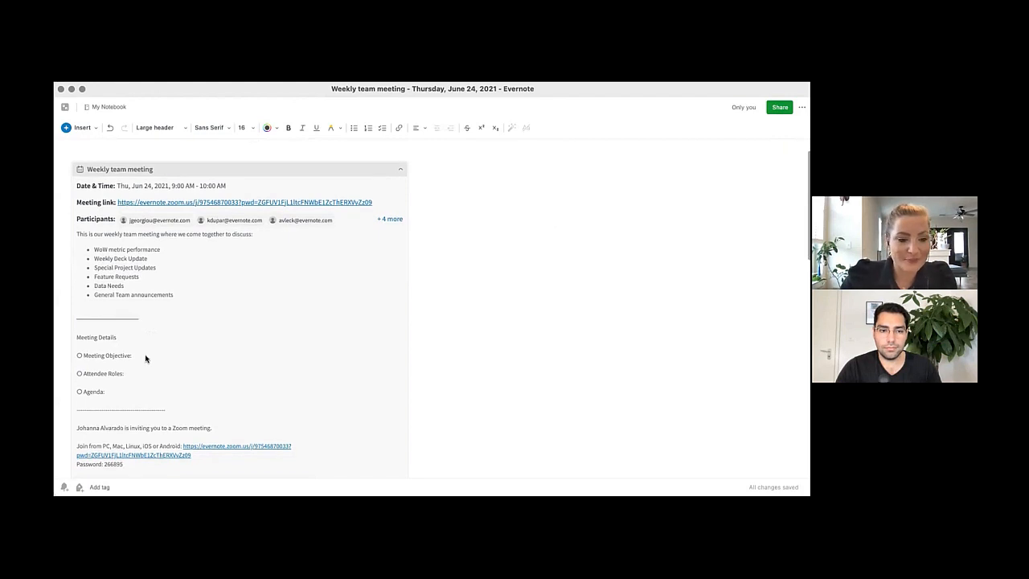
Step: Add the task 'Get updated week over week numbers' to the Pre Meeting Tasks list
scroll(down, 3)
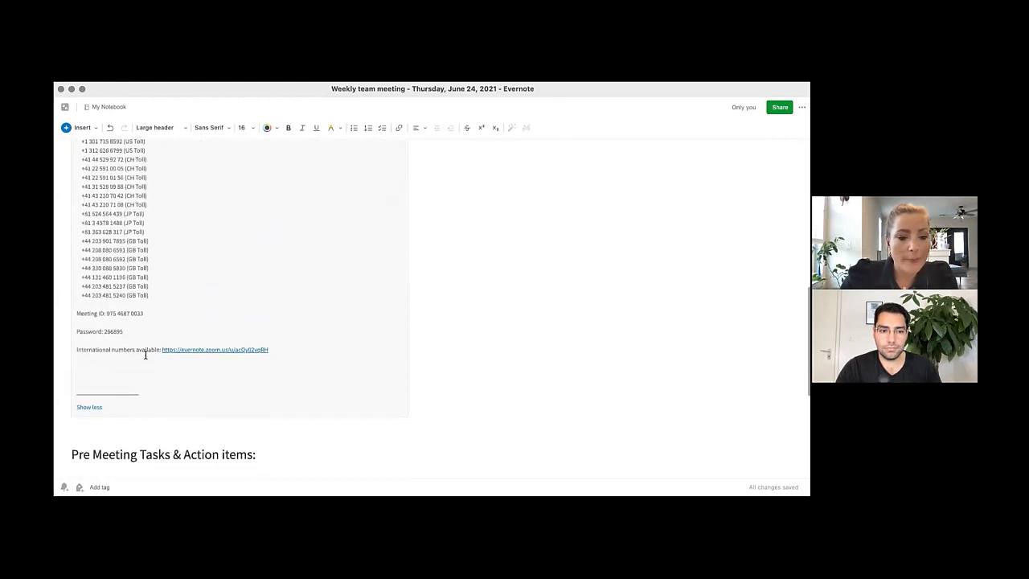
scroll(down, 3)
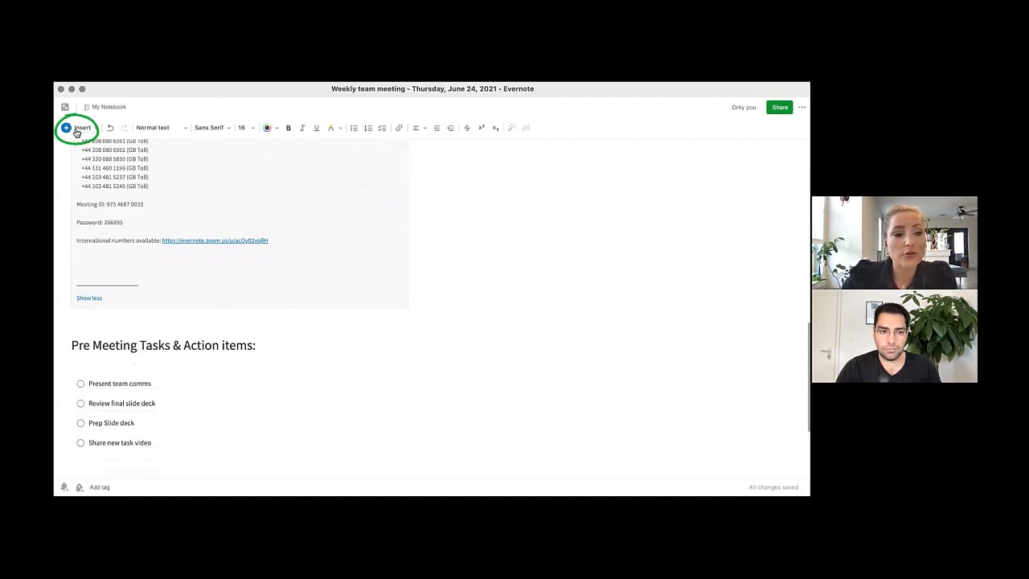
click(77, 127)
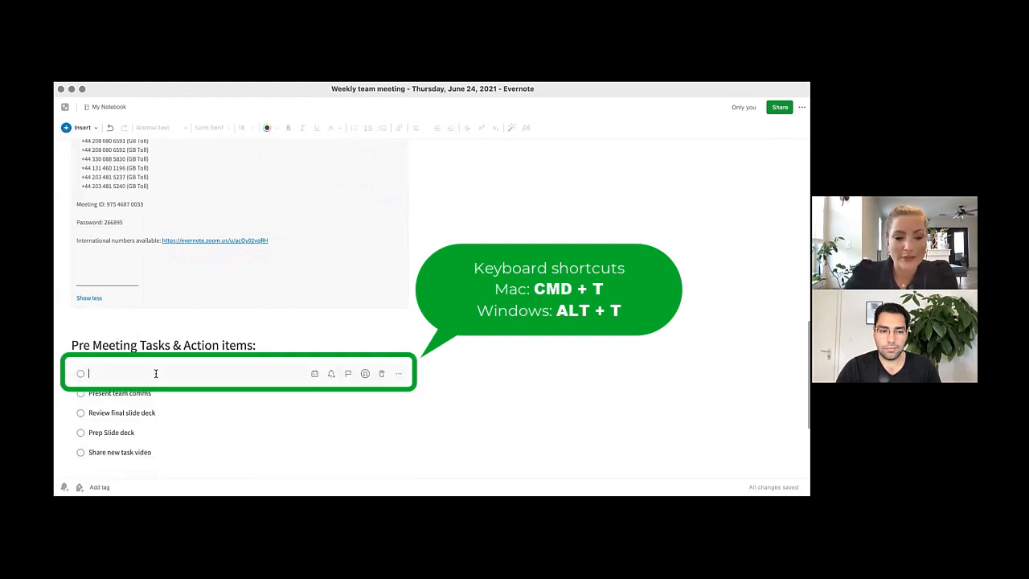
text(Get updated week over week numbers)
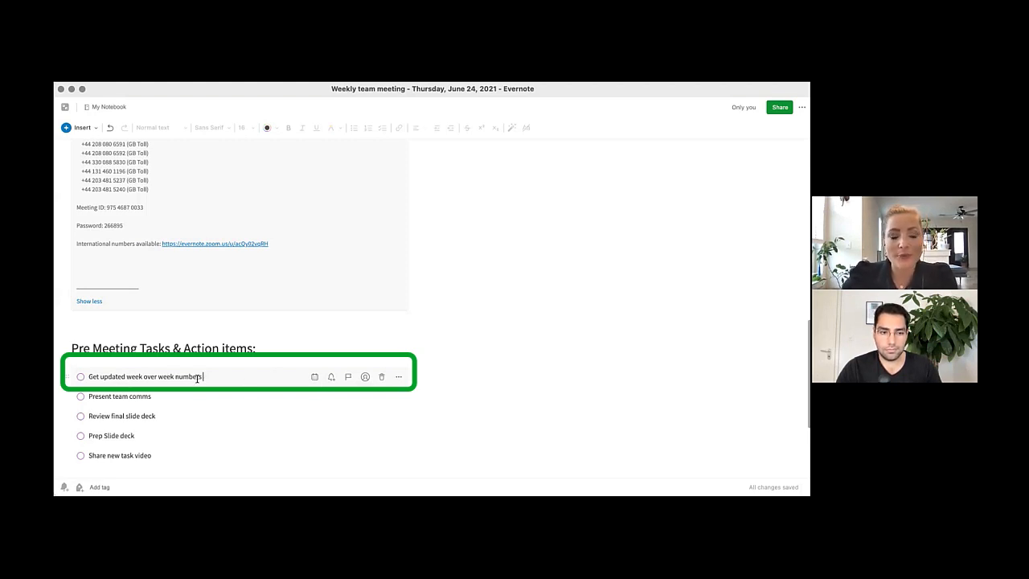
mouse_move(365, 376)
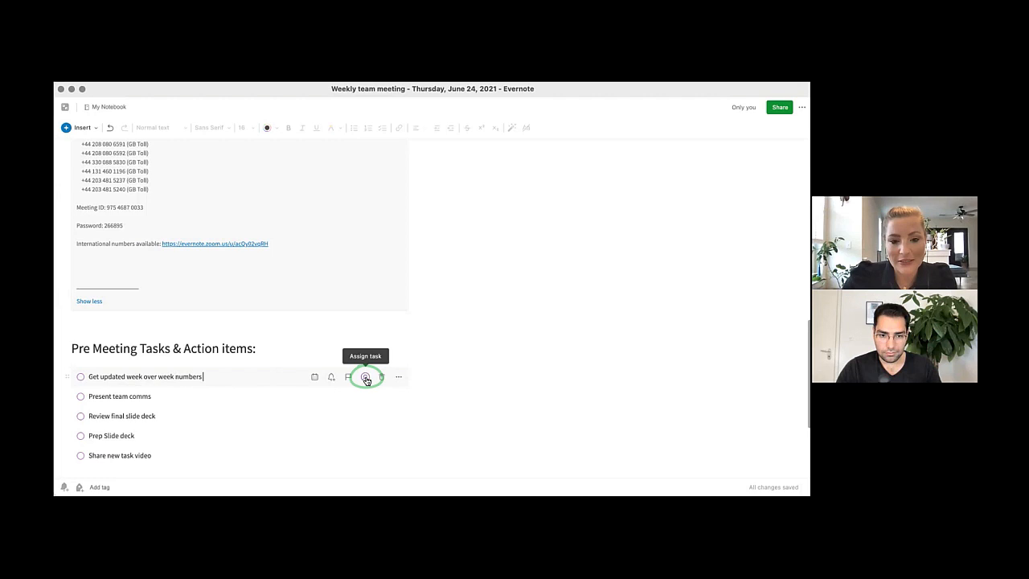
Step: Assign the new task to Demo Julian
click(365, 377)
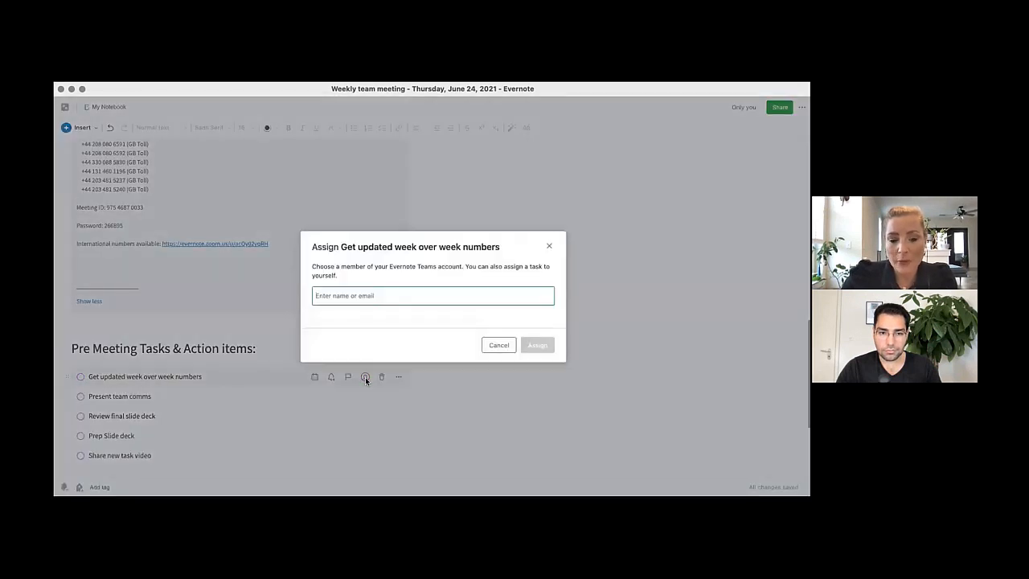
mouse_move(362, 295)
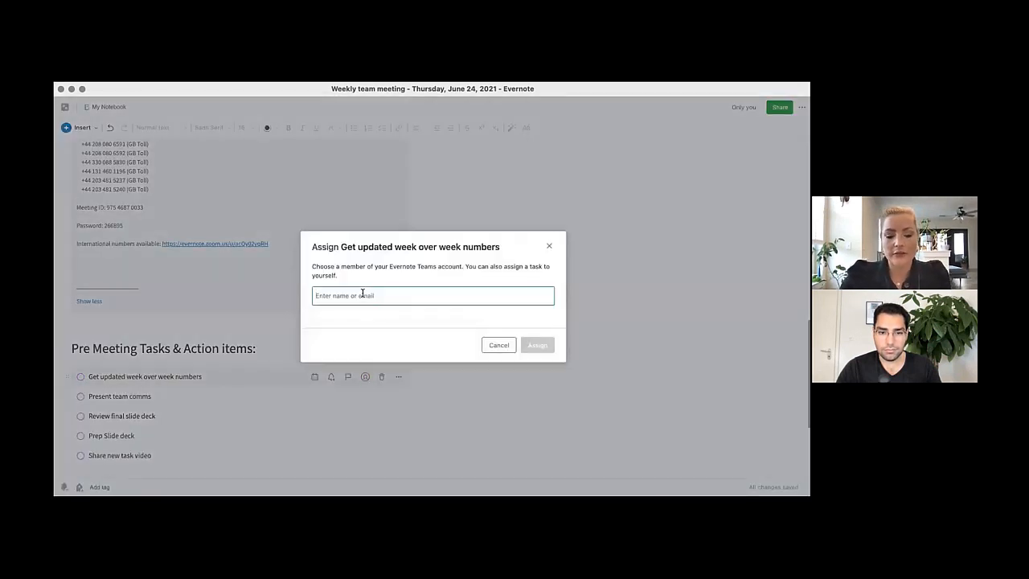
text(Jul)
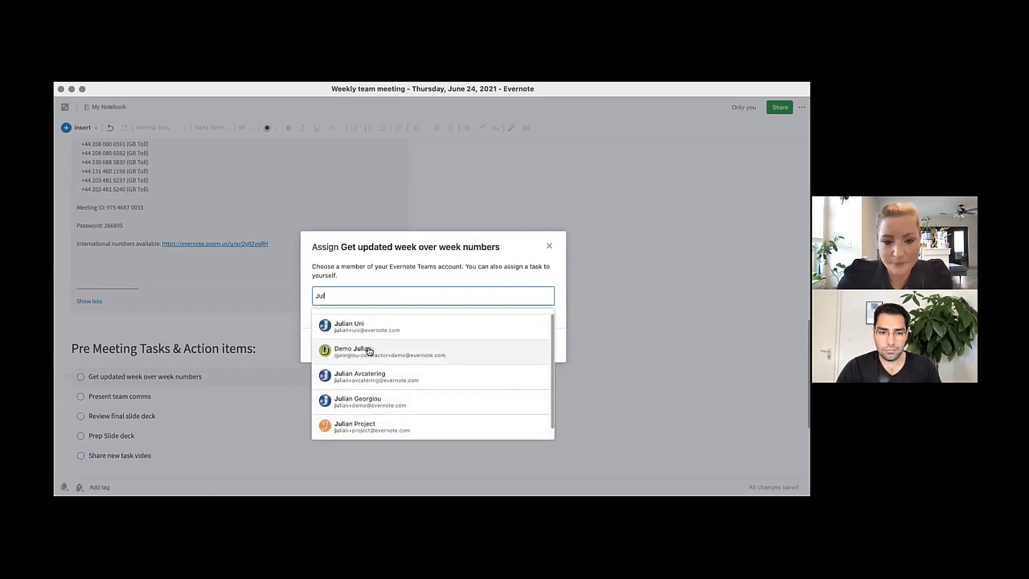
click(361, 347)
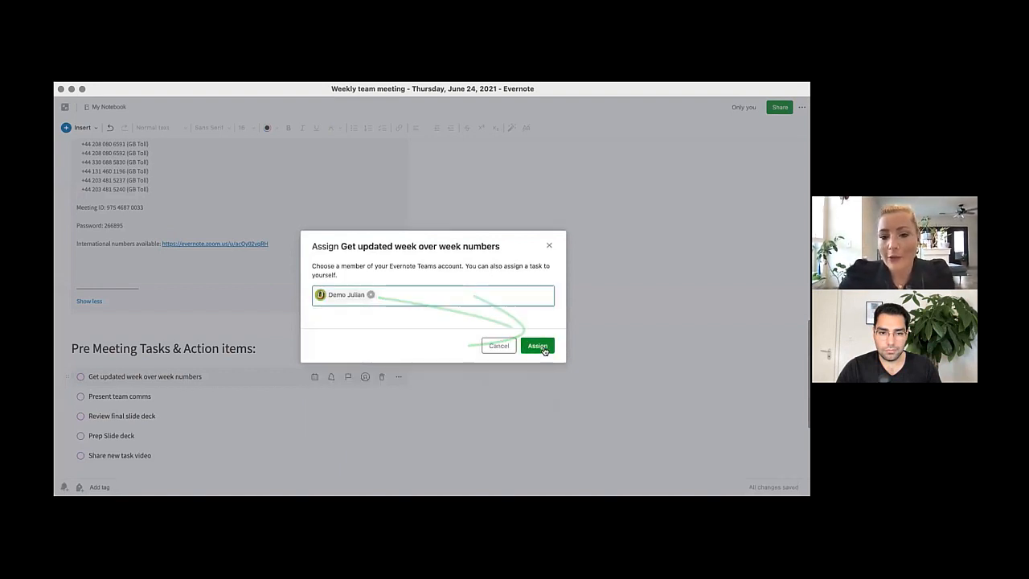
click(537, 346)
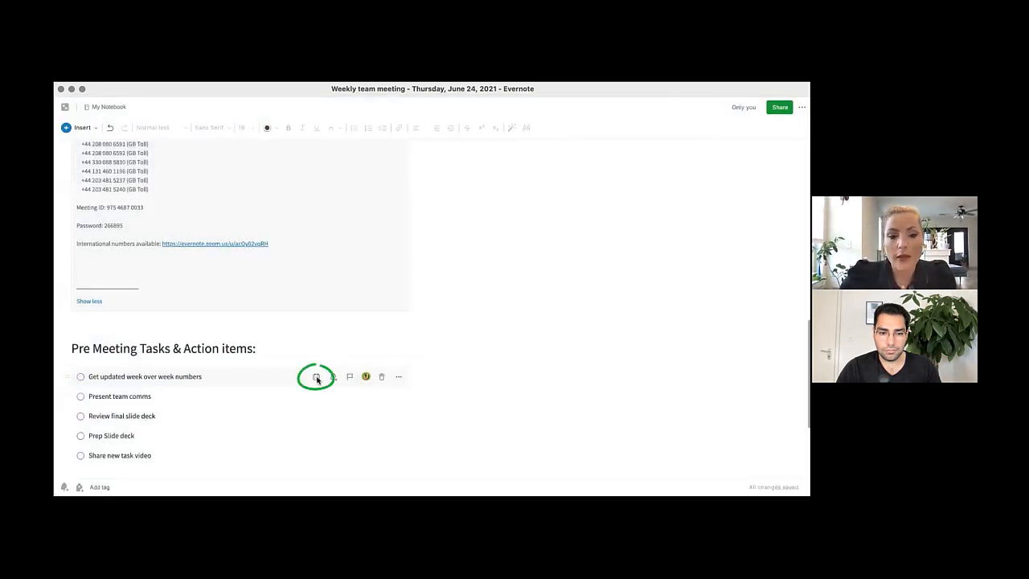
Step: Set the task due tomorrow, June 24, at 8:00 AM
click(317, 377)
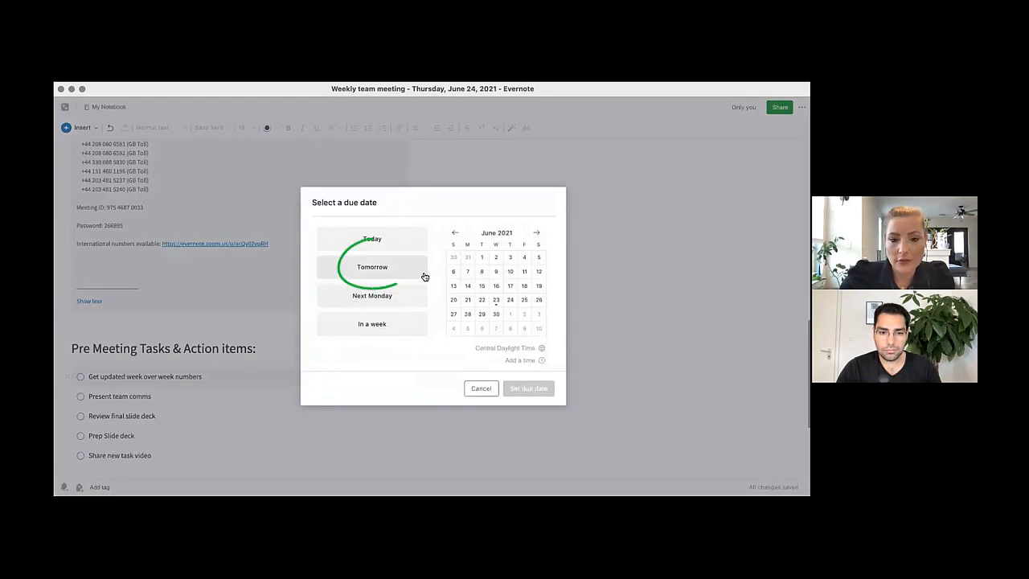
click(371, 267)
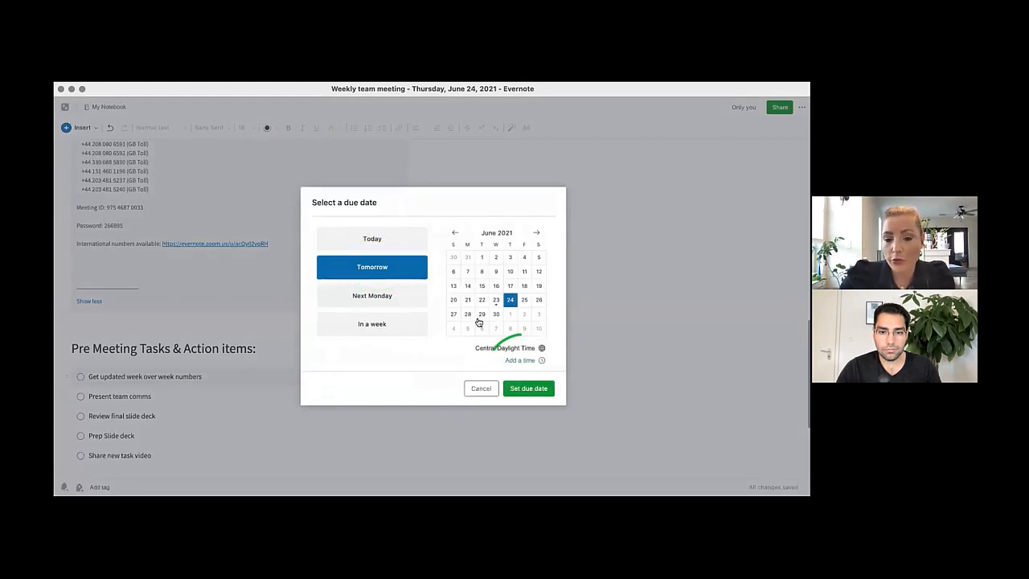
click(521, 360)
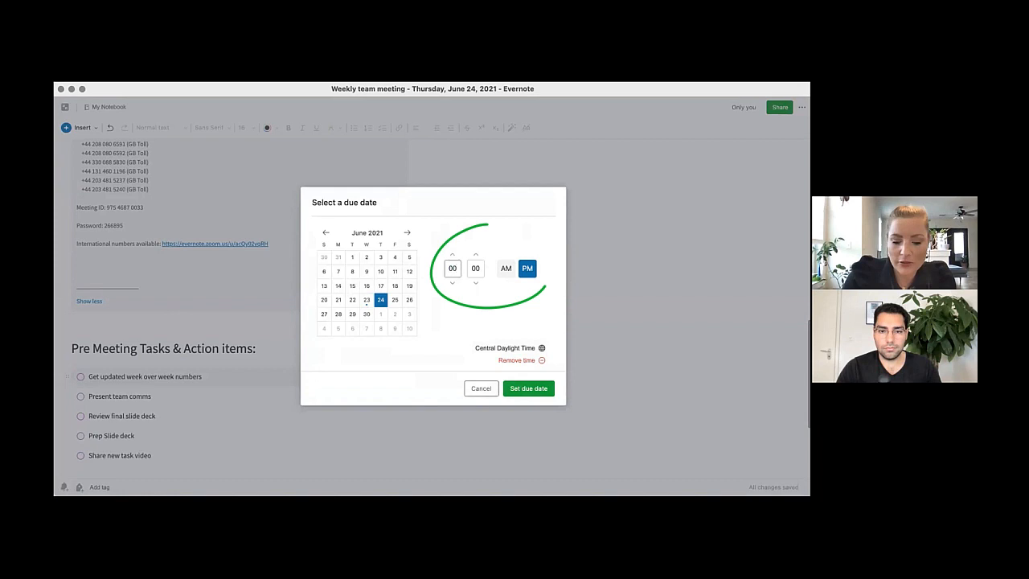
click(505, 267)
text(08)
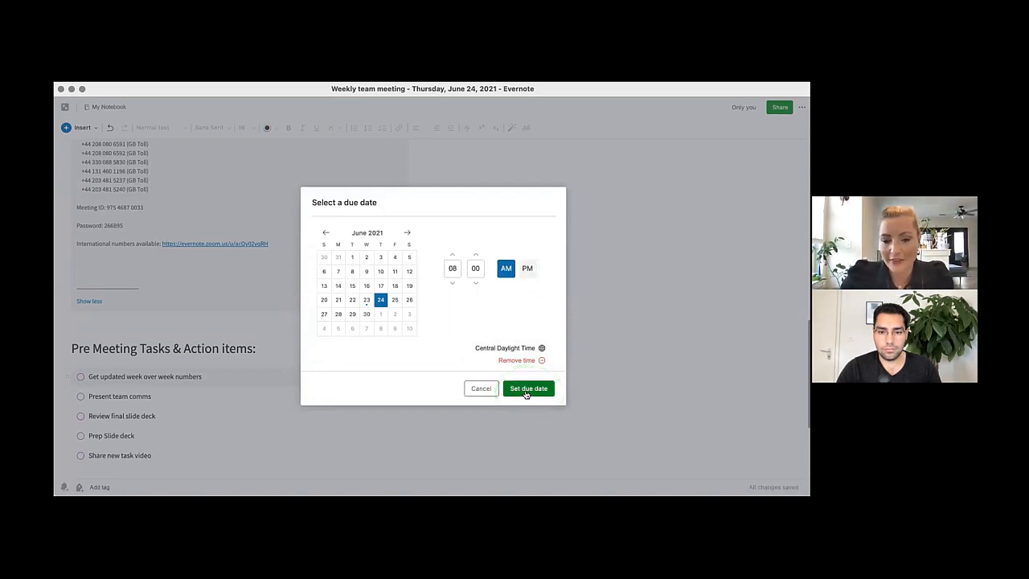
click(528, 388)
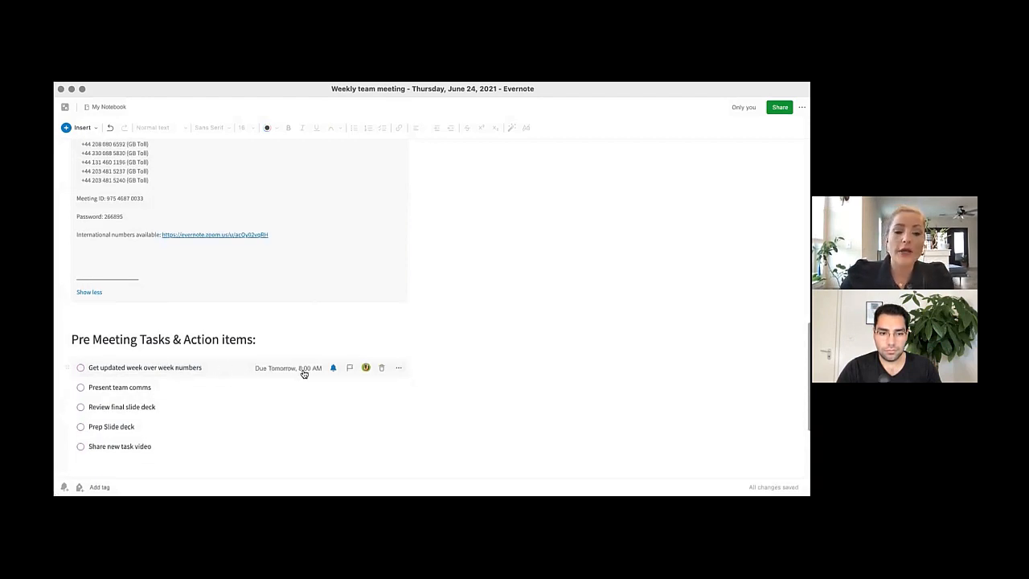
mouse_move(308, 370)
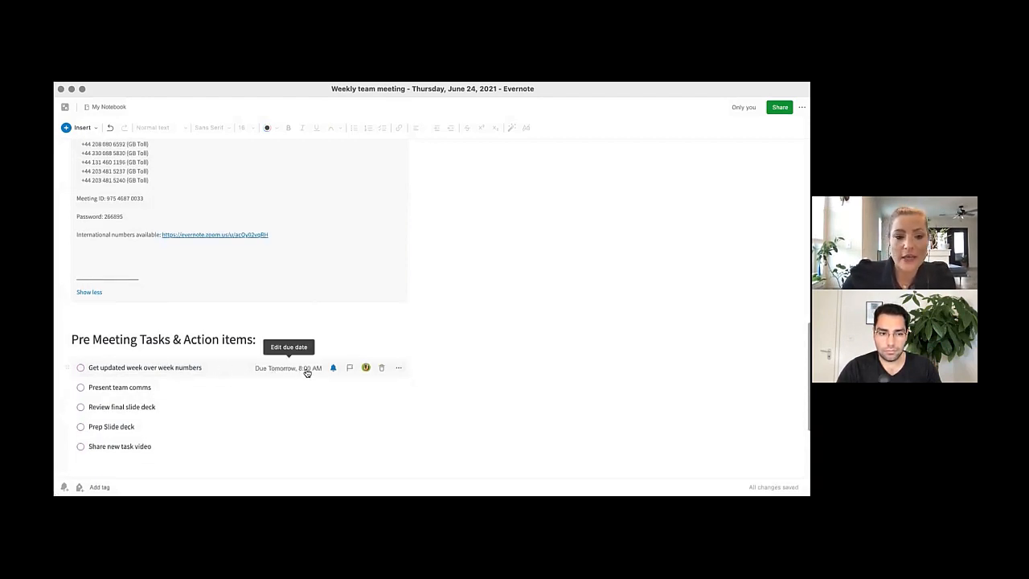
mouse_move(213, 412)
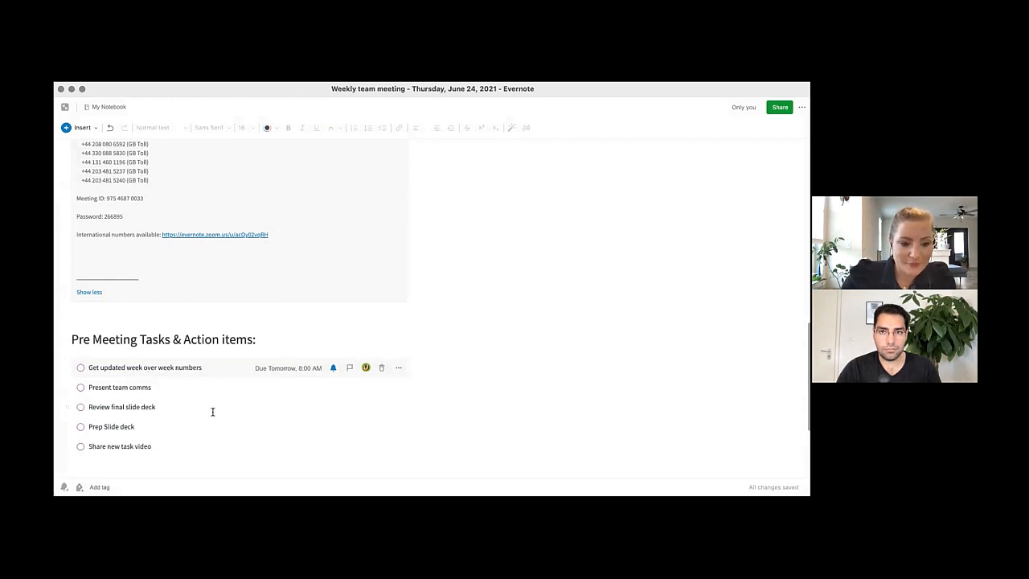
mouse_move(147, 428)
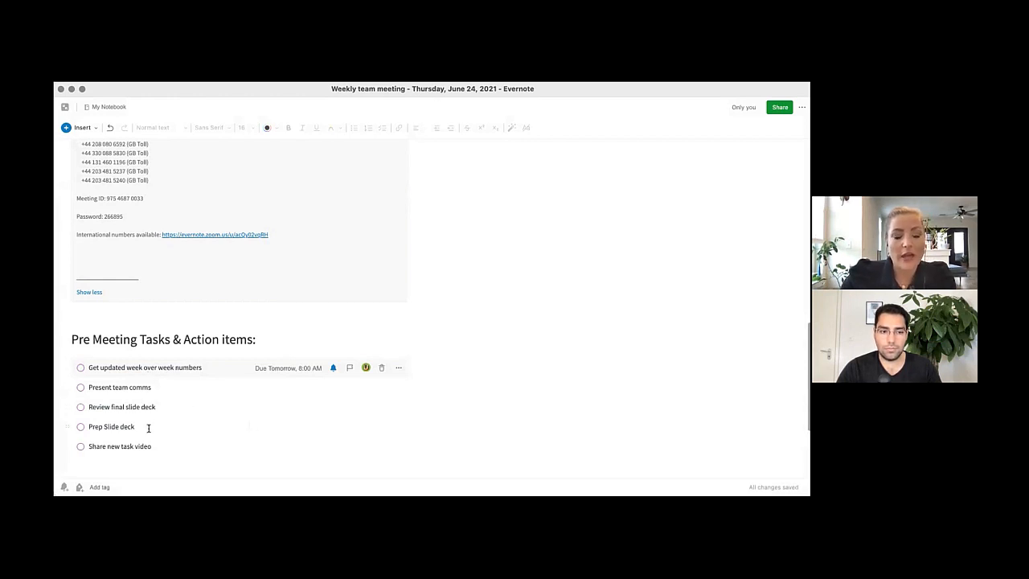
Step: Check off the Prep Slide deck task so it shows struck through
click(111, 427)
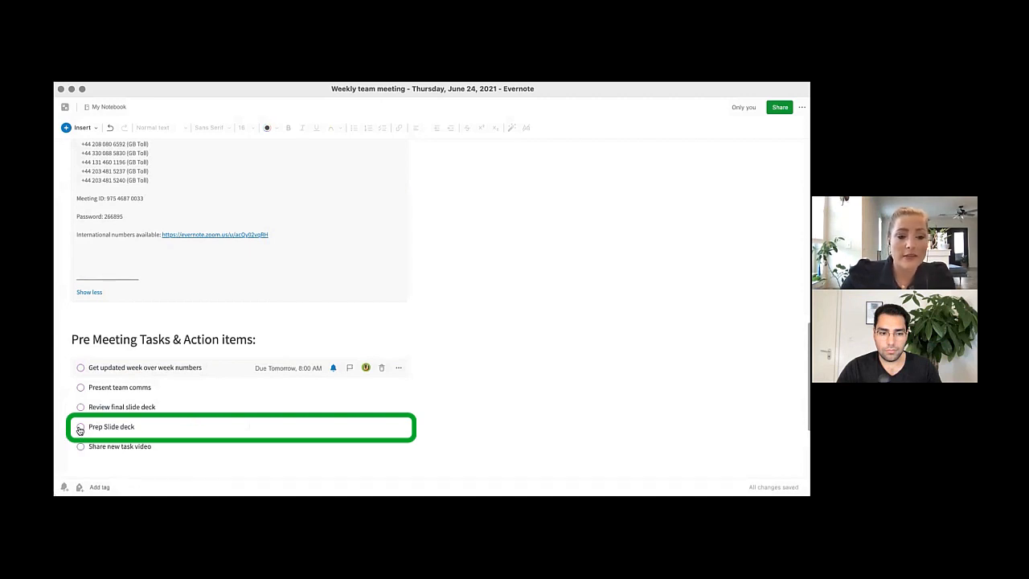
click(80, 427)
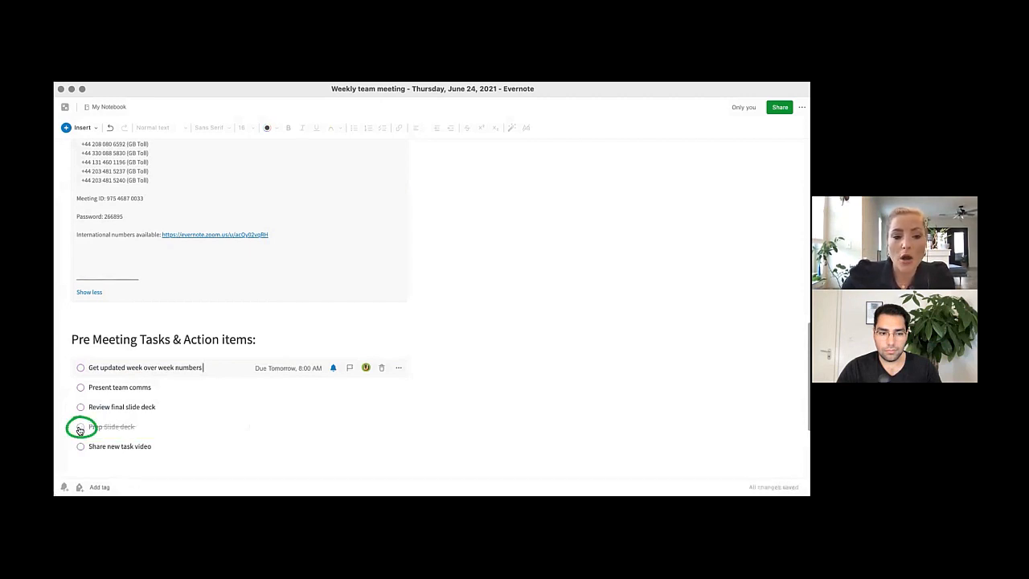
click(80, 428)
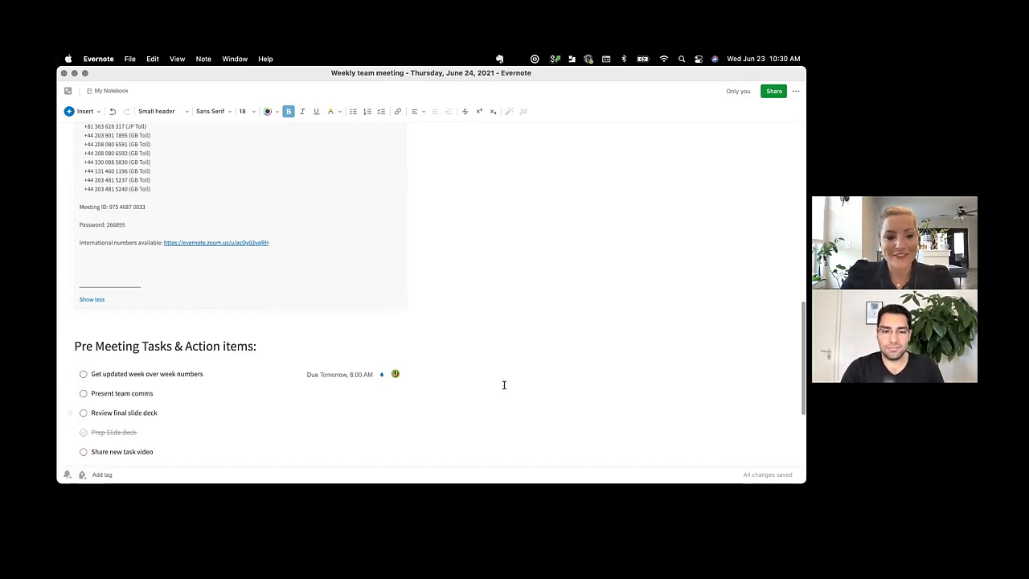
scroll(down, 3)
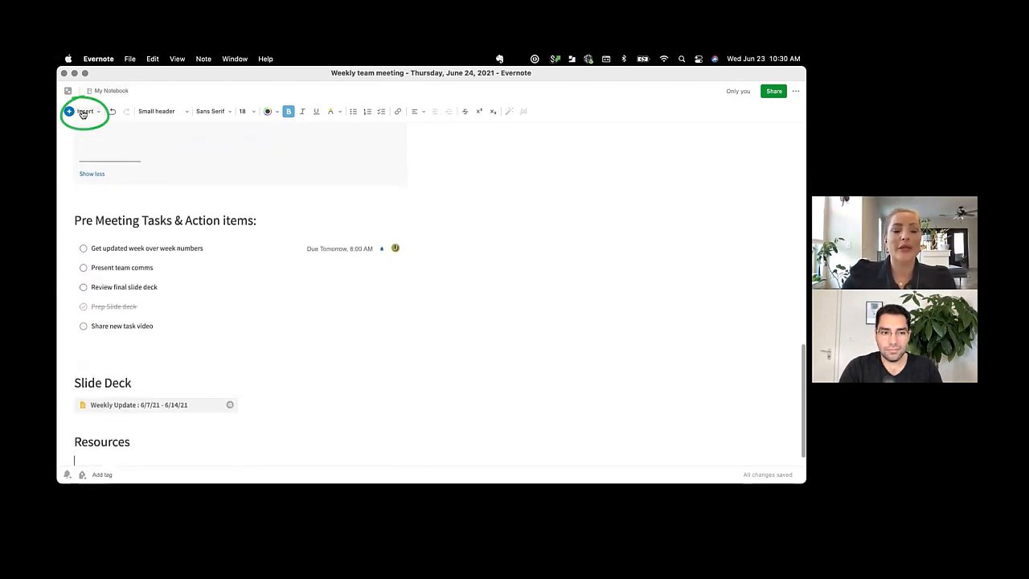
click(83, 111)
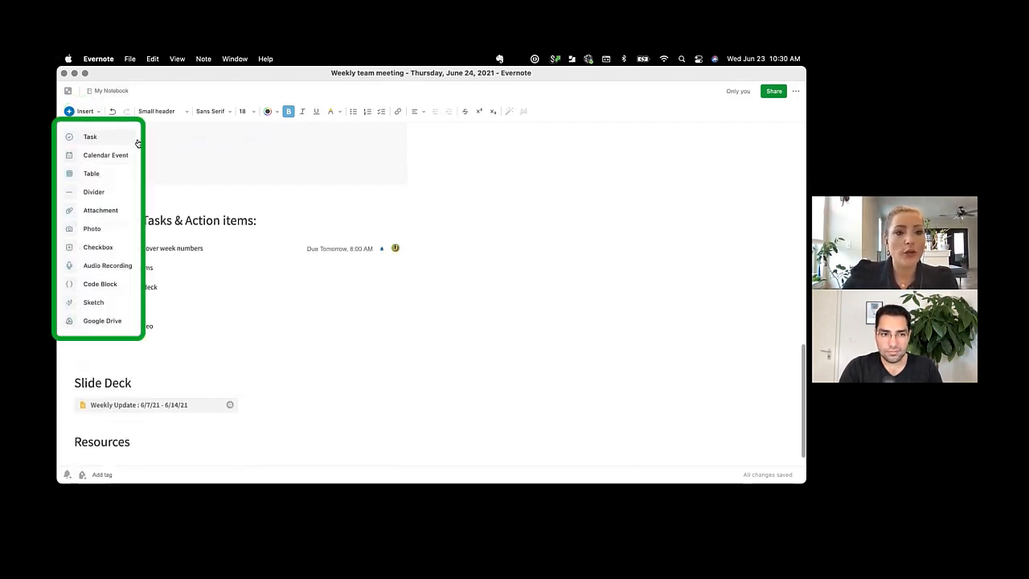
mouse_move(132, 303)
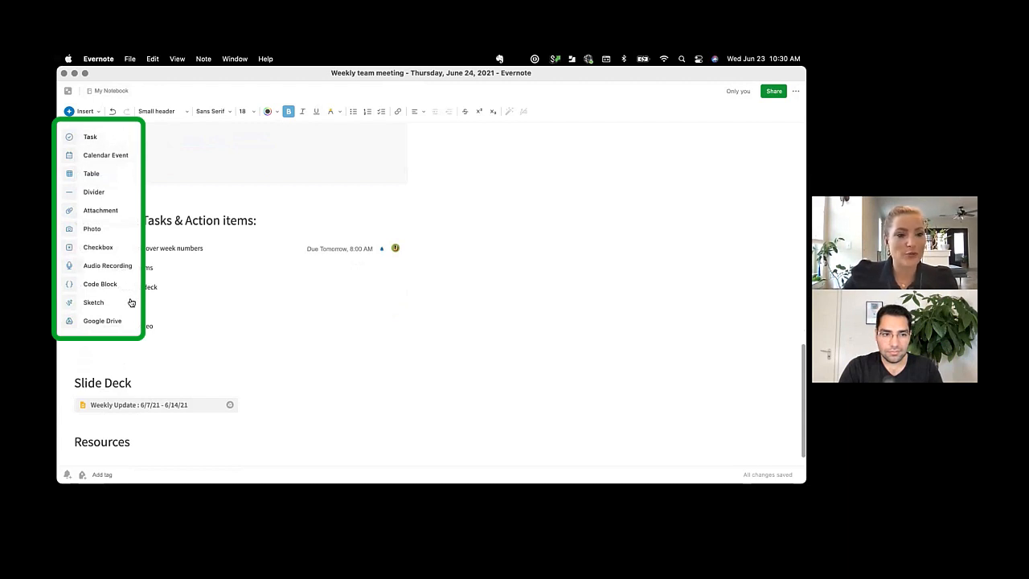
mouse_move(201, 402)
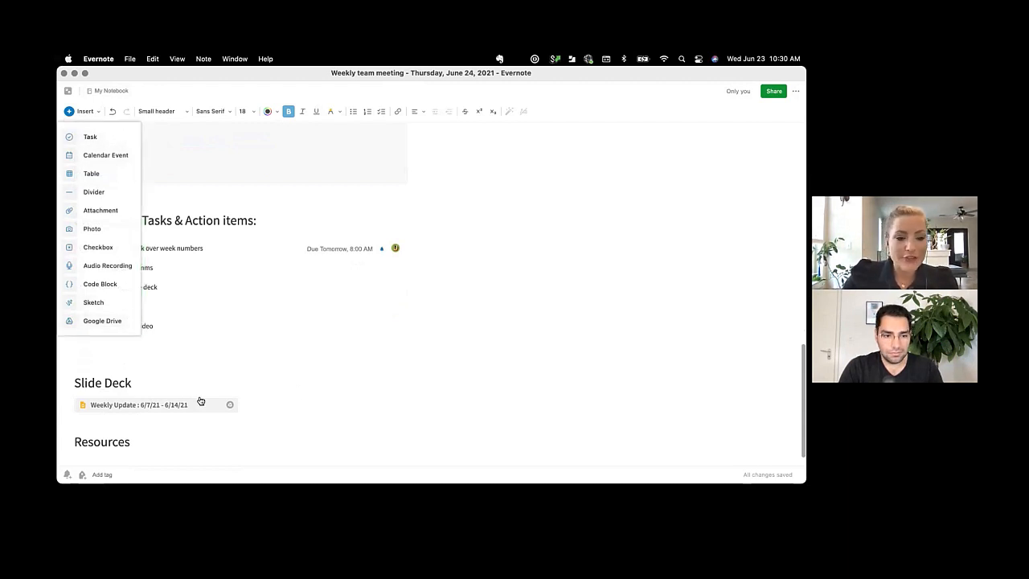
click(152, 406)
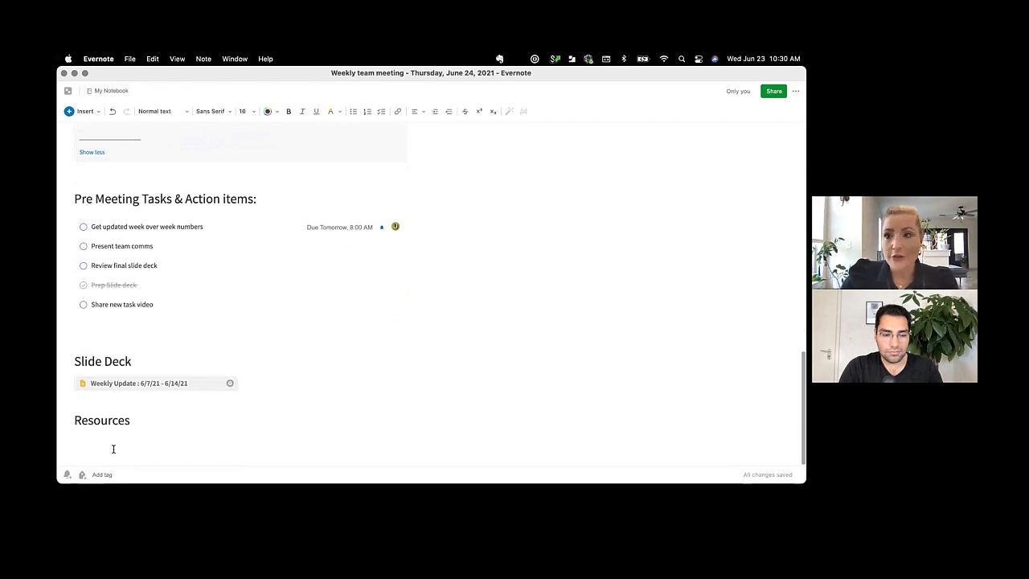
mouse_move(587, 192)
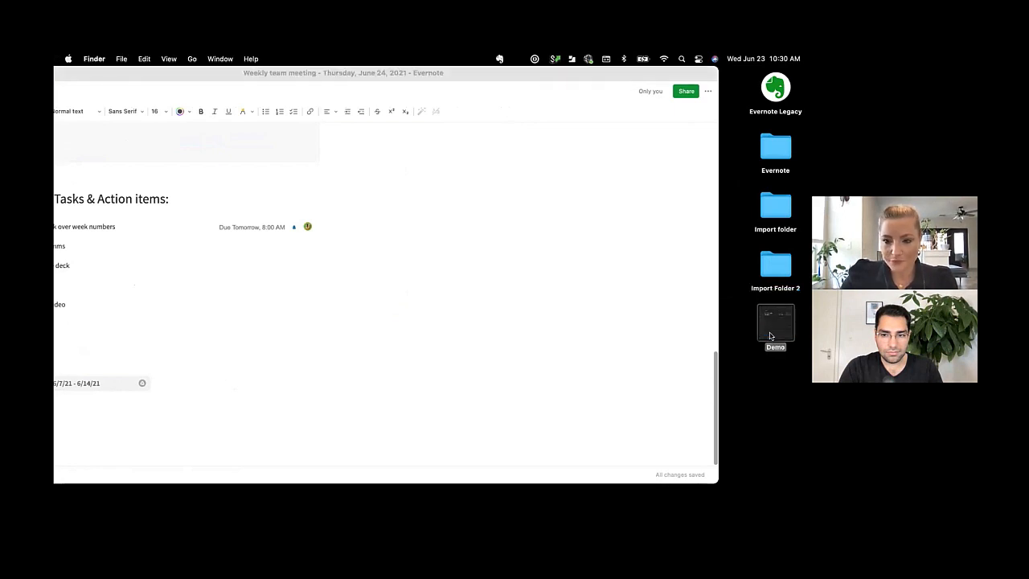
Step: Drag the 'All your notes, secured in the cloud' PDF from the Demo folder under Resources
double_click(775, 325)
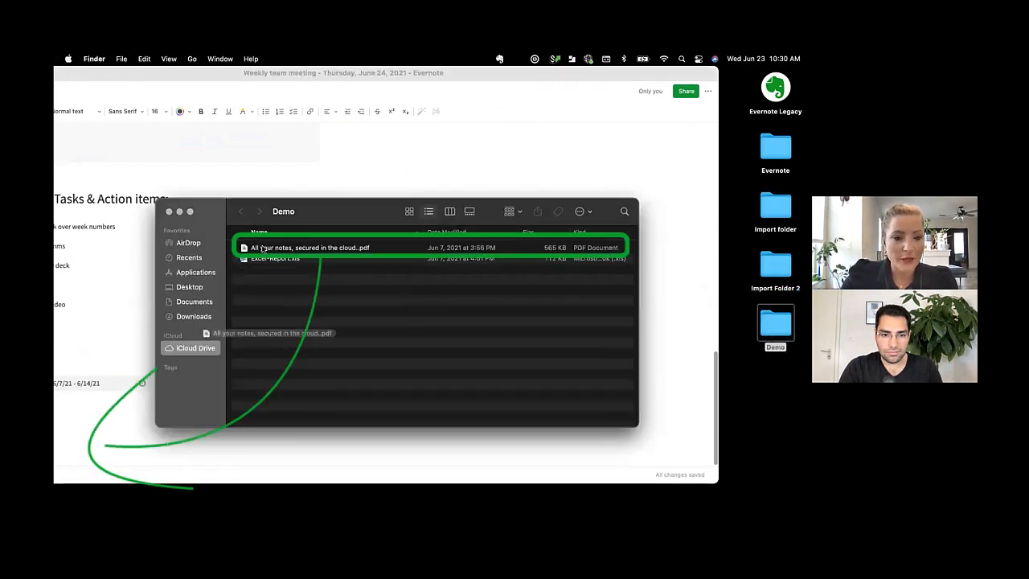
drag(308, 248, 126, 433)
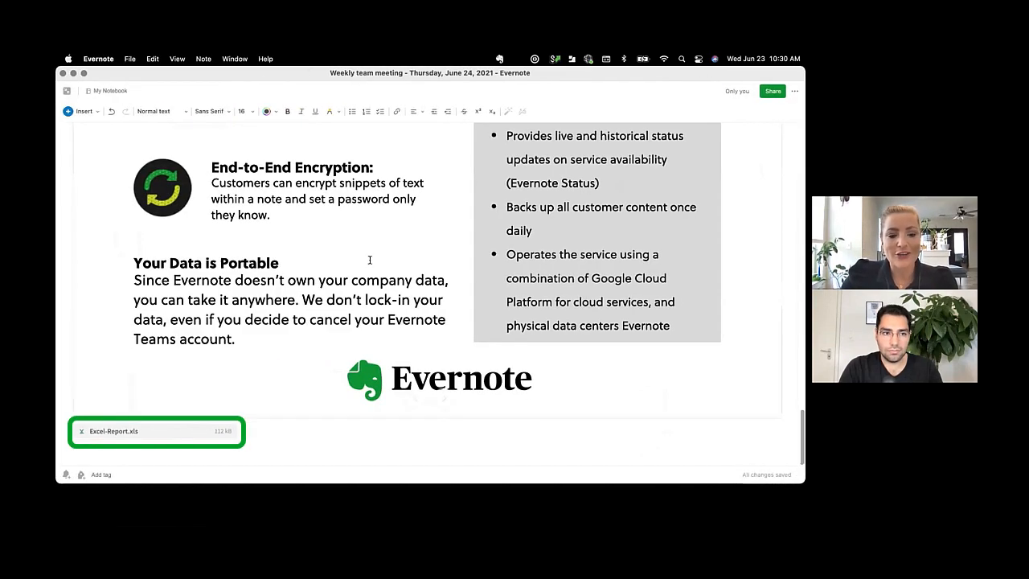
scroll(up, 3)
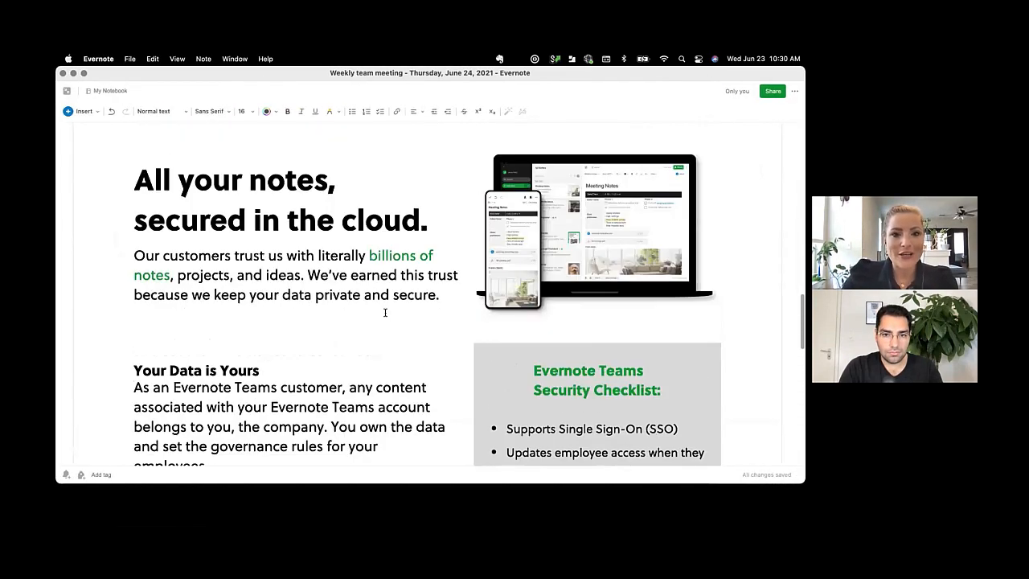
scroll(up, 3)
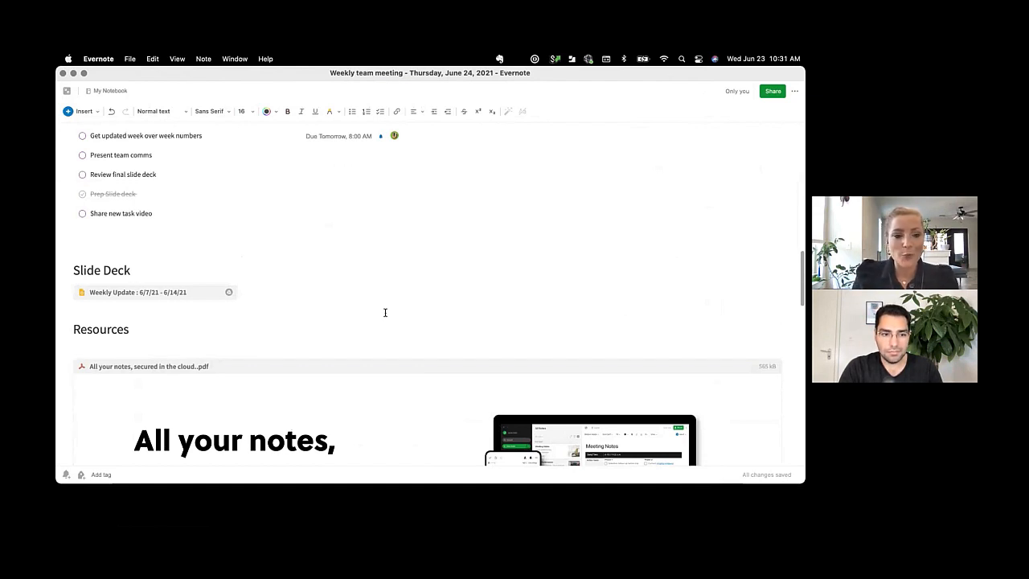
scroll(down, 3)
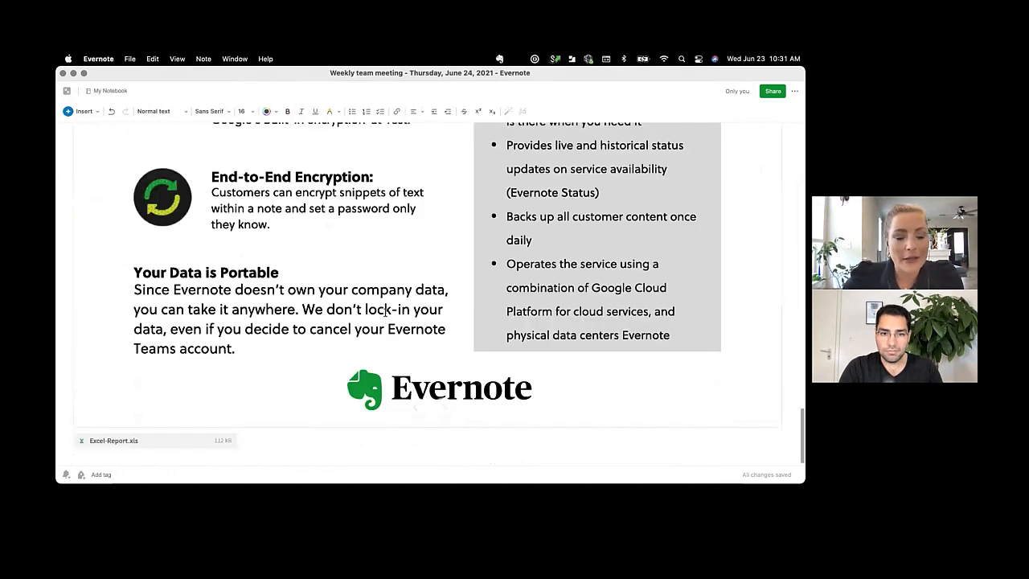
scroll(up, 3)
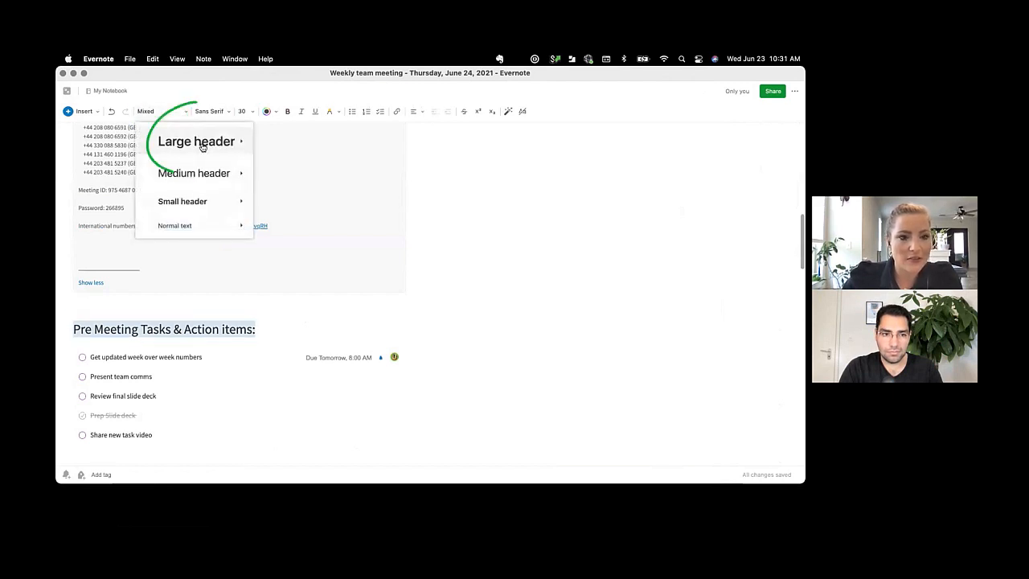
Step: Make the Pre Meeting Tasks & Action items heading a large green header
click(197, 141)
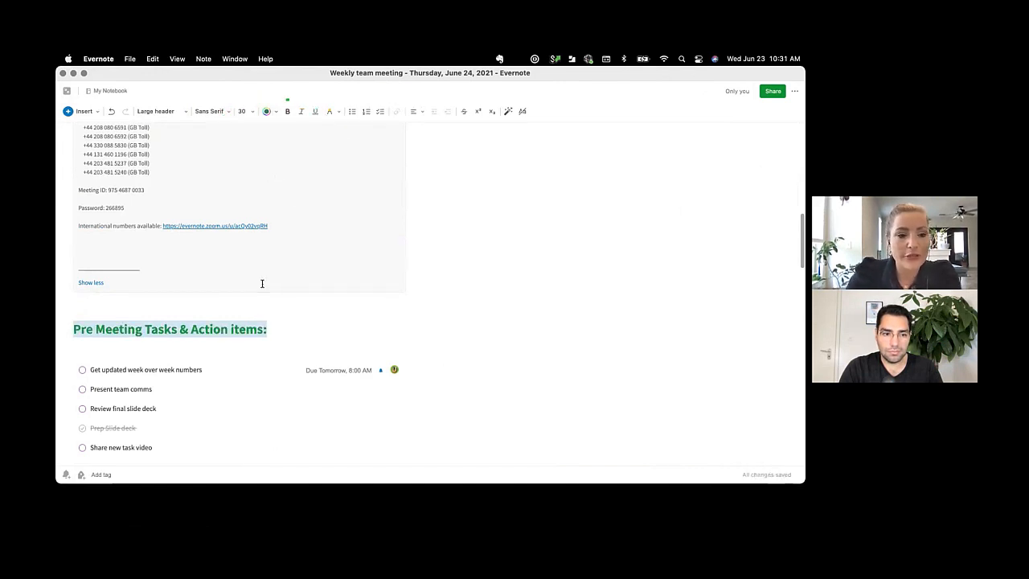
click(158, 111)
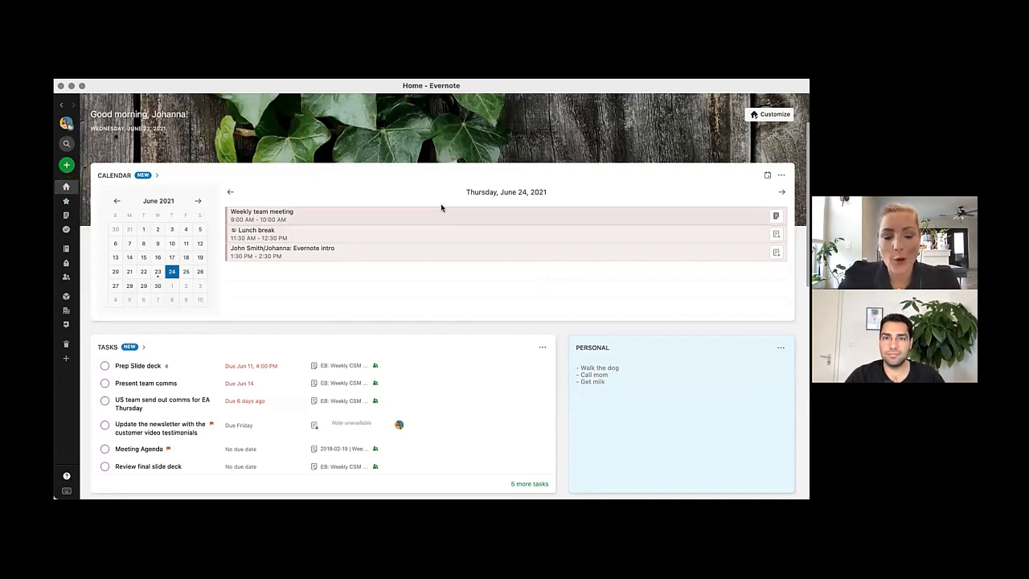
mouse_move(775, 217)
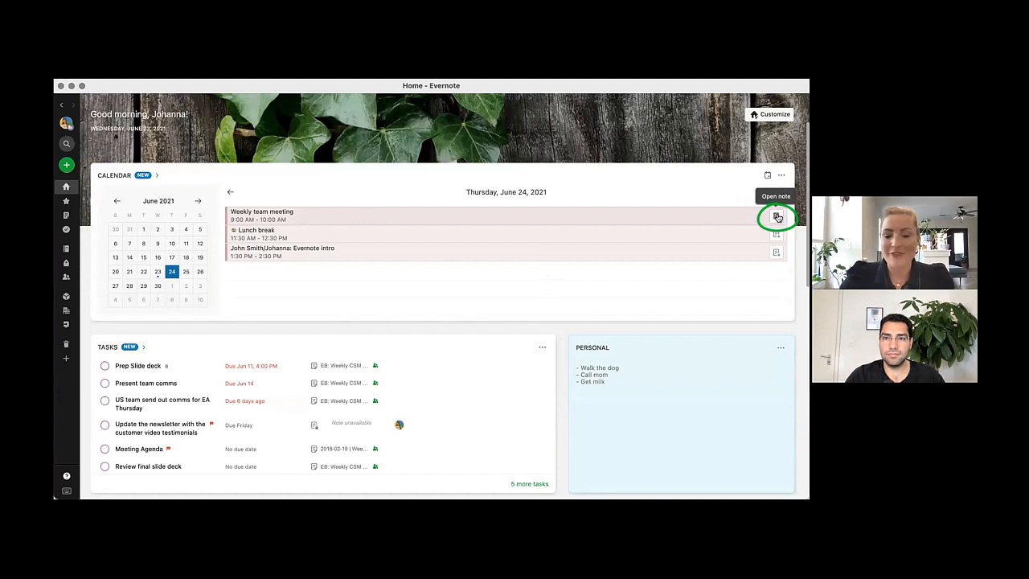
Step: Open the Weekly team meeting note from its calendar event on Home
click(776, 217)
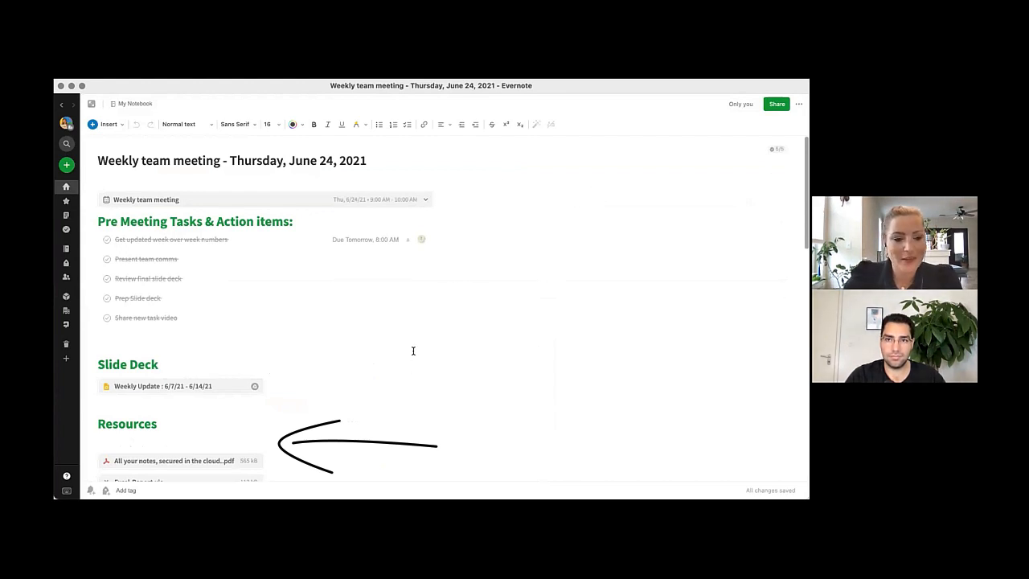
Step: Add the Meeting Notes bullet 'Schedule quick team sync on Monday'
scroll(down, 3)
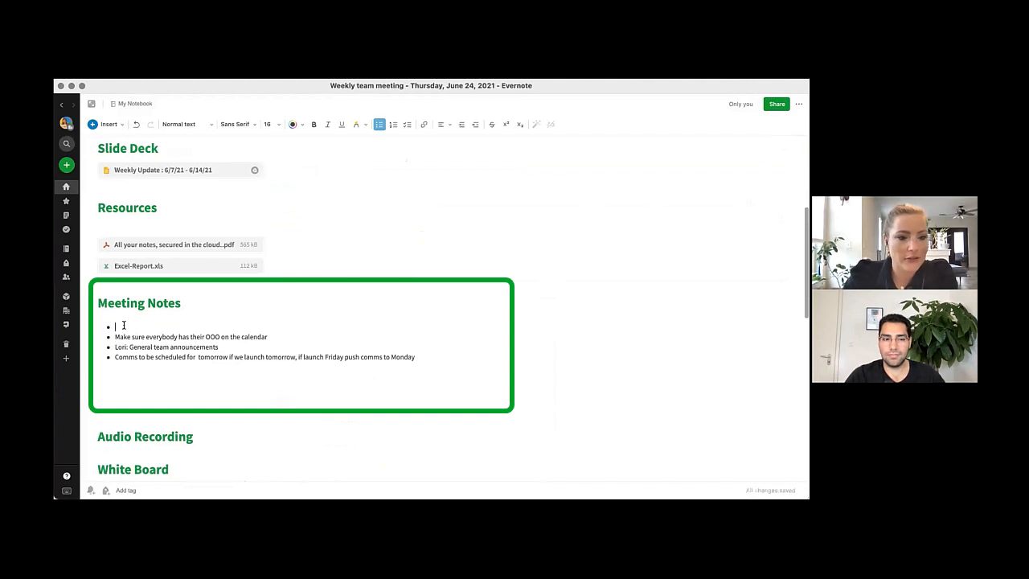
text(Schedule quick team sync on Monday)
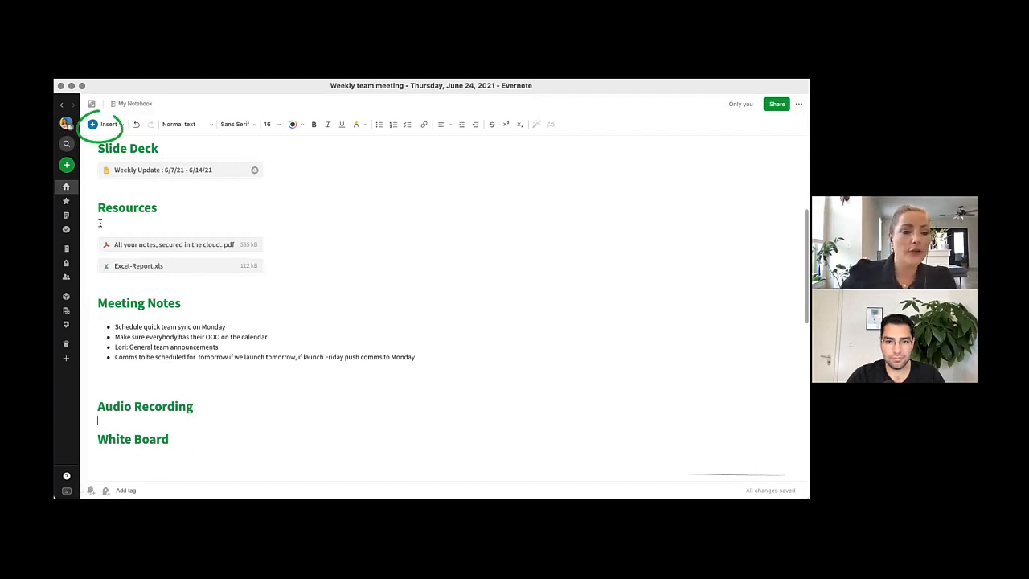
Step: Record and attach an audio clip under the Audio Recording heading via Insert
click(103, 126)
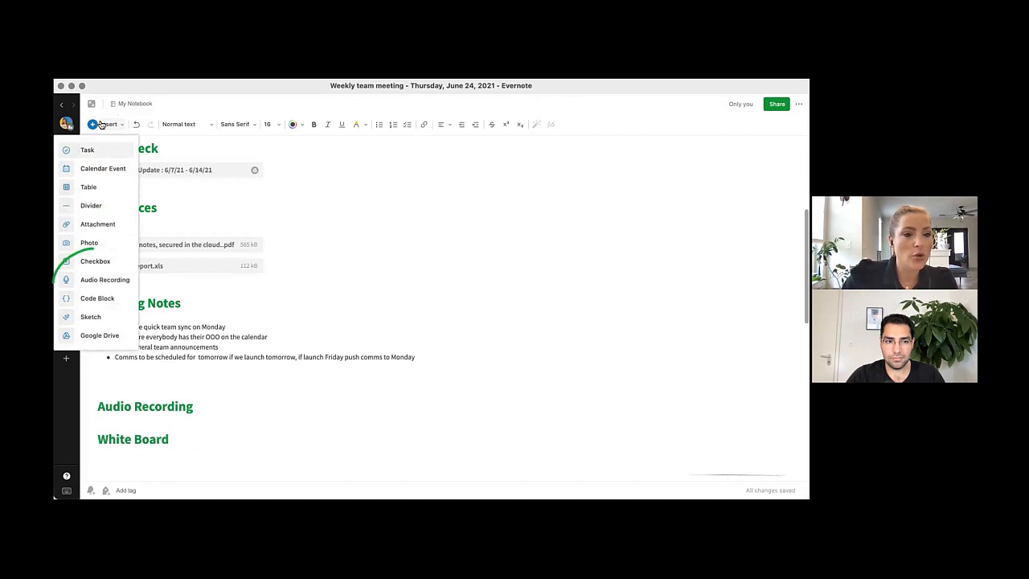
mouse_move(103, 280)
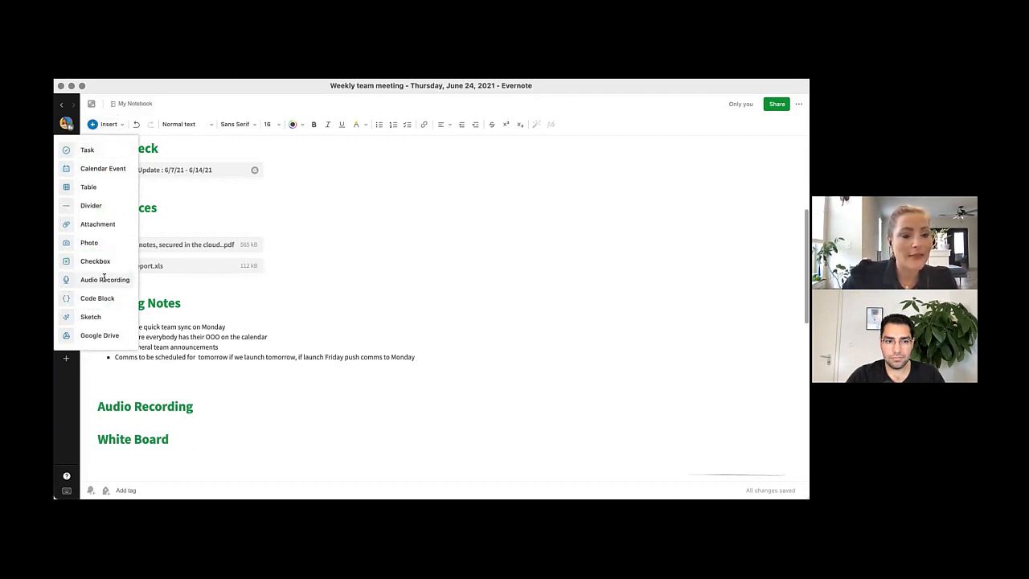
click(104, 280)
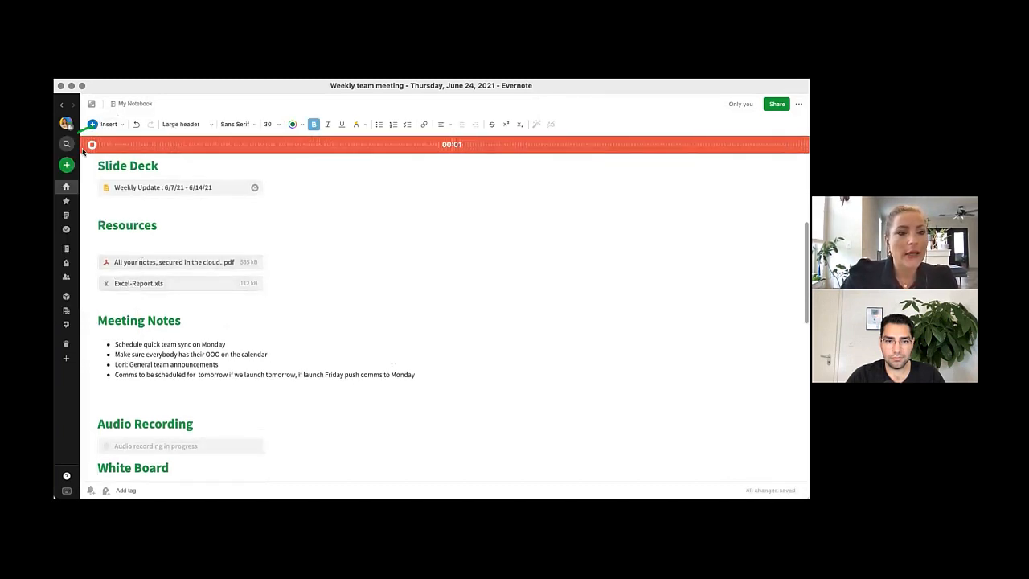
click(92, 145)
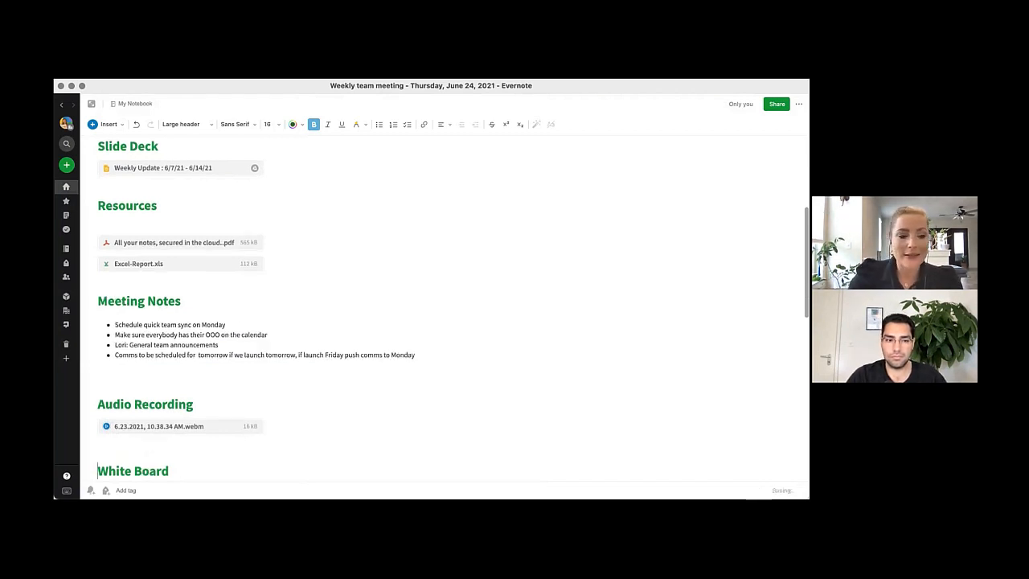
scroll(down, 3)
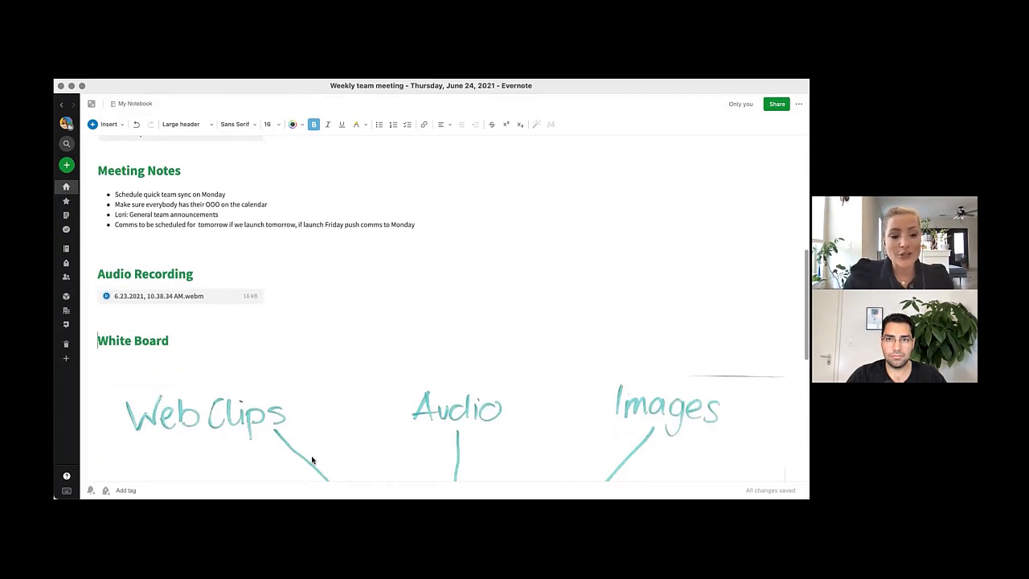
click(193, 341)
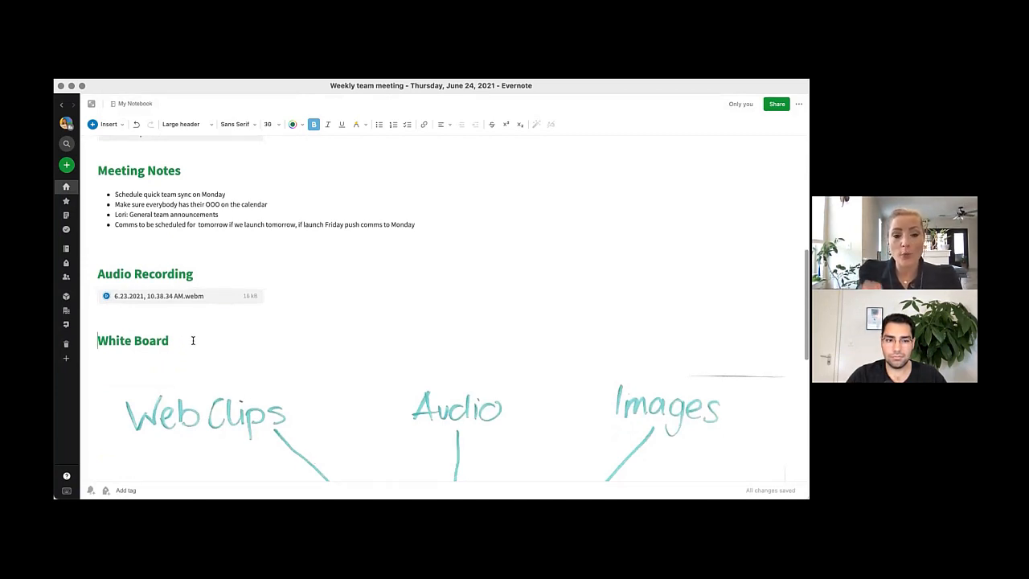
scroll(down, 3)
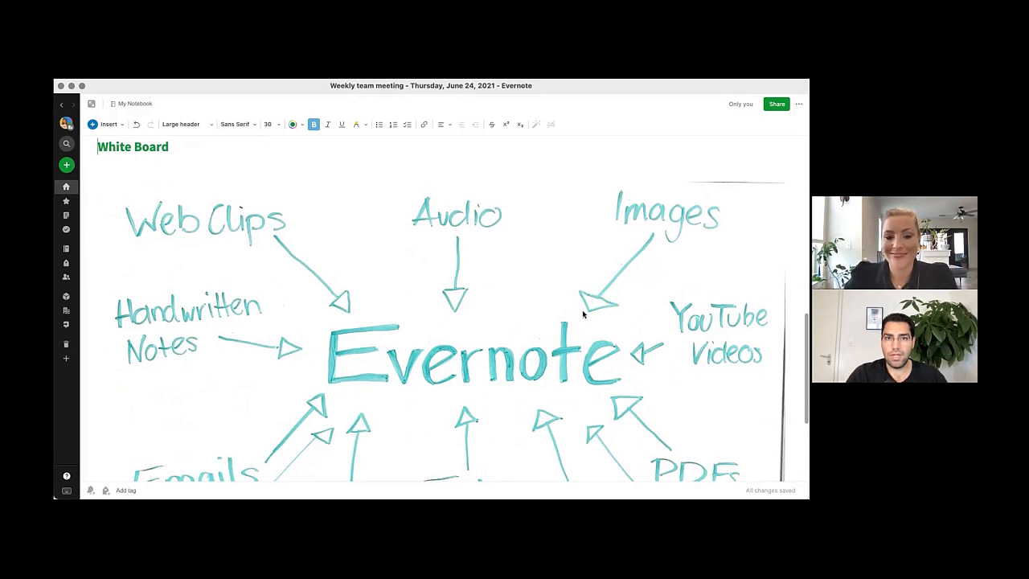
mouse_move(508, 307)
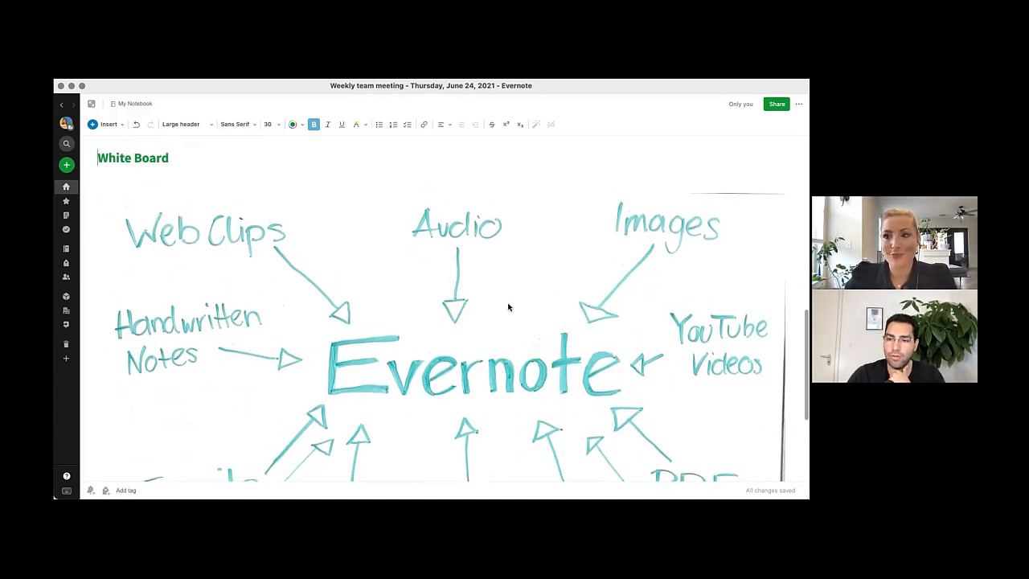
scroll(up, 3)
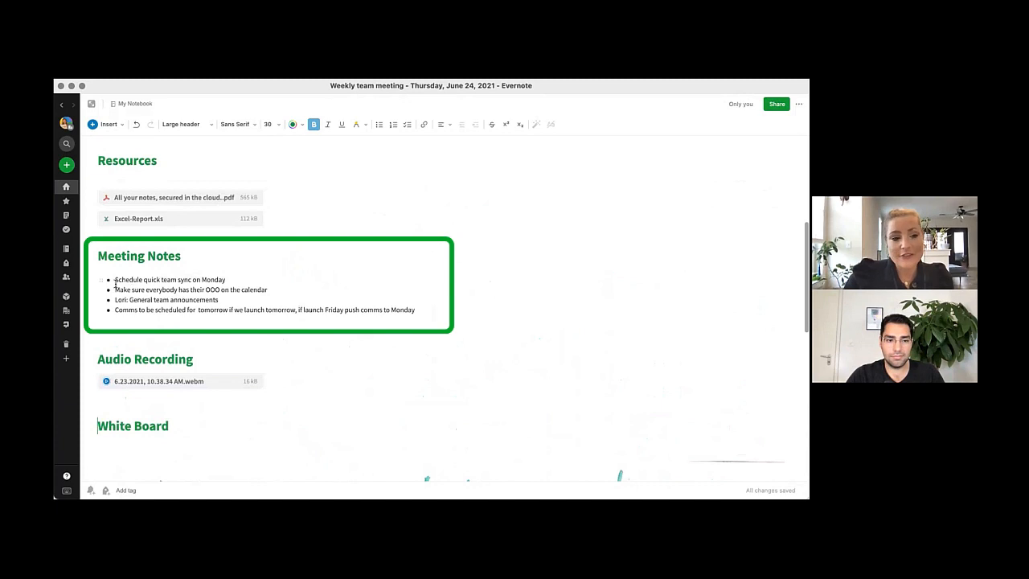
Step: Convert the four Meeting Notes bullets into checkbox tasks
click(115, 280)
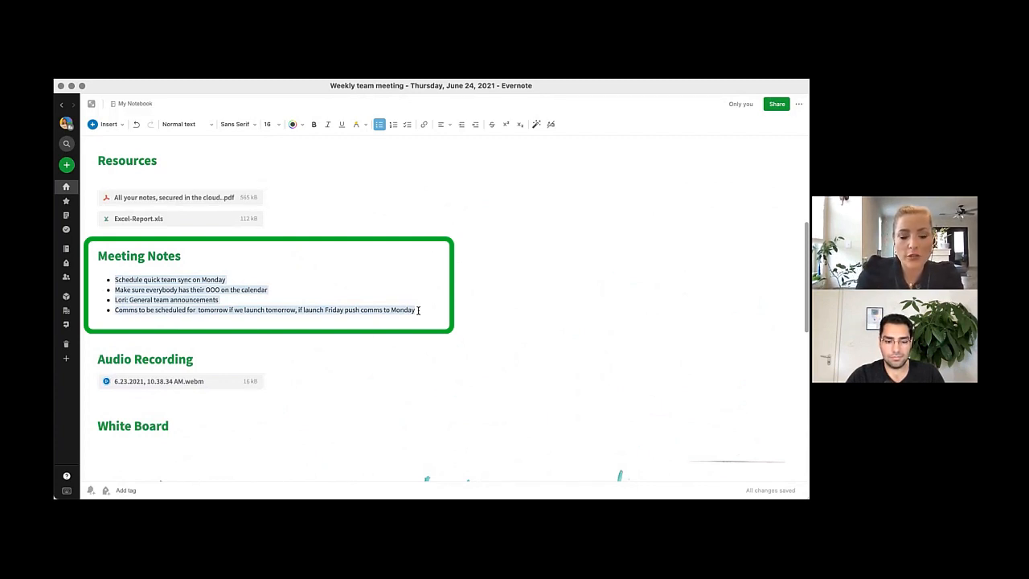
click(406, 124)
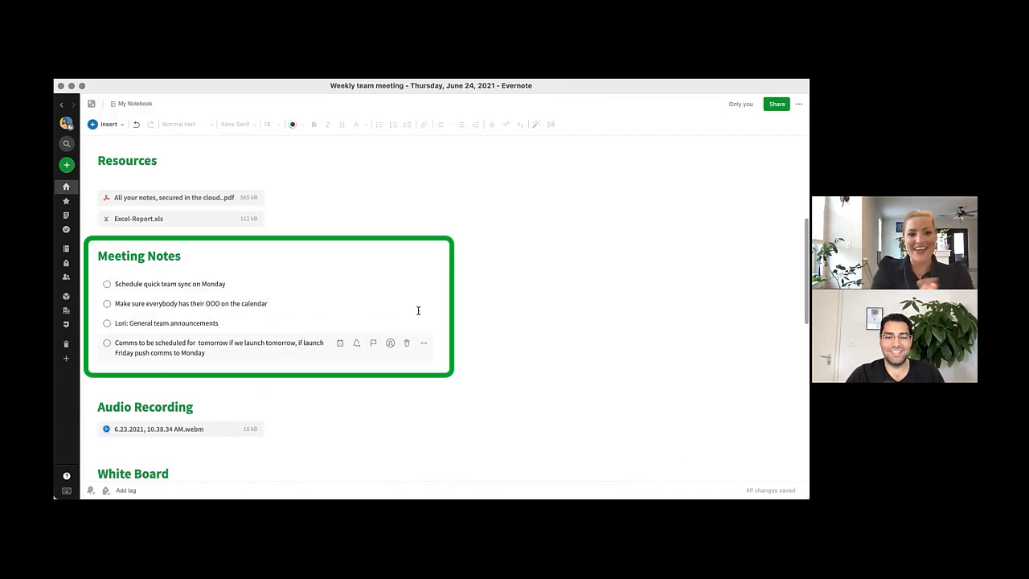
mouse_move(344, 316)
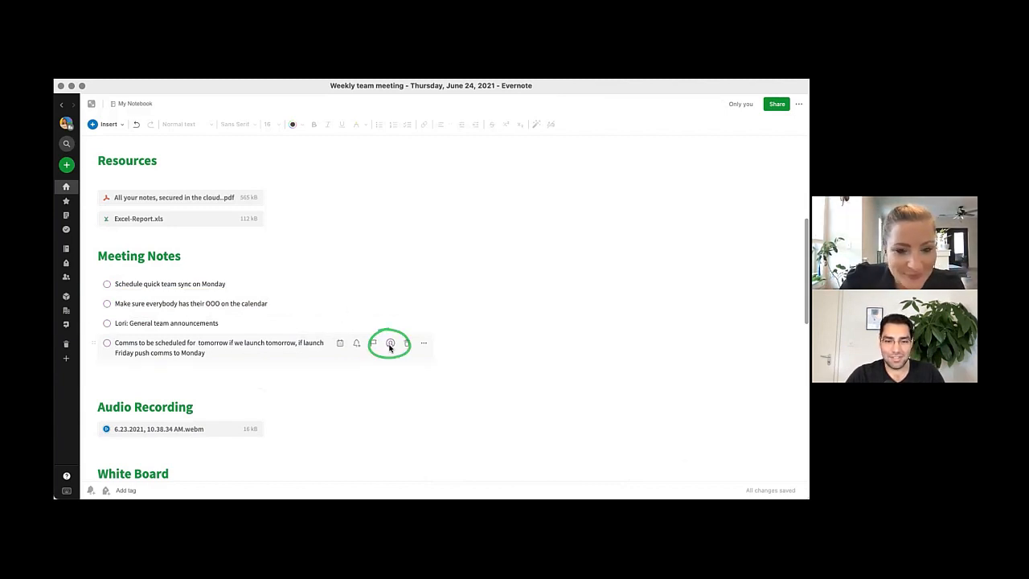
Step: Assign the comms scheduling task to teammate Demo Julian
click(389, 342)
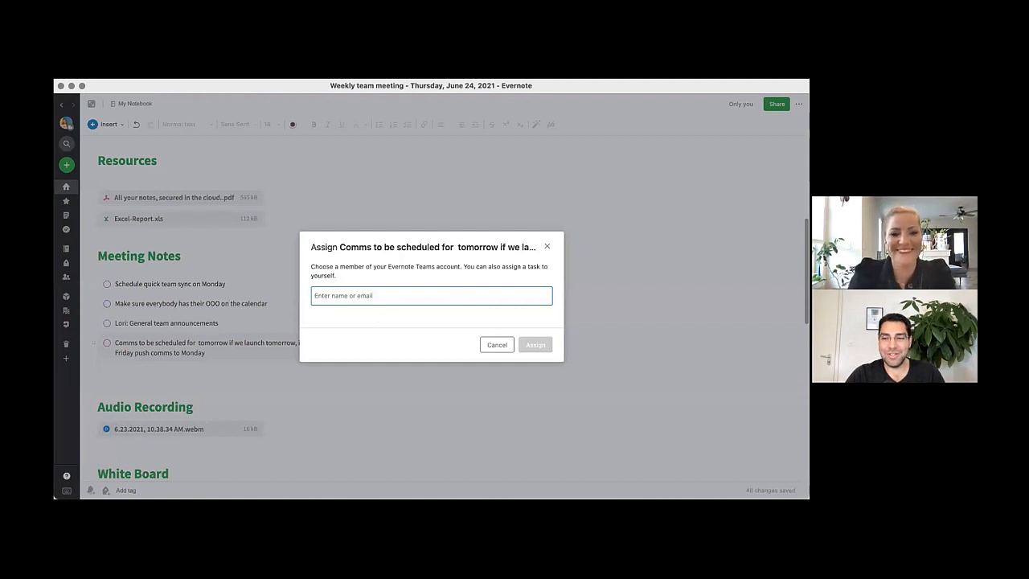
text(Julian)
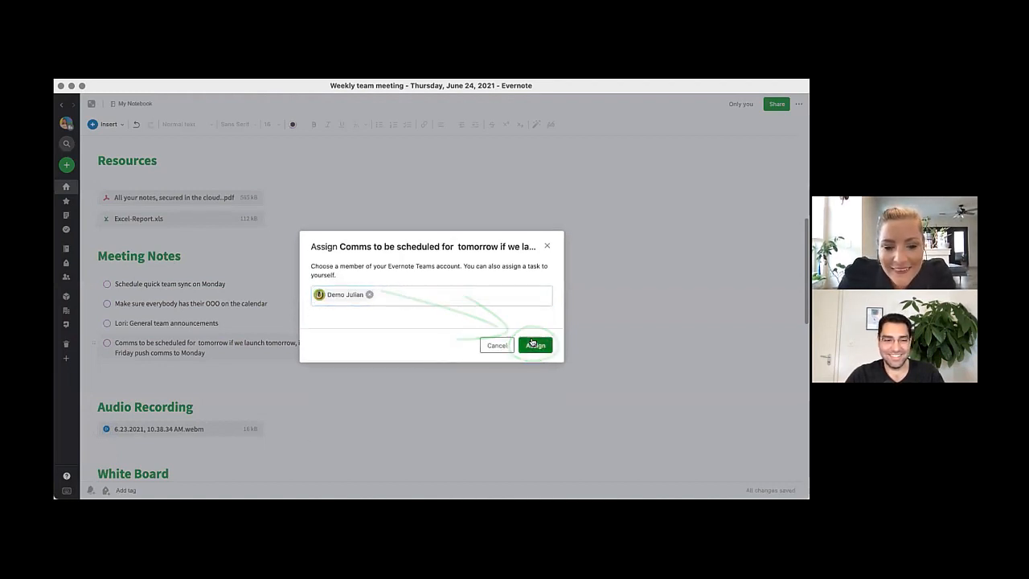
click(536, 344)
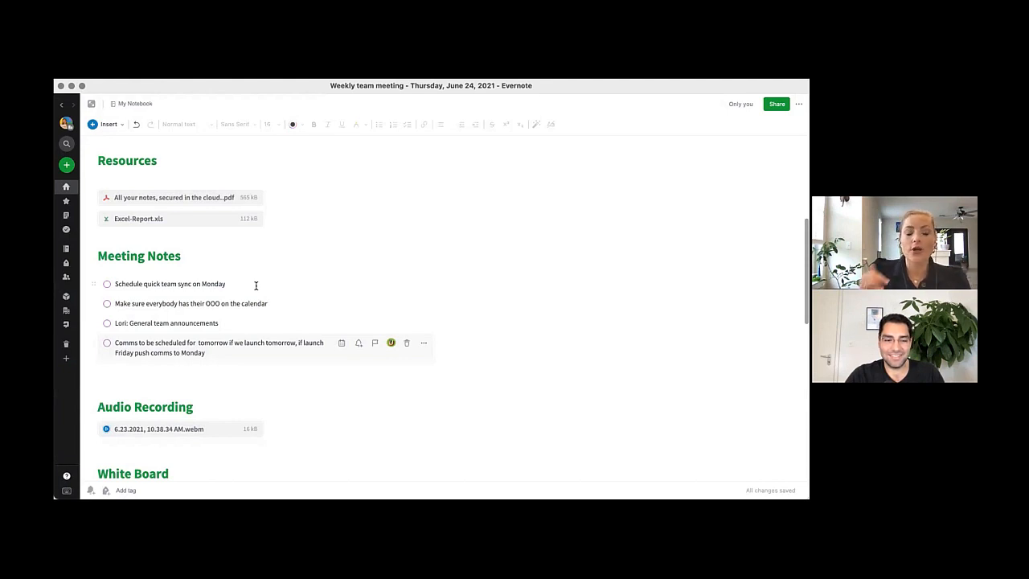
mouse_move(341, 344)
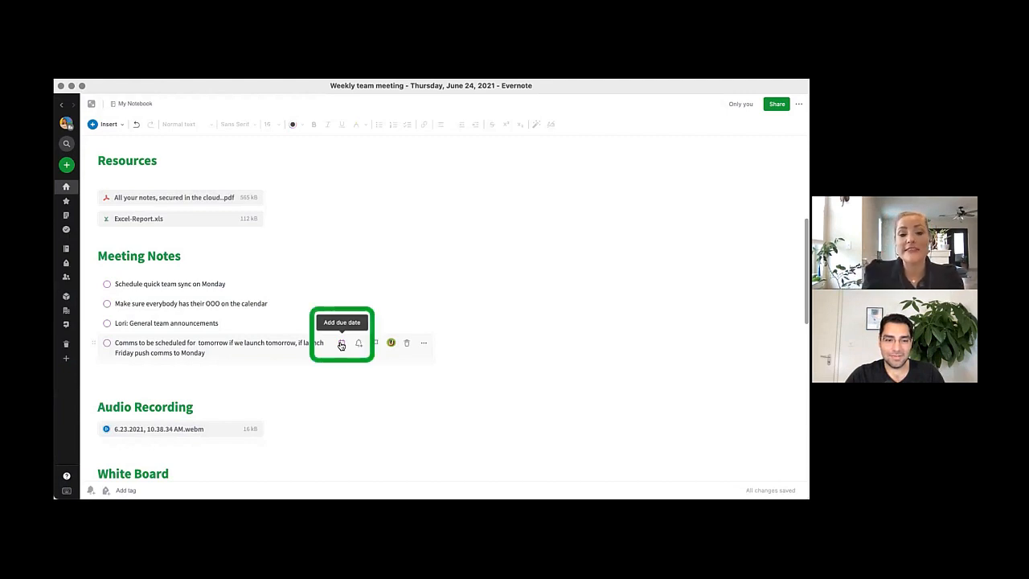
mouse_move(393, 344)
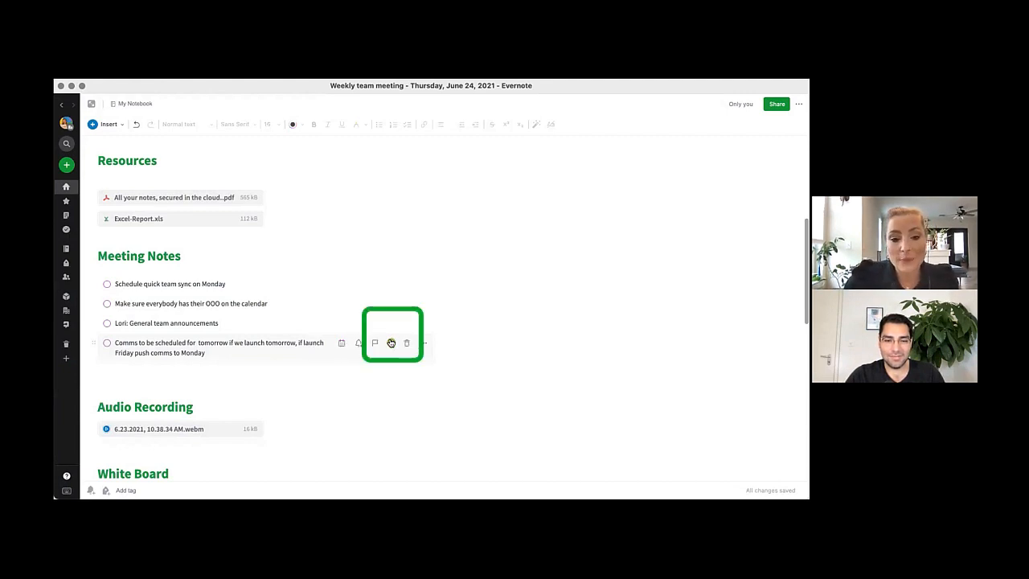
mouse_move(392, 344)
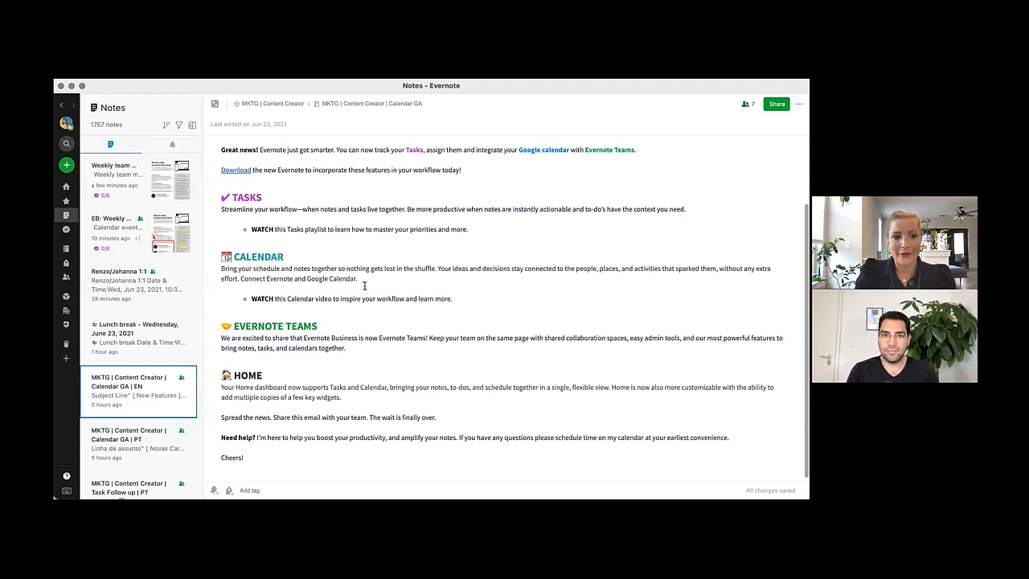
mouse_move(67, 228)
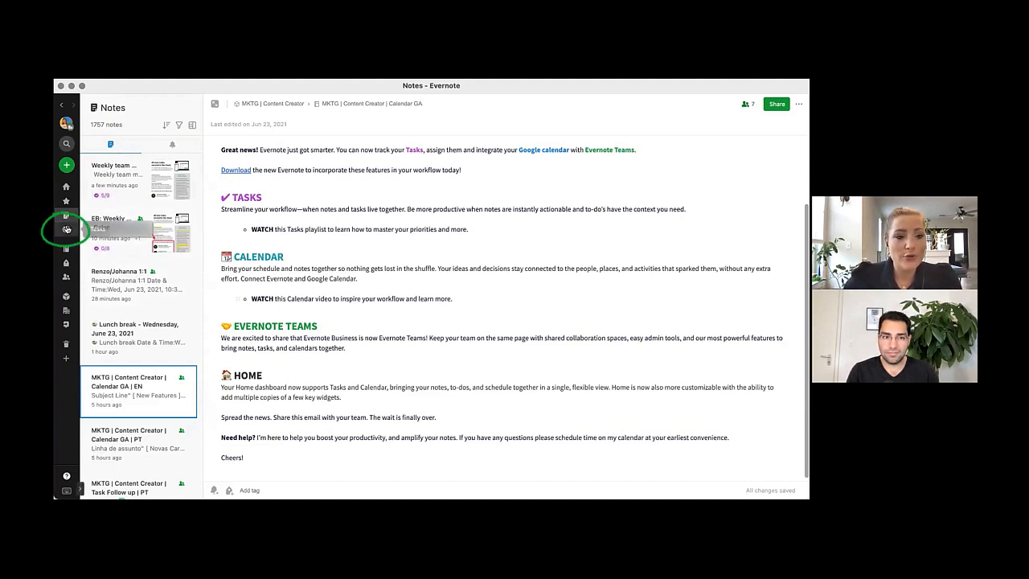
Step: In Tasks, complete 'Schedule quick team sync on Monday' and return to the meeting note
click(68, 230)
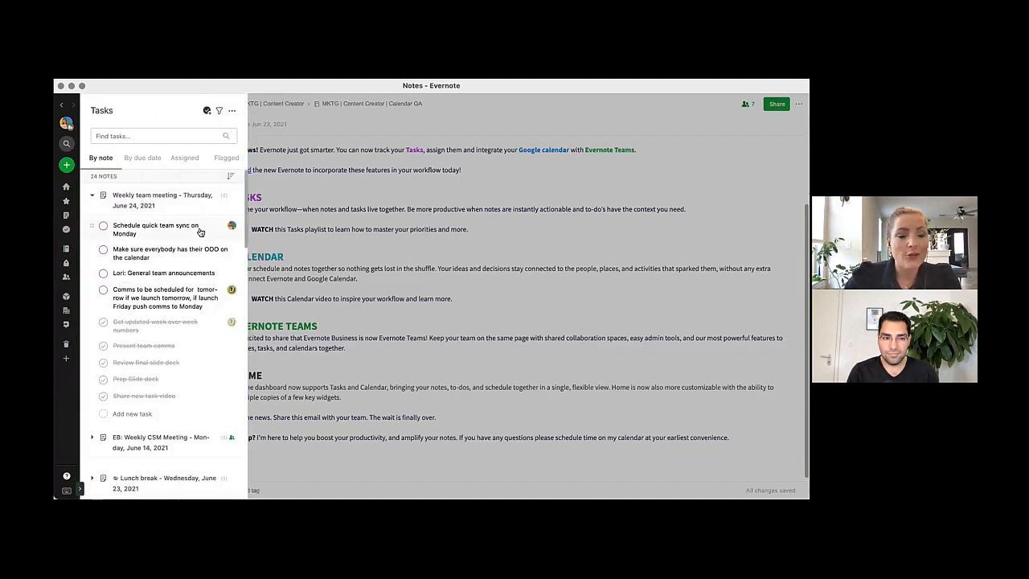
mouse_move(231, 228)
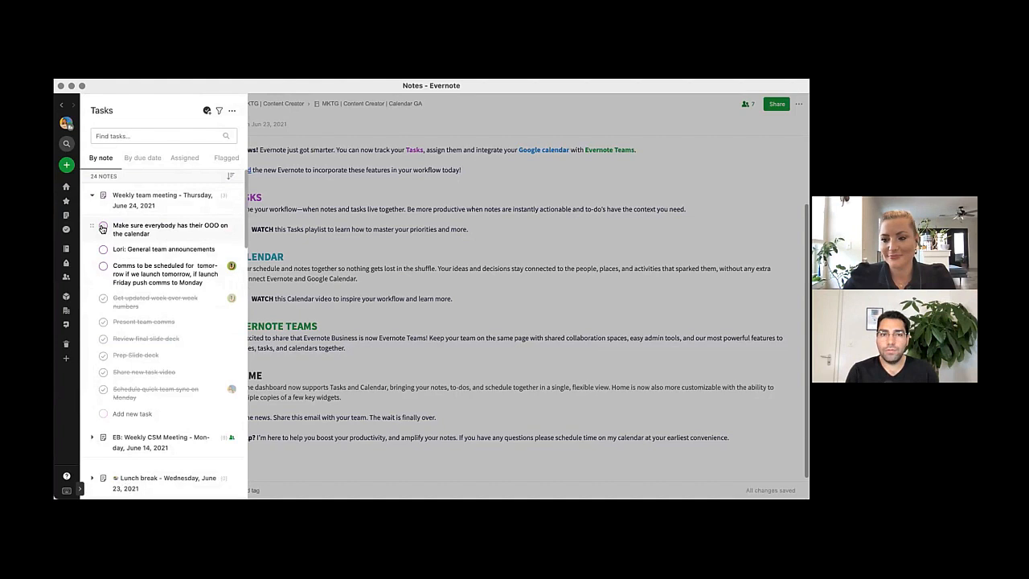
click(102, 229)
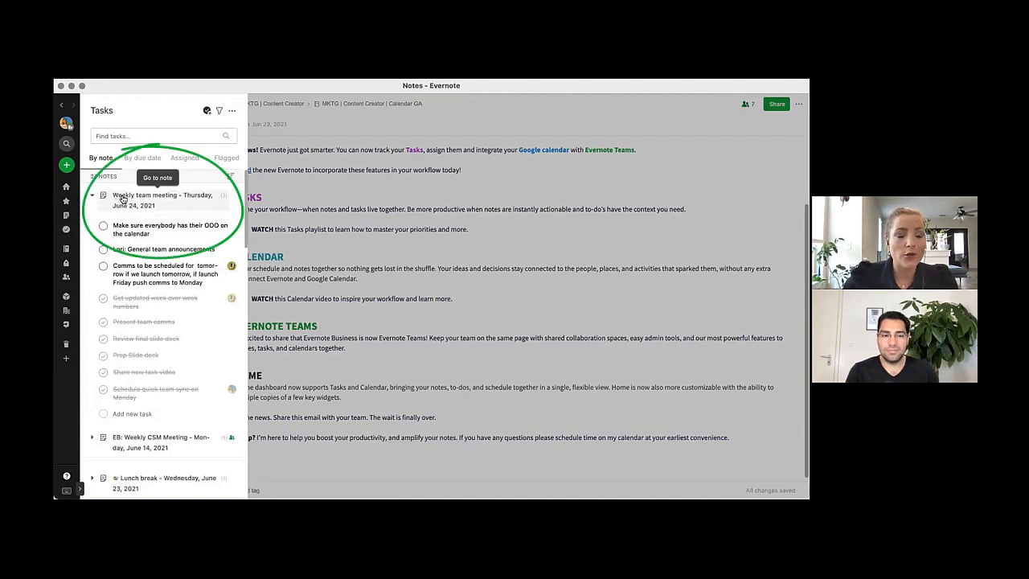
click(158, 177)
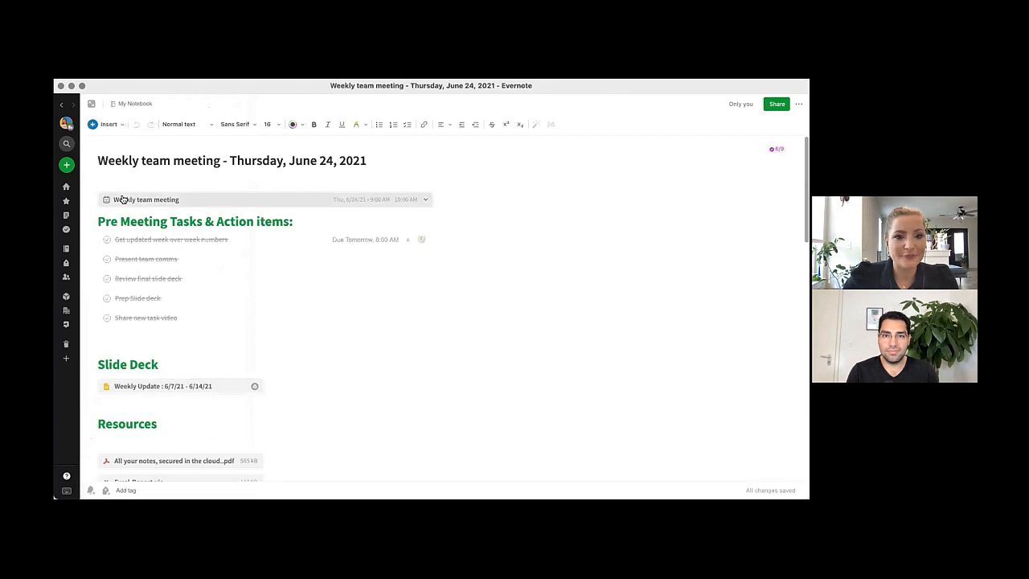
mouse_move(135, 102)
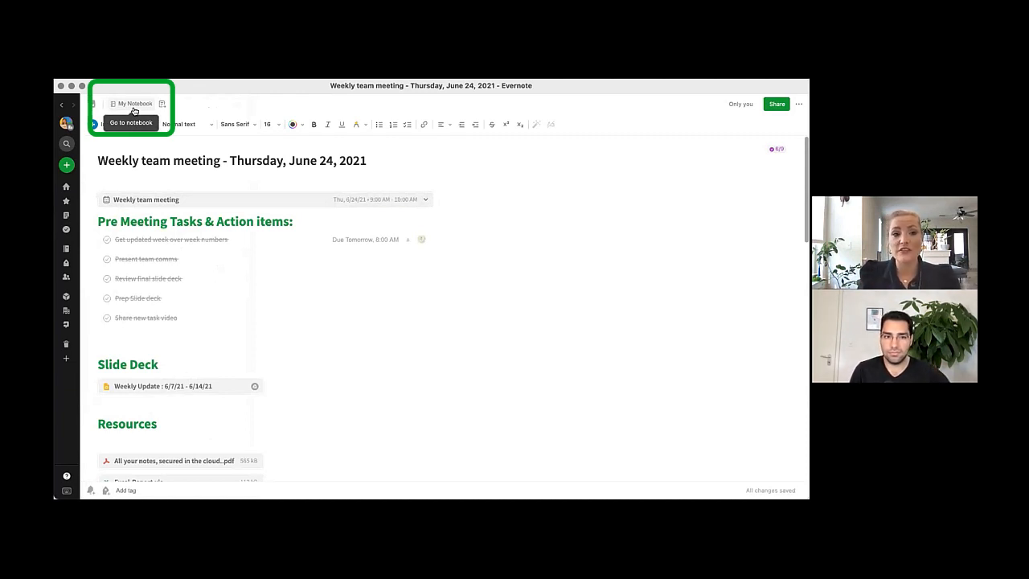
mouse_move(161, 104)
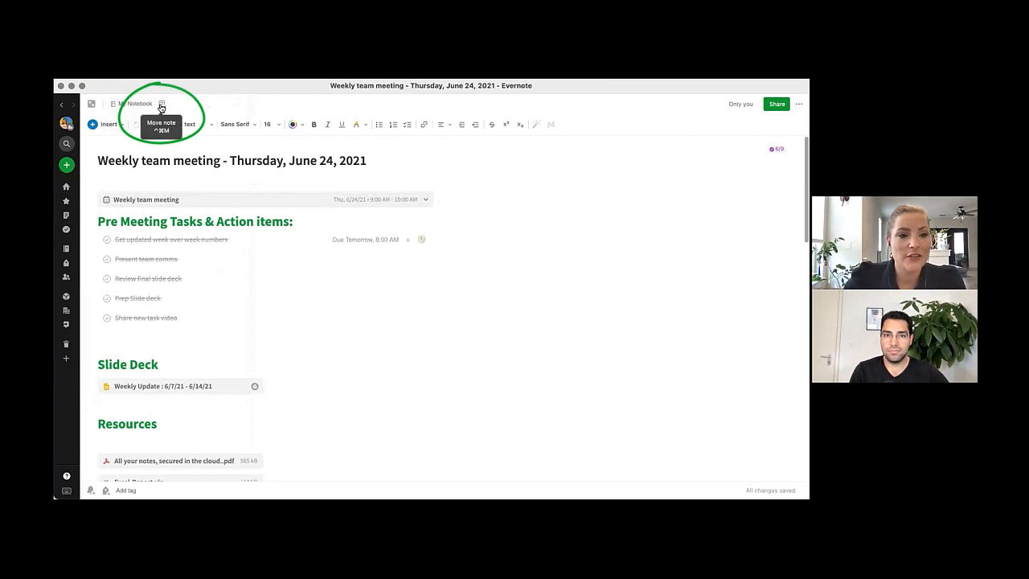
Step: Move the note to the Meeting notes notebook in the Evernote Team space
click(161, 103)
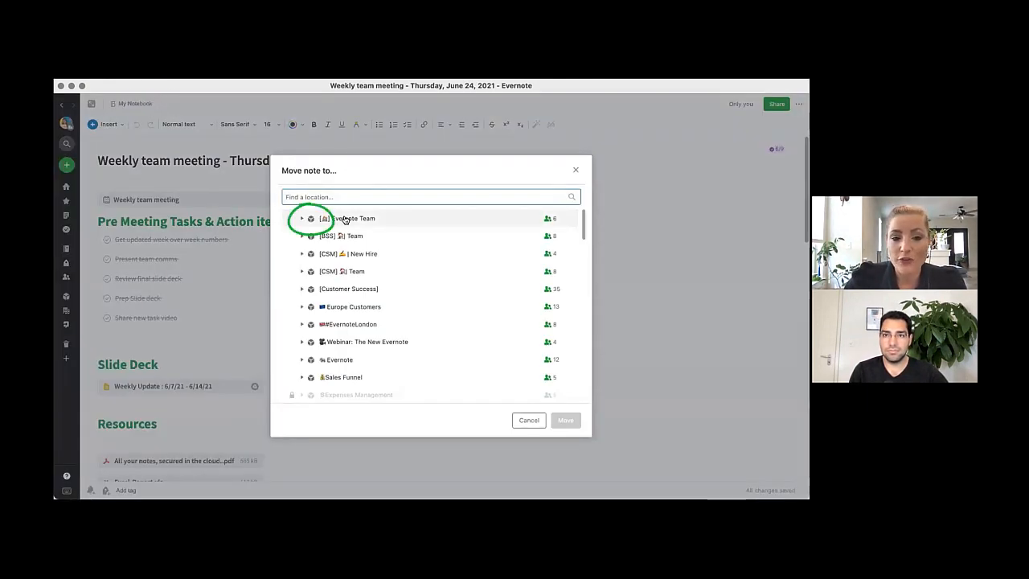
click(302, 219)
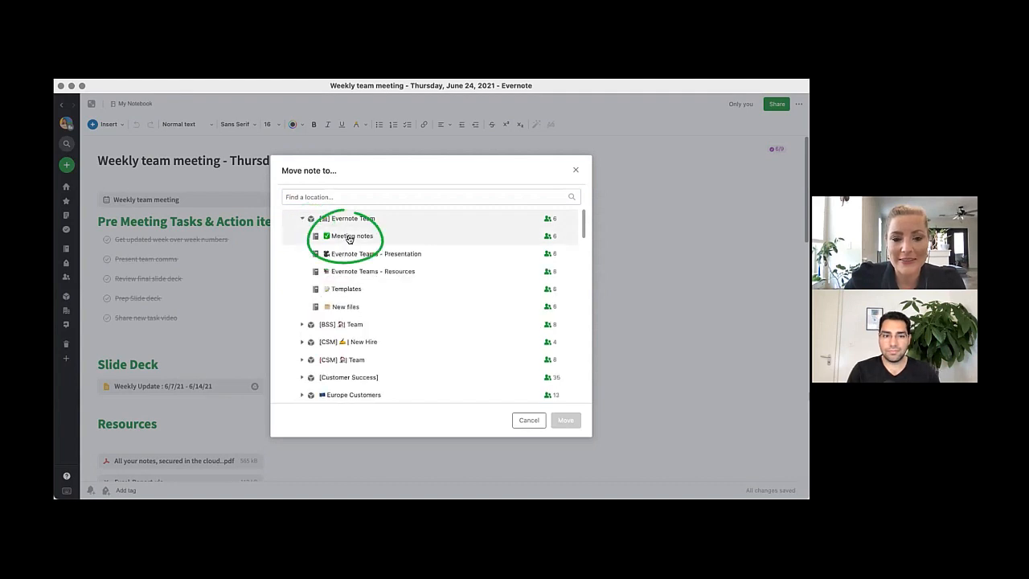
click(351, 235)
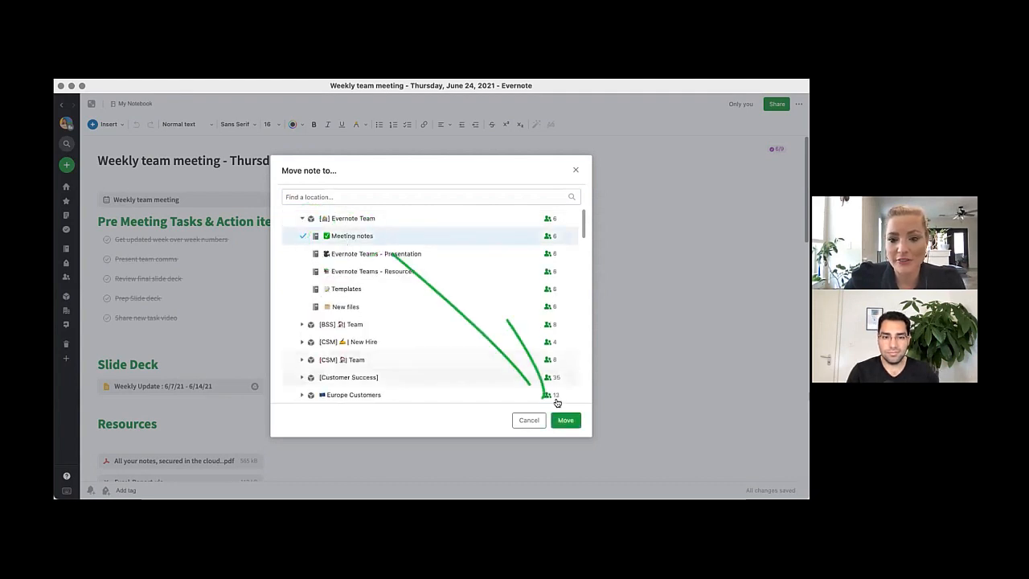
click(566, 420)
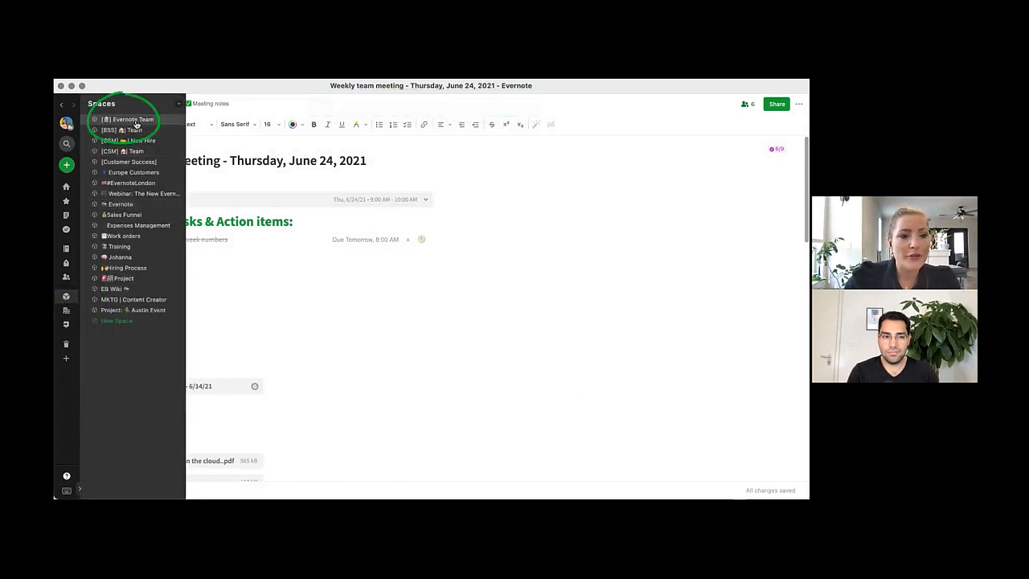
Step: Pin the Weekly team meeting note from the Meeting notes notebook in the Evernote Team space
click(129, 119)
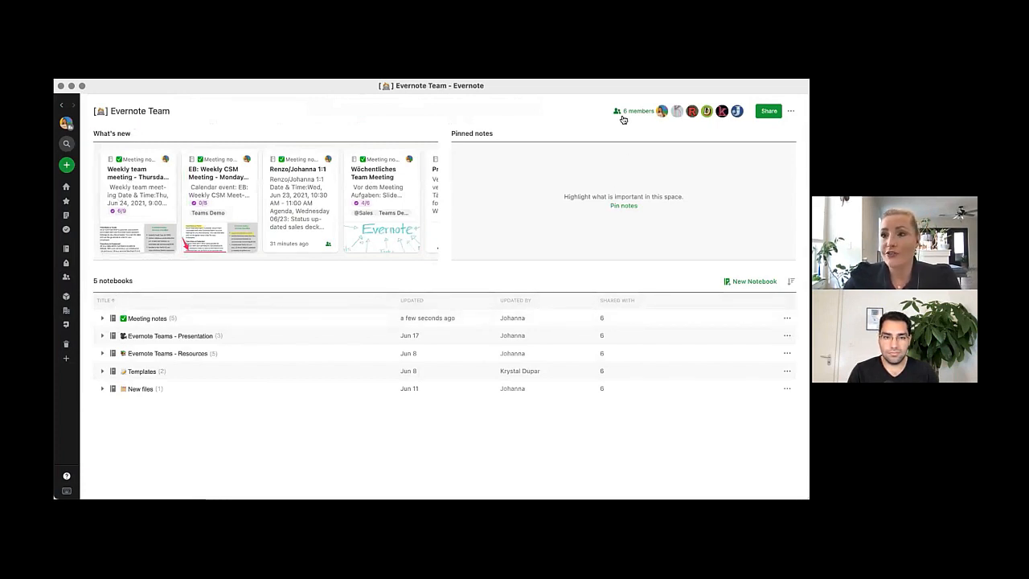
mouse_move(635, 111)
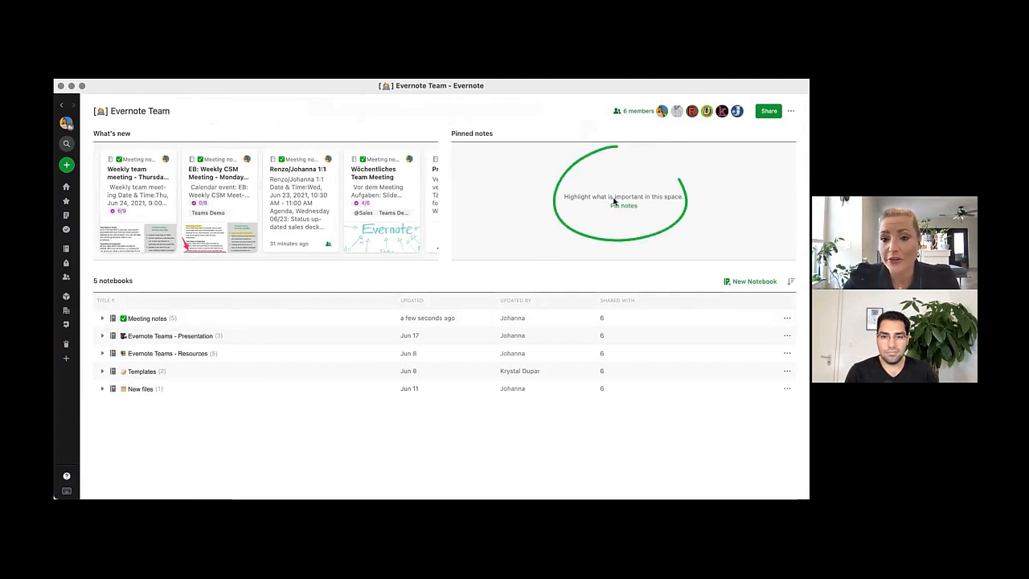
click(624, 206)
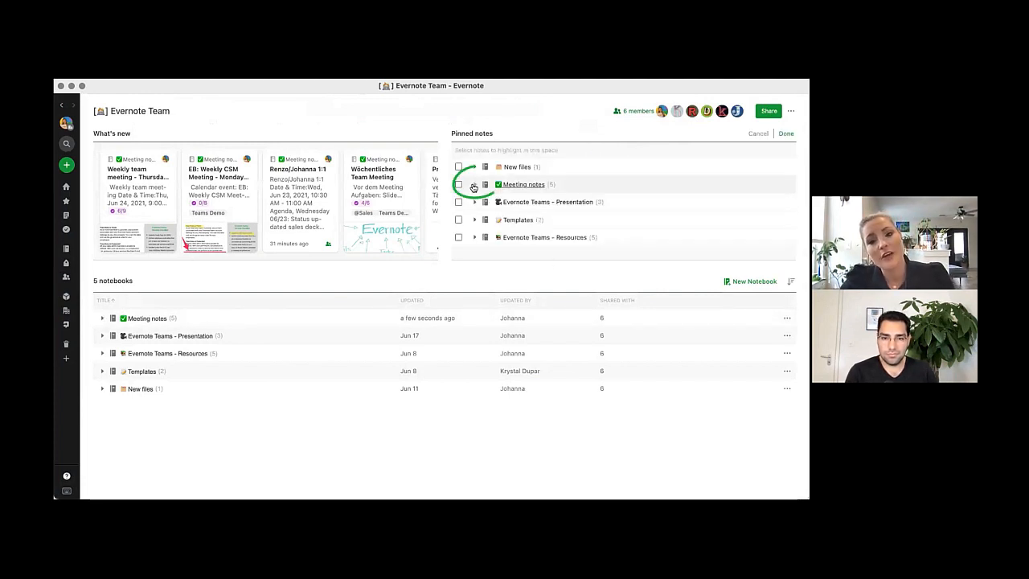
click(474, 184)
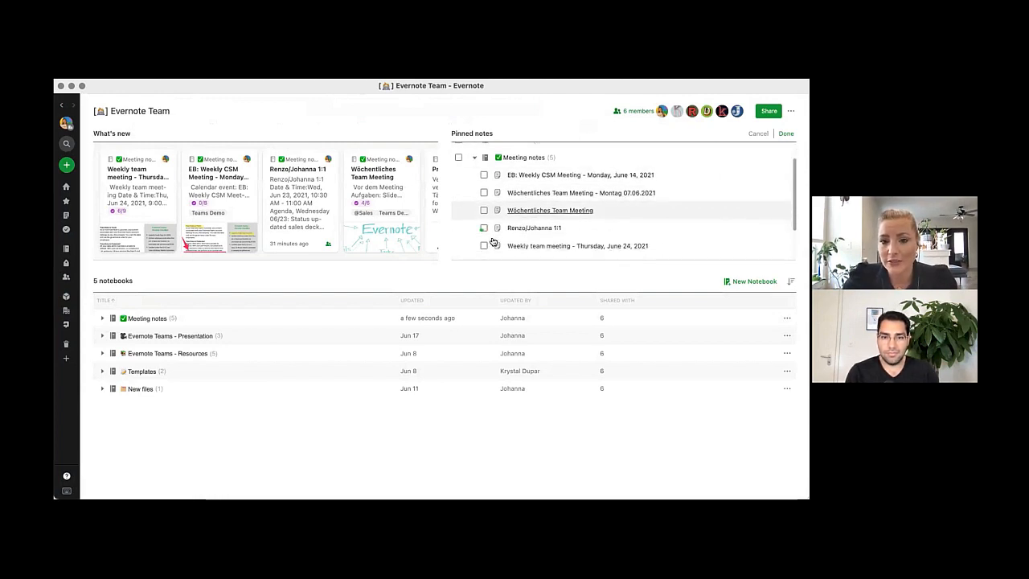
click(483, 244)
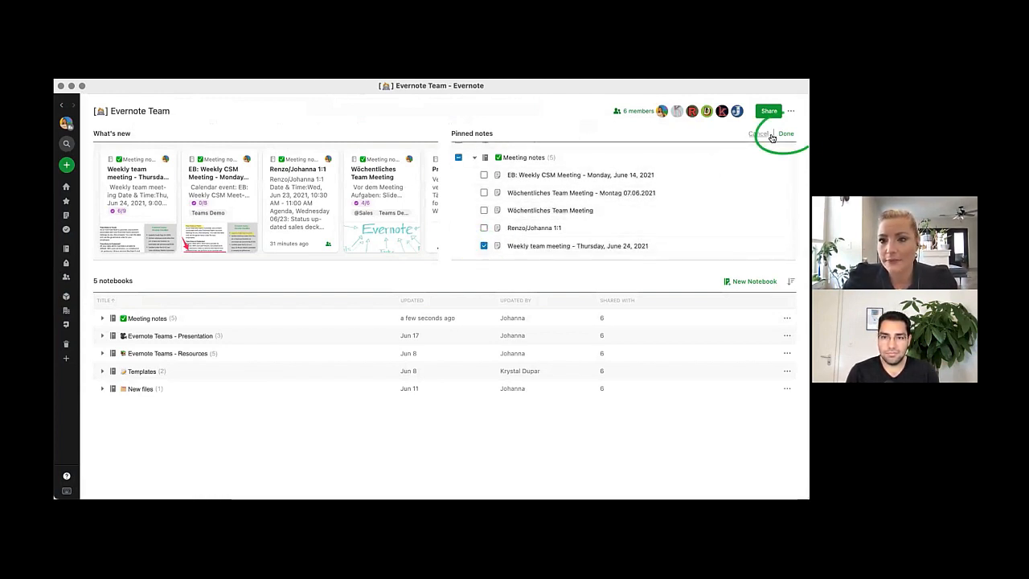
click(786, 134)
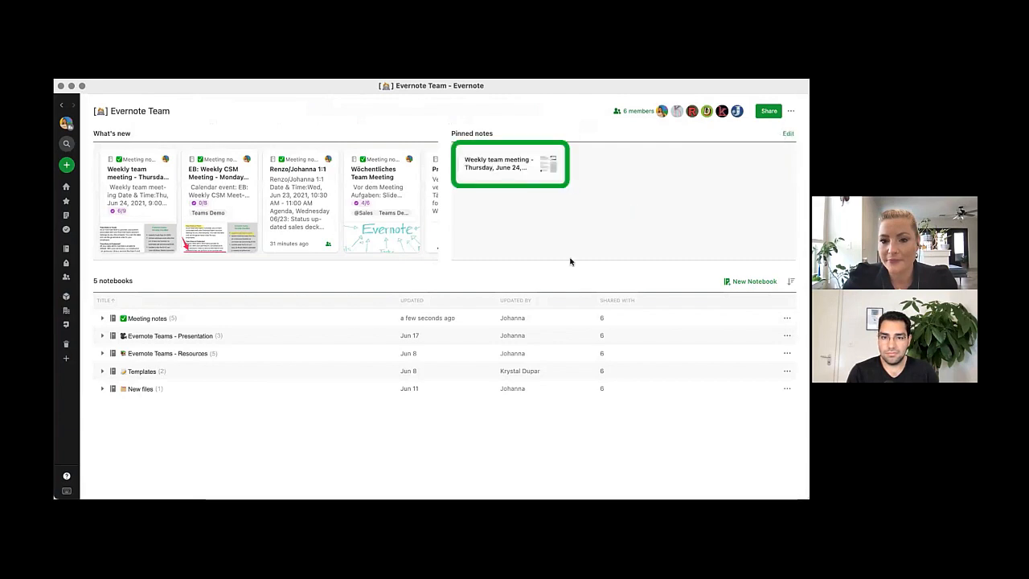